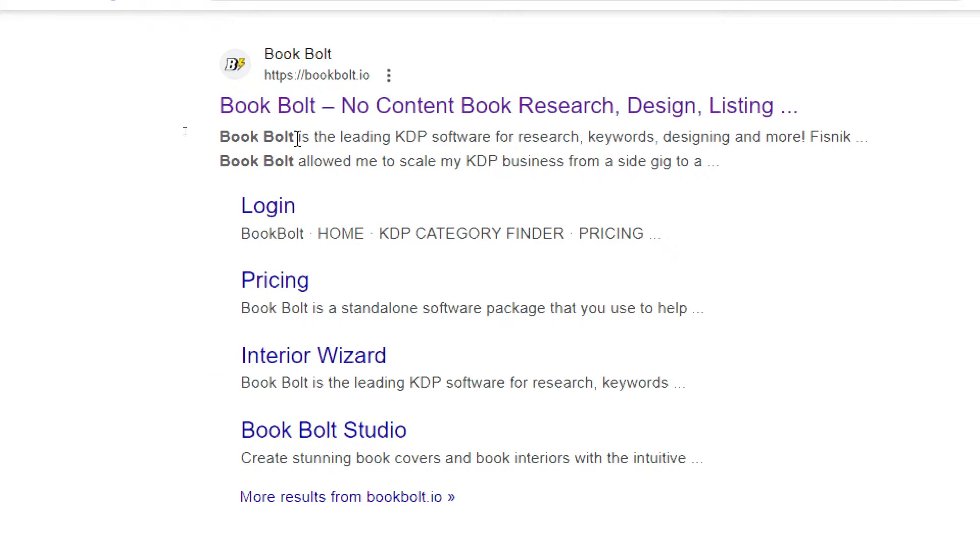
pyautogui.moveTo(398, 131)
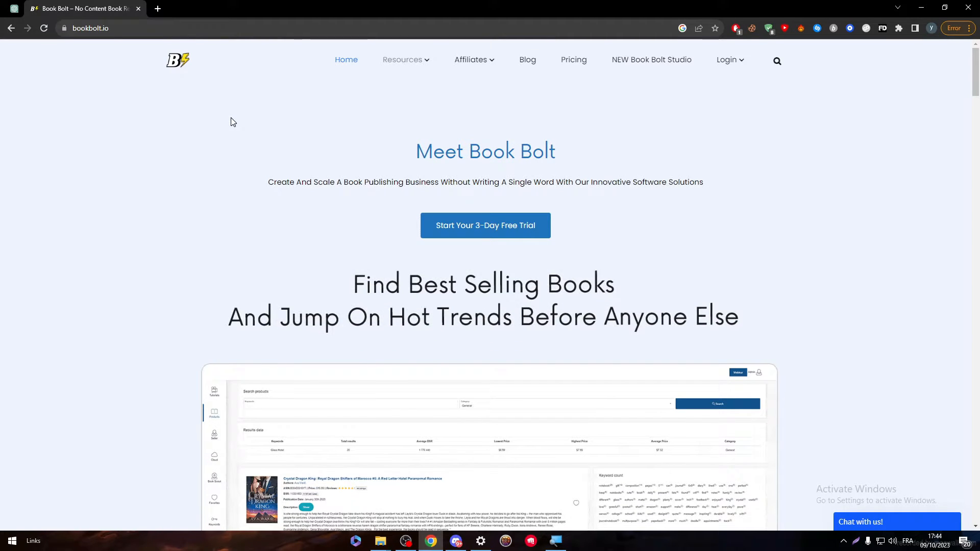
pyautogui.moveTo(508, 170)
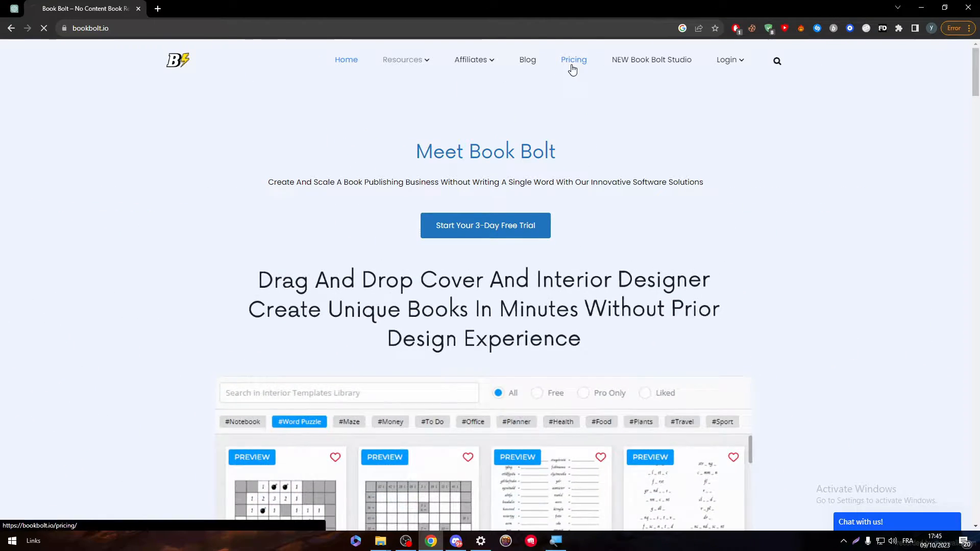
pyautogui.click(573, 59)
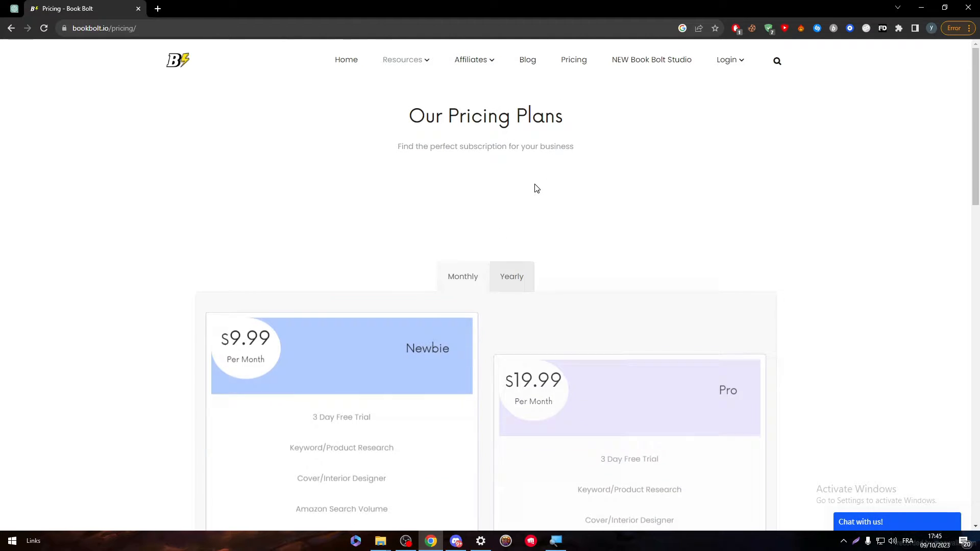
pyautogui.scroll(-3)
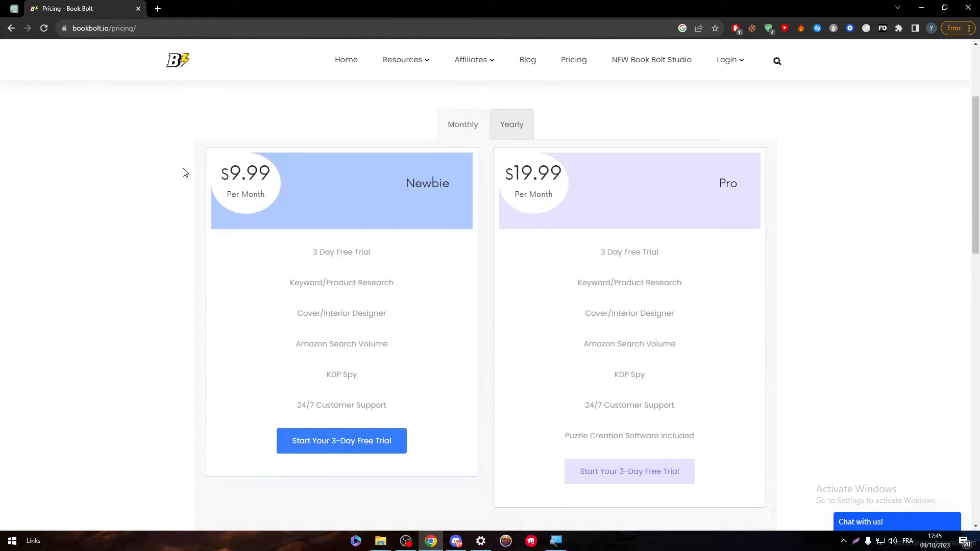
pyautogui.moveTo(740, 169)
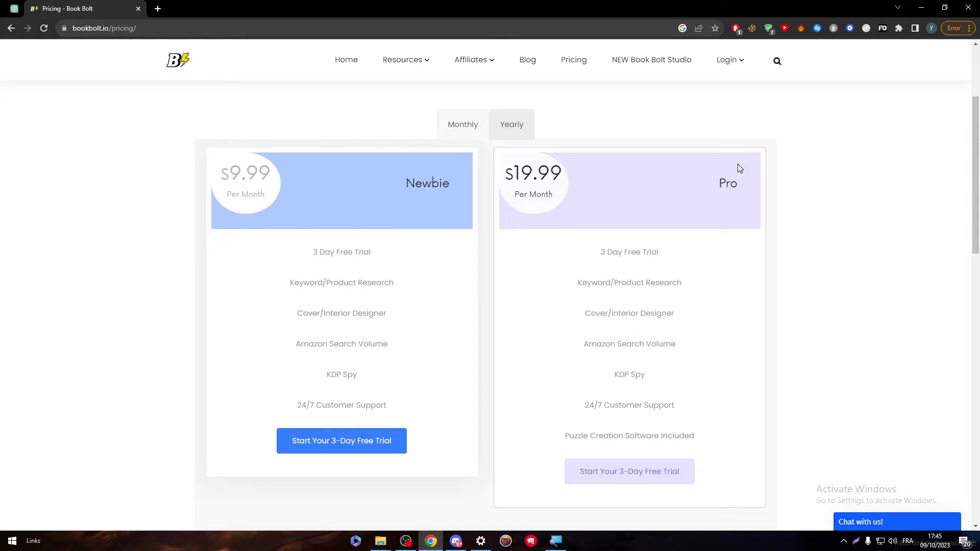
pyautogui.moveTo(382, 92)
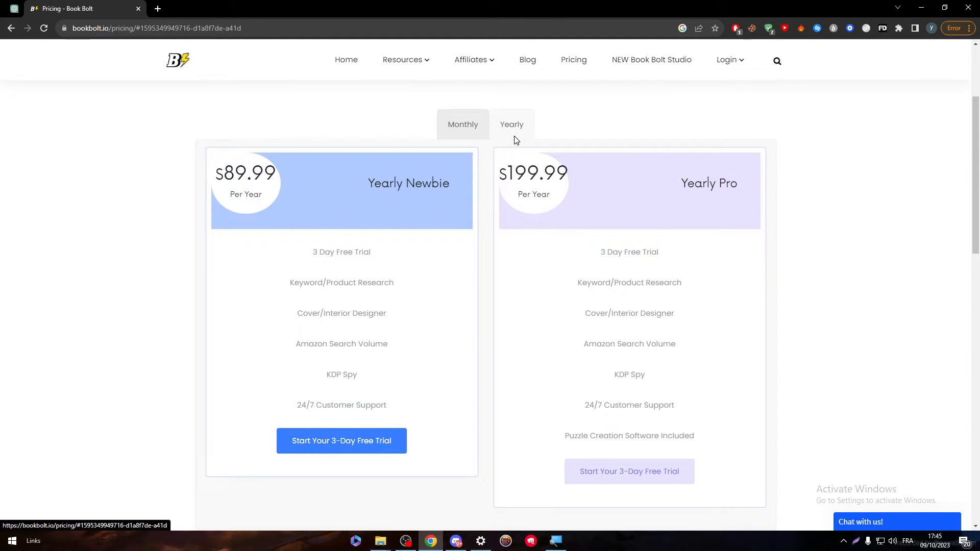
pyautogui.click(463, 125)
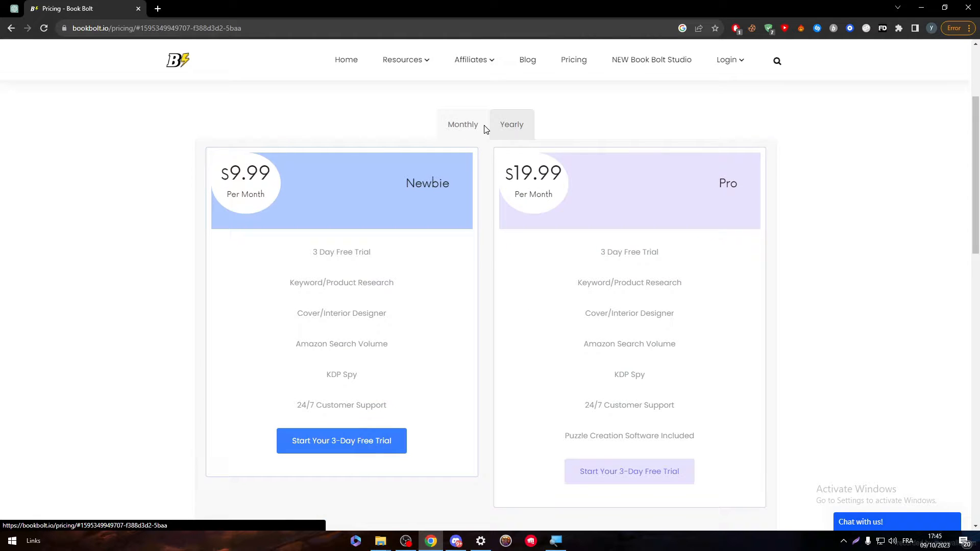
pyautogui.click(511, 124)
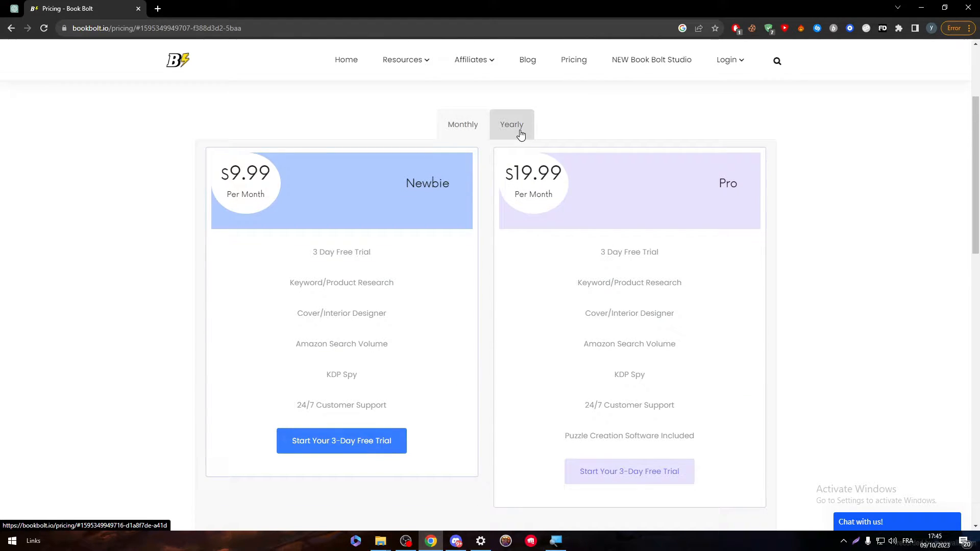
pyautogui.click(512, 124)
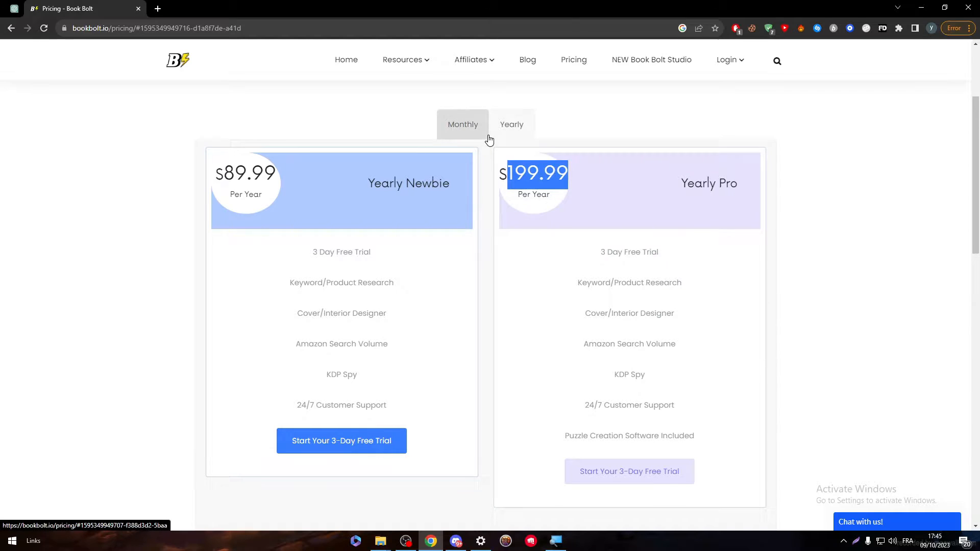
pyautogui.scroll(-3)
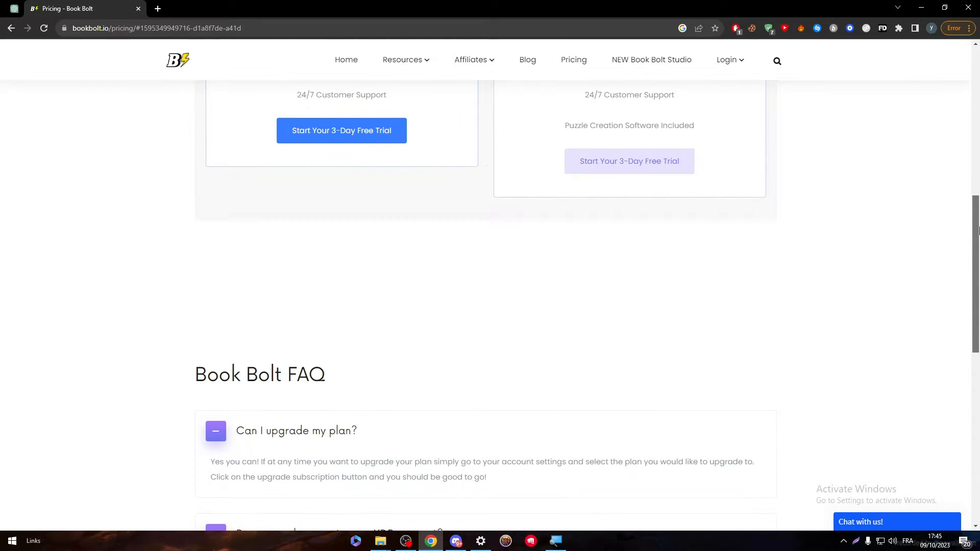
pyautogui.scroll(3)
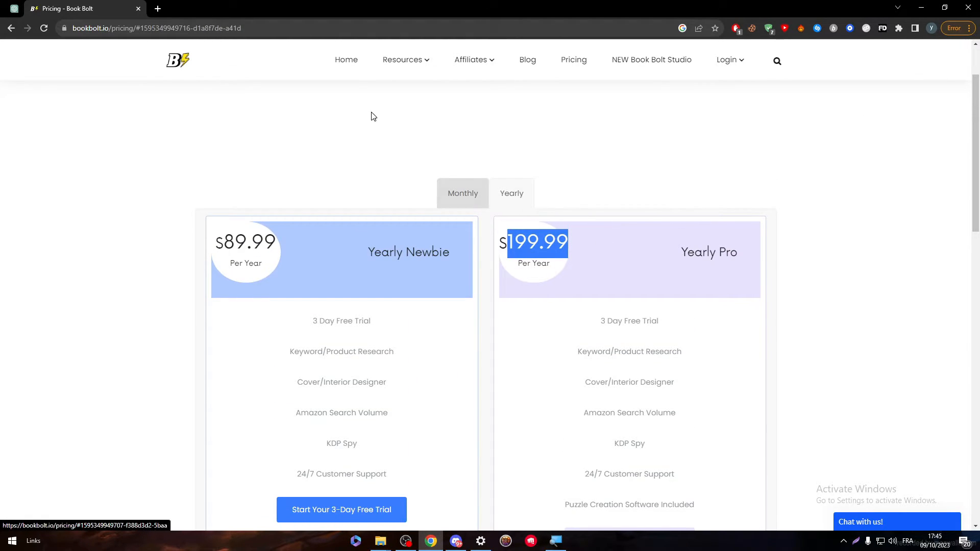
pyautogui.click(346, 60)
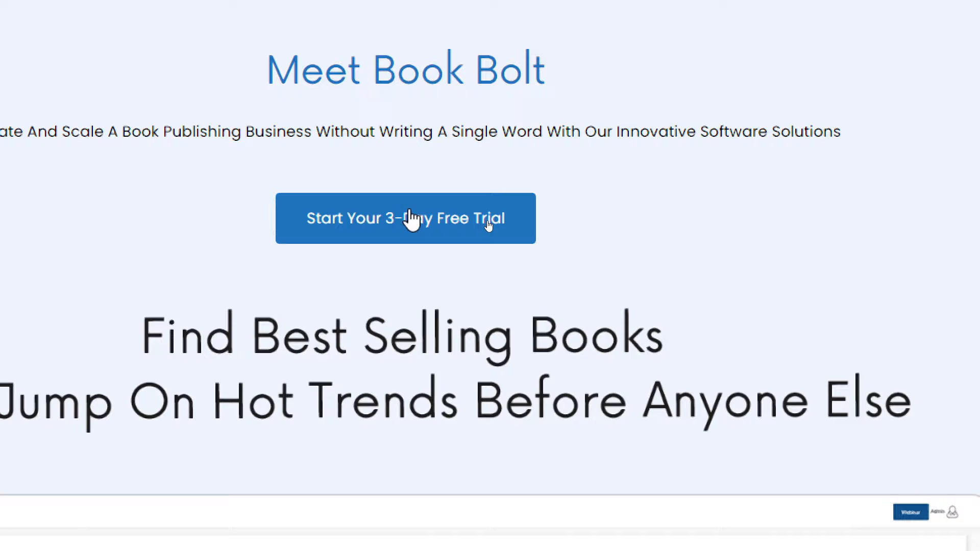
# Start the 3-day free trial signup, pass human verification and autofill the saved contact details
pyautogui.click(405, 218)
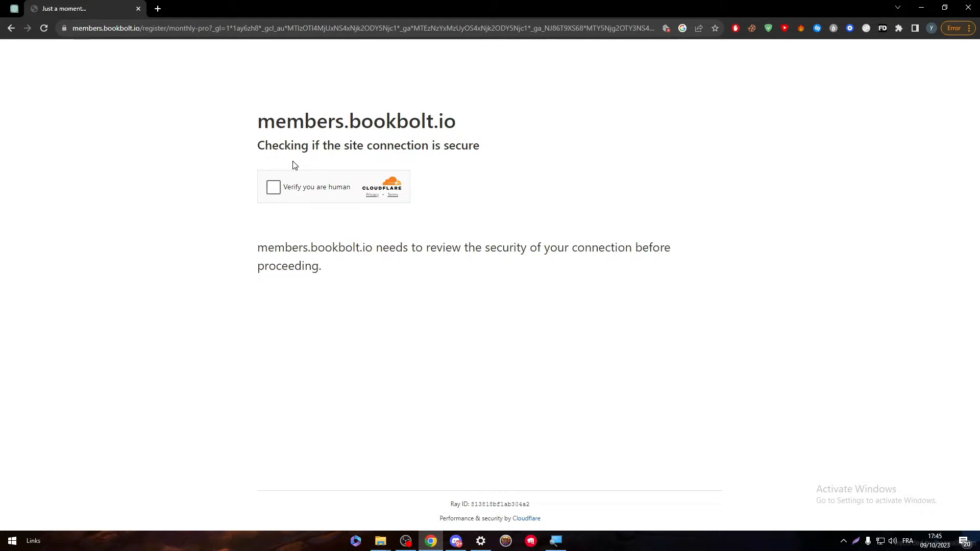
pyautogui.click(273, 187)
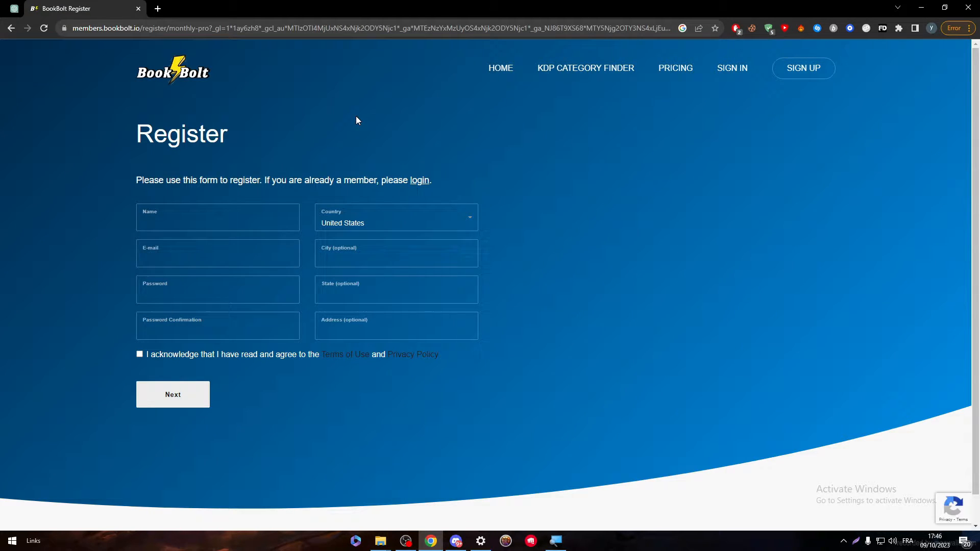
pyautogui.click(217, 222)
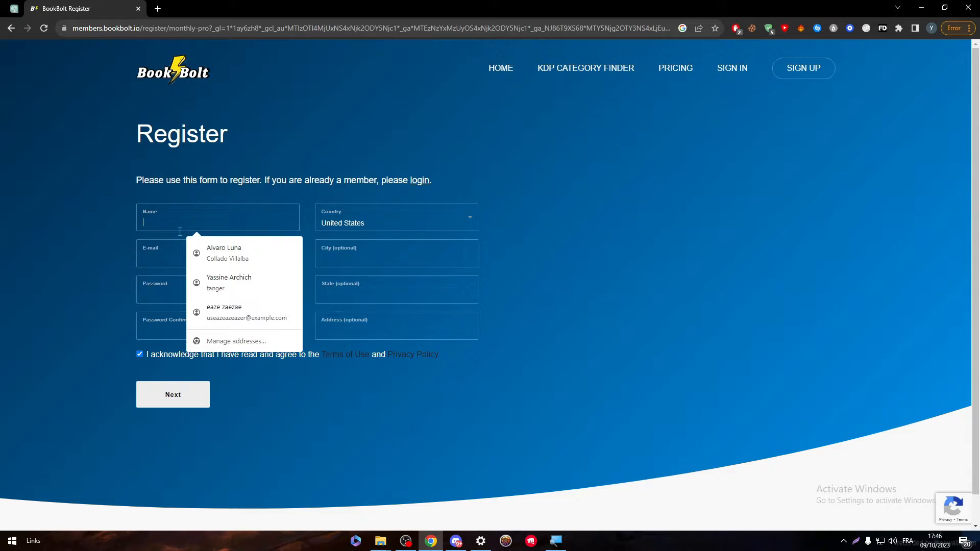
pyautogui.click(226, 253)
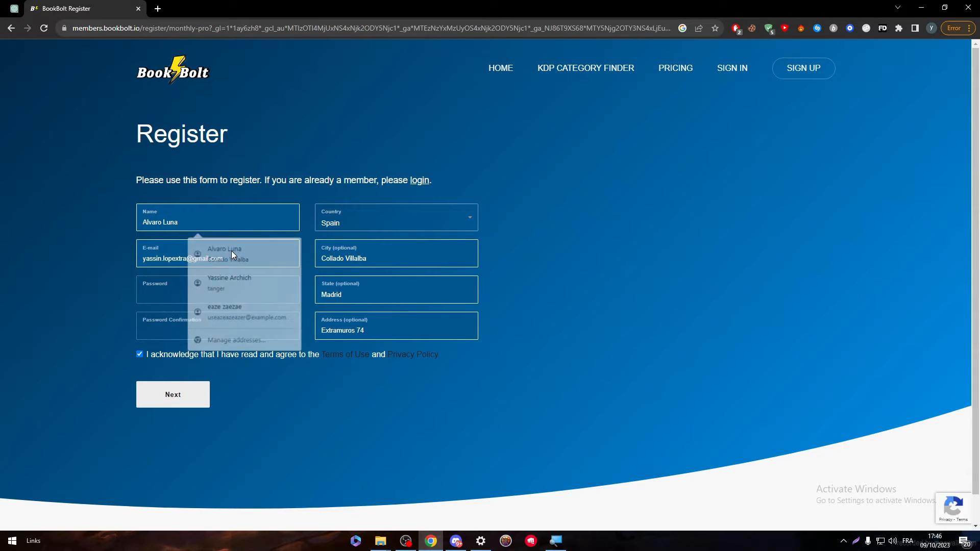
# Enter the account password, accept the terms and continue to the payment step
pyautogui.click(218, 289)
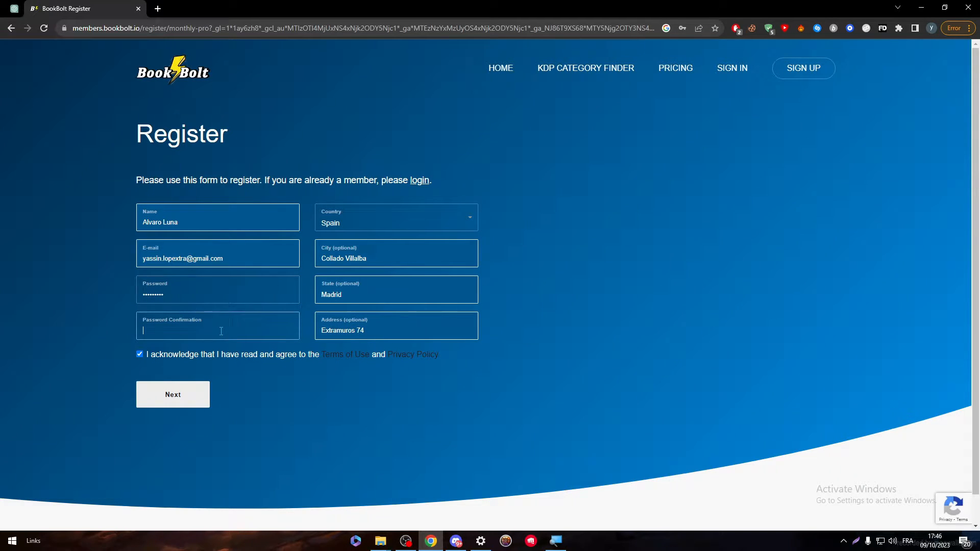
pyautogui.write('••••••••')
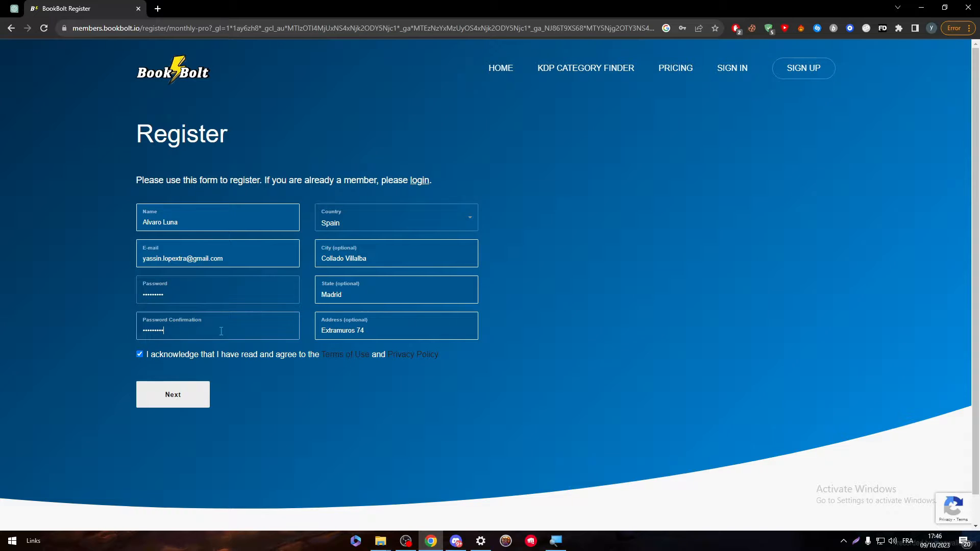
pyautogui.click(172, 394)
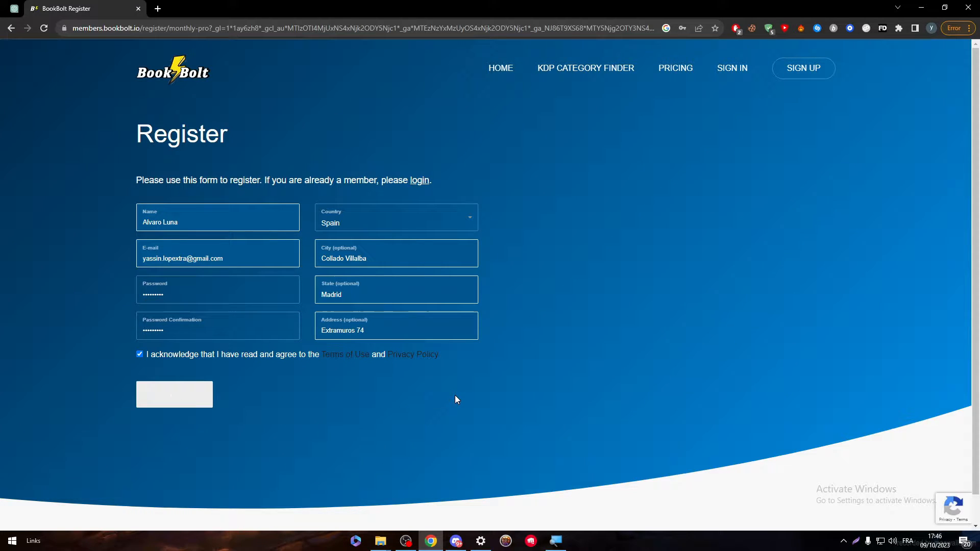
# Review the Google Pay payment sheet, then register to land on the members' Tutorials page
pyautogui.click(173, 394)
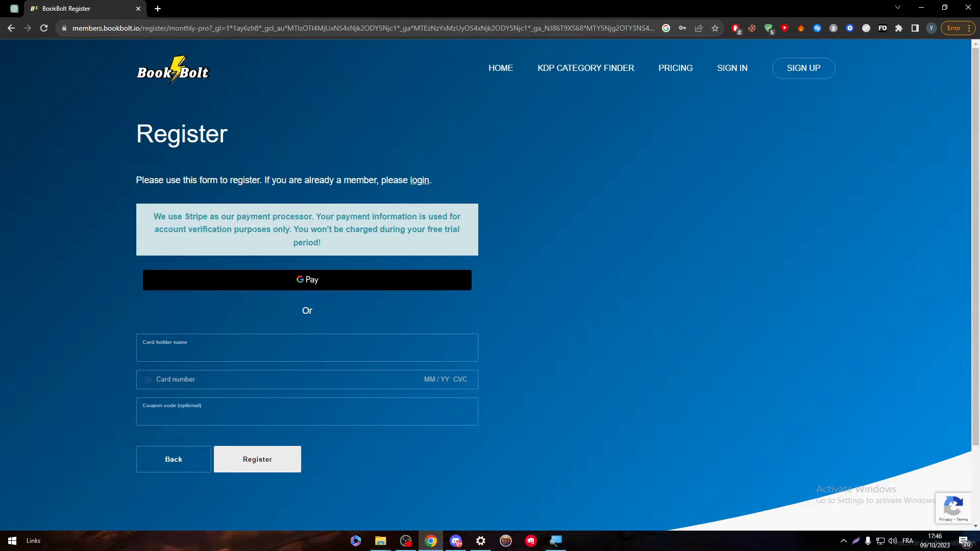
pyautogui.moveTo(286, 243)
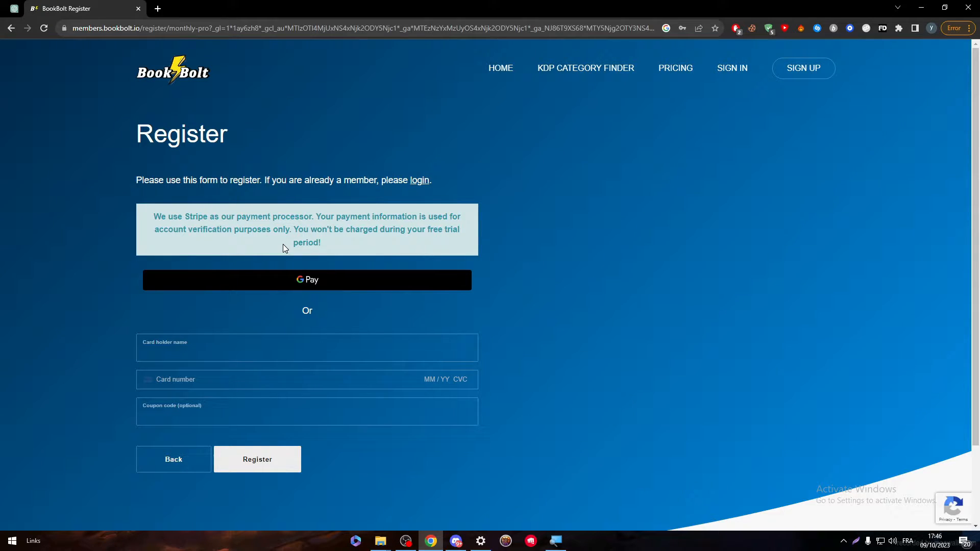
pyautogui.moveTo(307, 280)
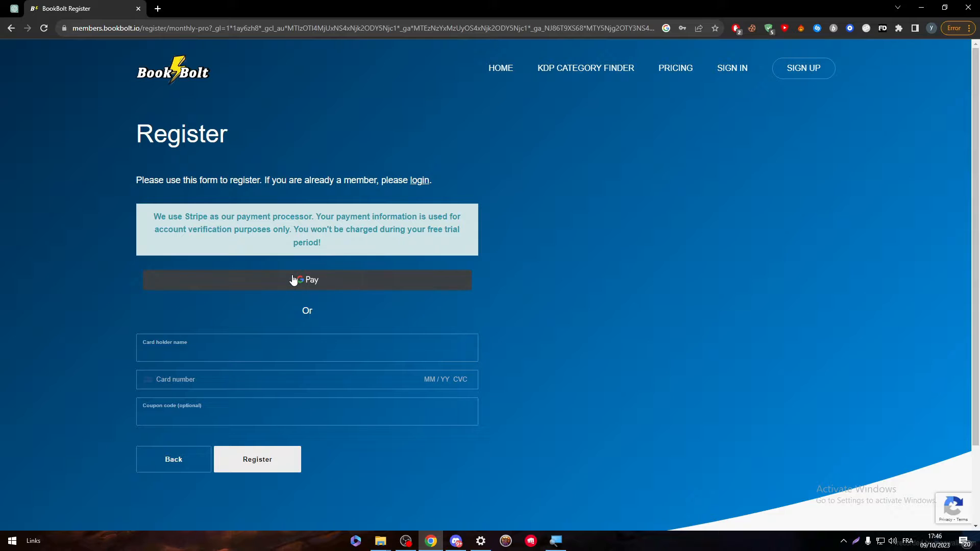
pyautogui.click(307, 280)
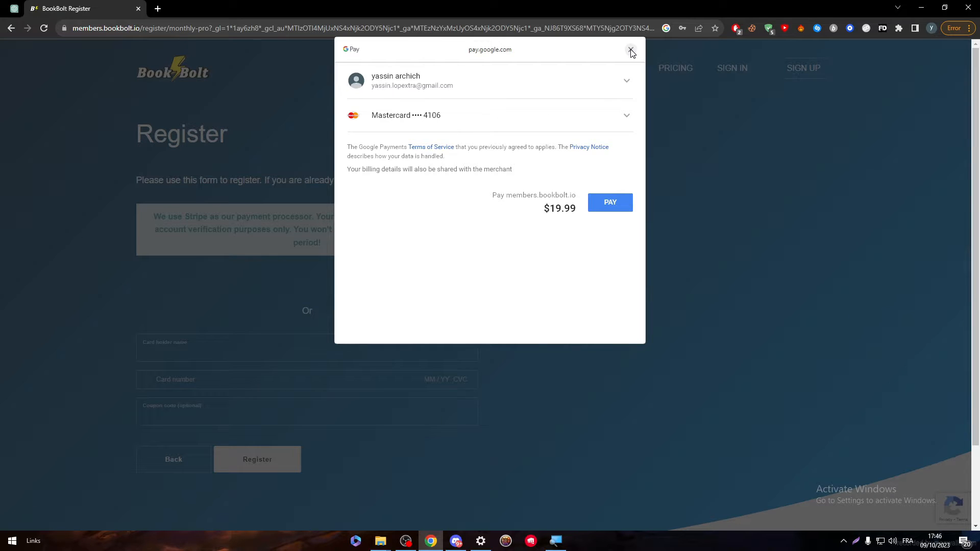
pyautogui.click(631, 50)
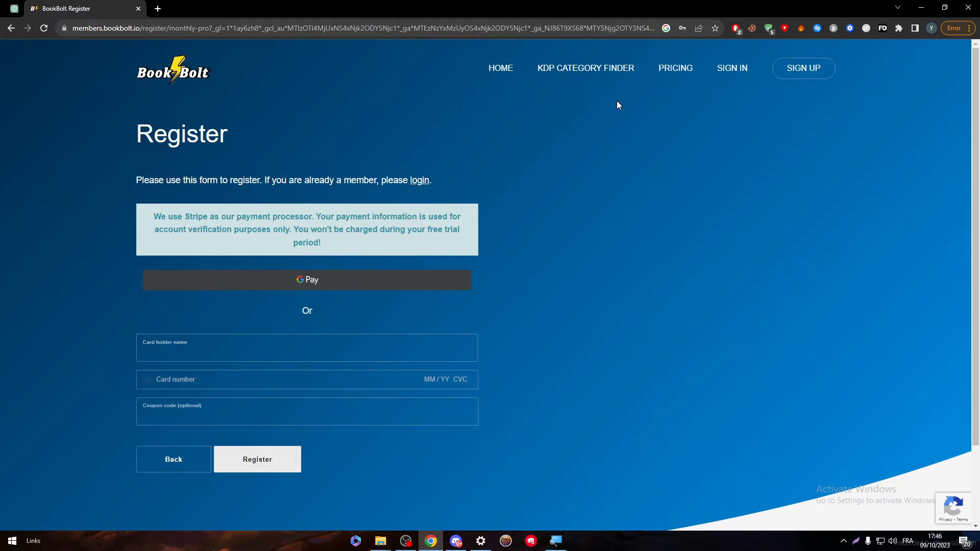
pyautogui.scroll(-3)
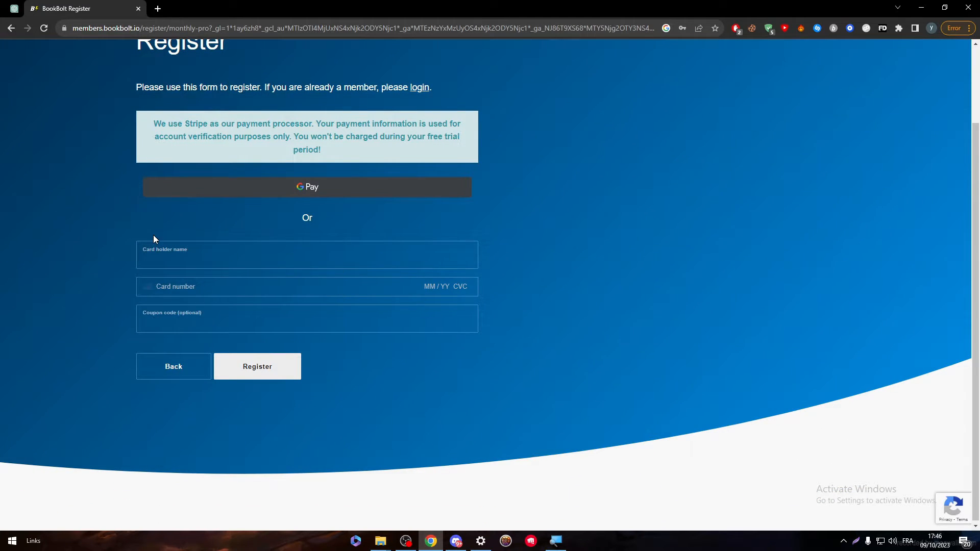
pyautogui.moveTo(555, 270)
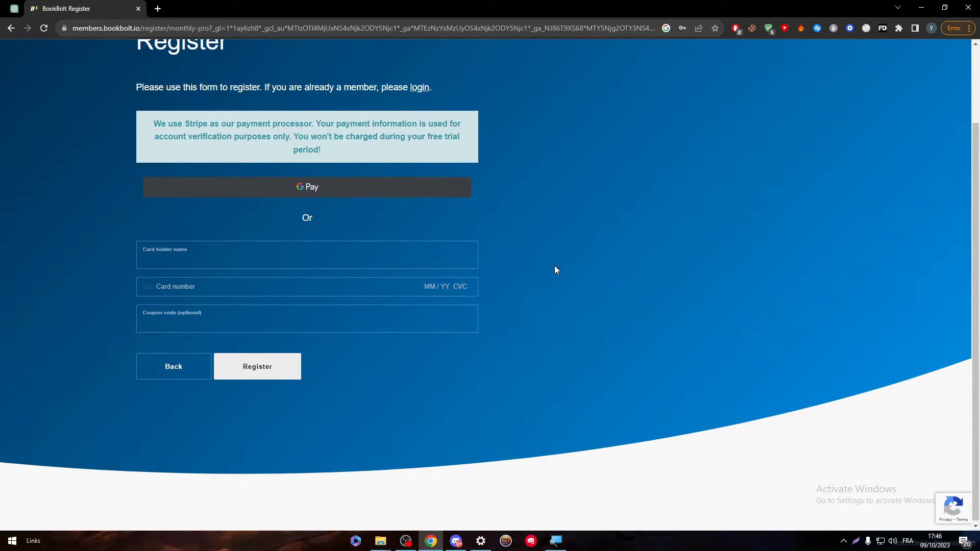
pyautogui.click(256, 366)
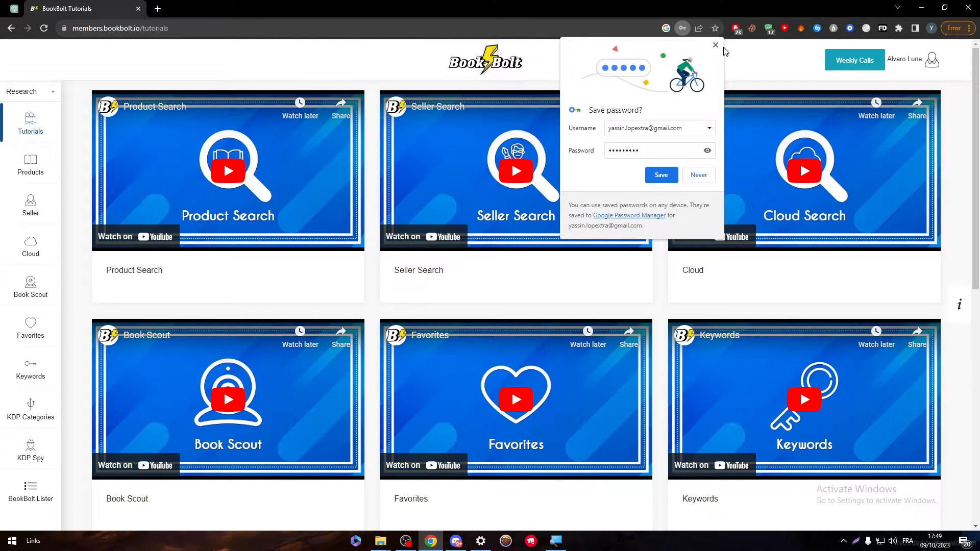
# Browse the Tutorials page and switch to Products Search from the left sidebar
pyautogui.click(715, 45)
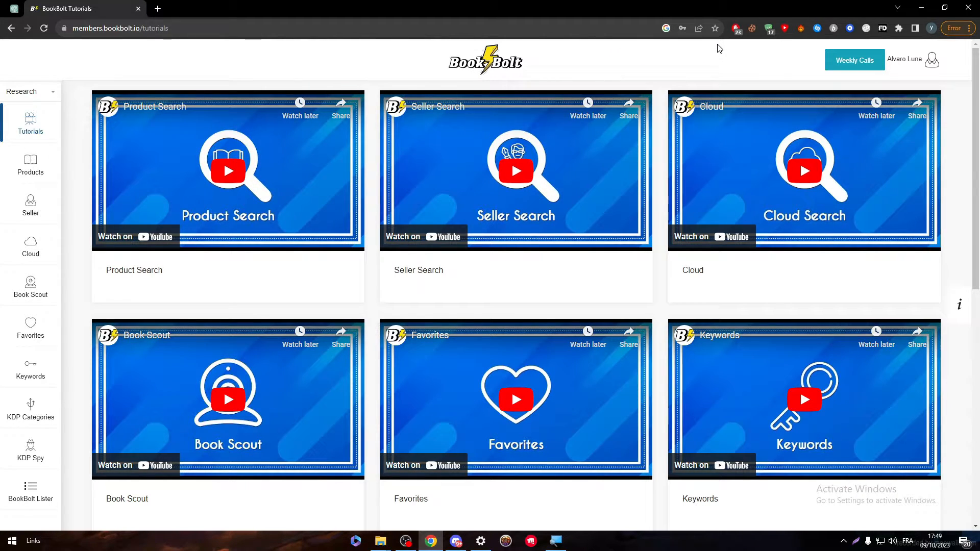
pyautogui.moveTo(193, 138)
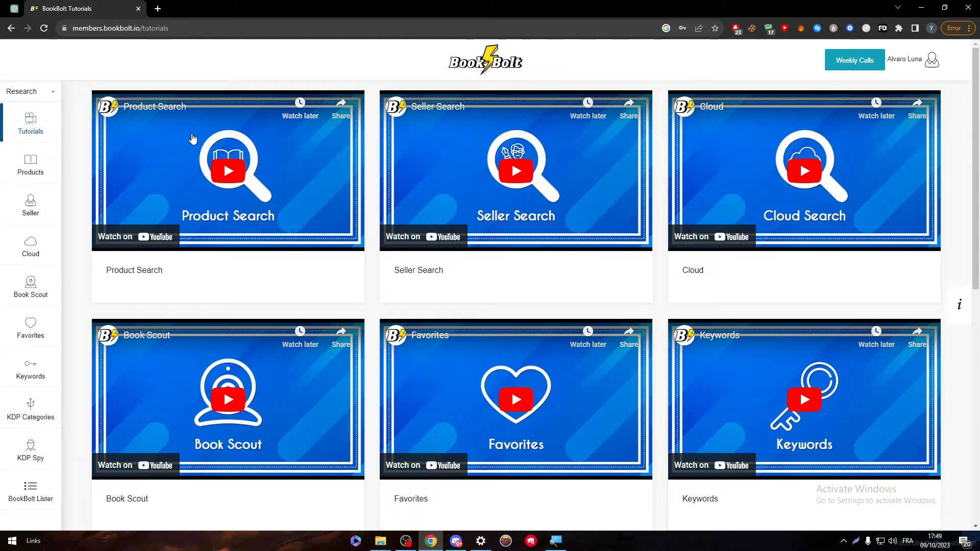
pyautogui.moveTo(428, 261)
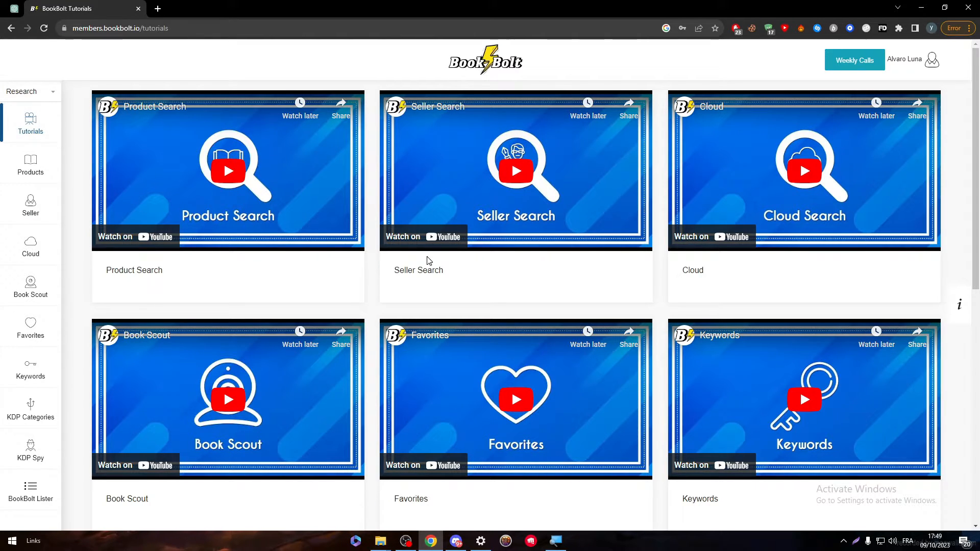
pyautogui.scroll(-3)
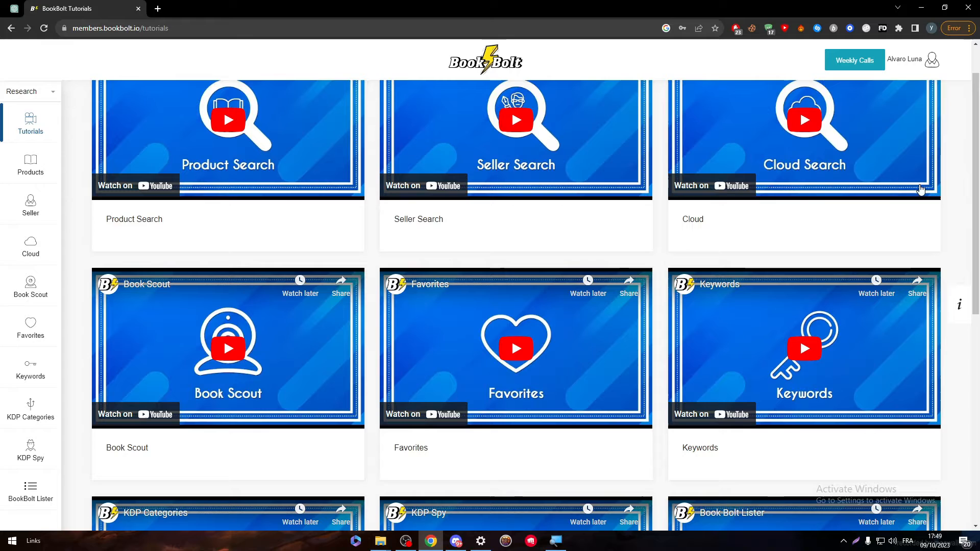
pyautogui.moveTo(465, 145)
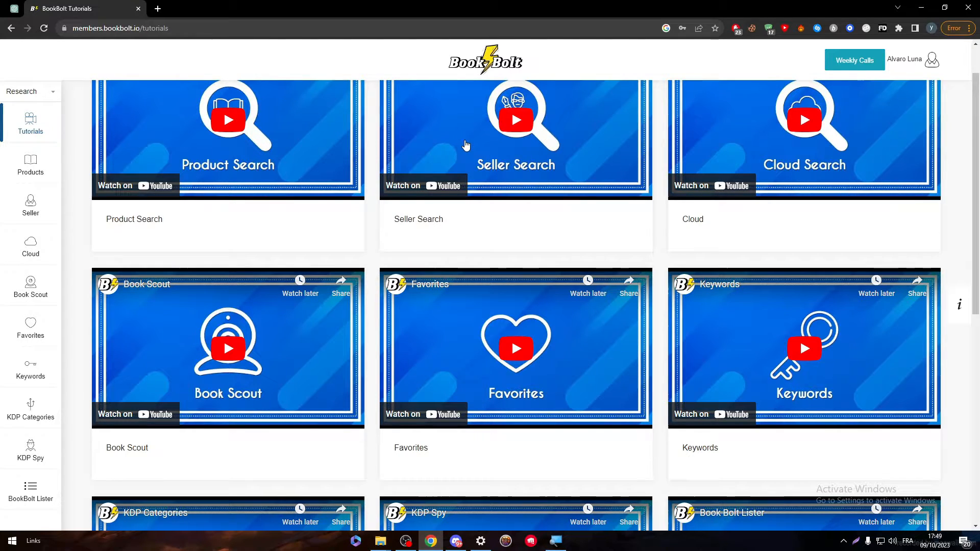
pyautogui.moveTo(223, 168)
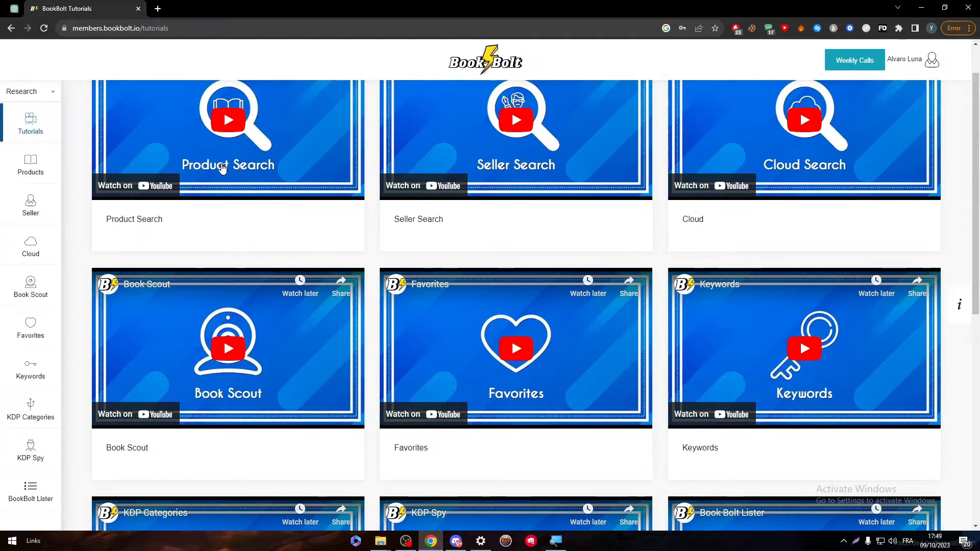
pyautogui.scroll(3)
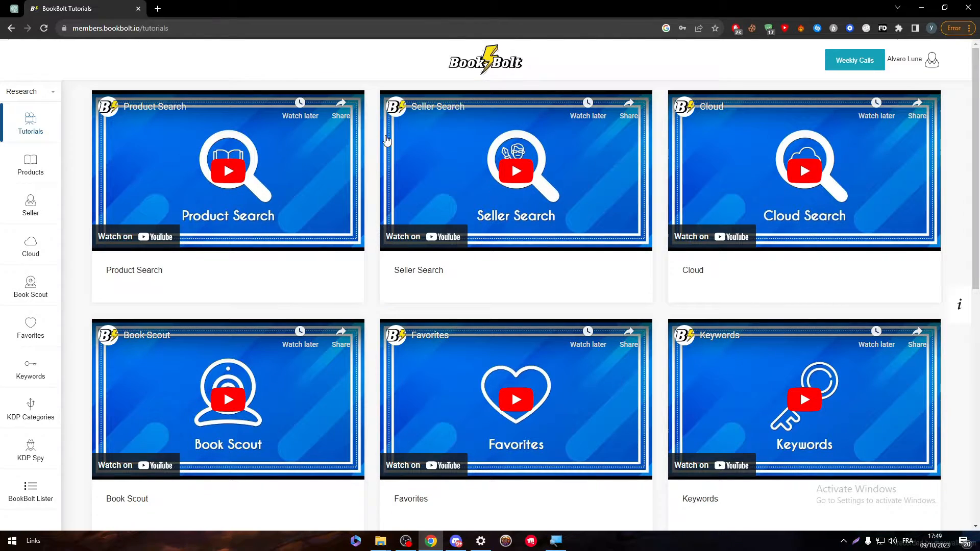
pyautogui.moveTo(60, 145)
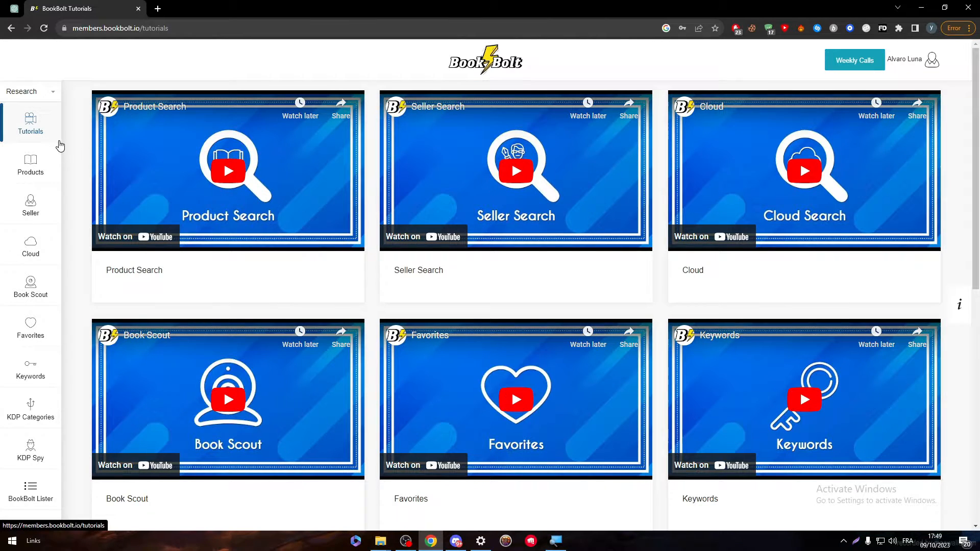
pyautogui.moveTo(13, 168)
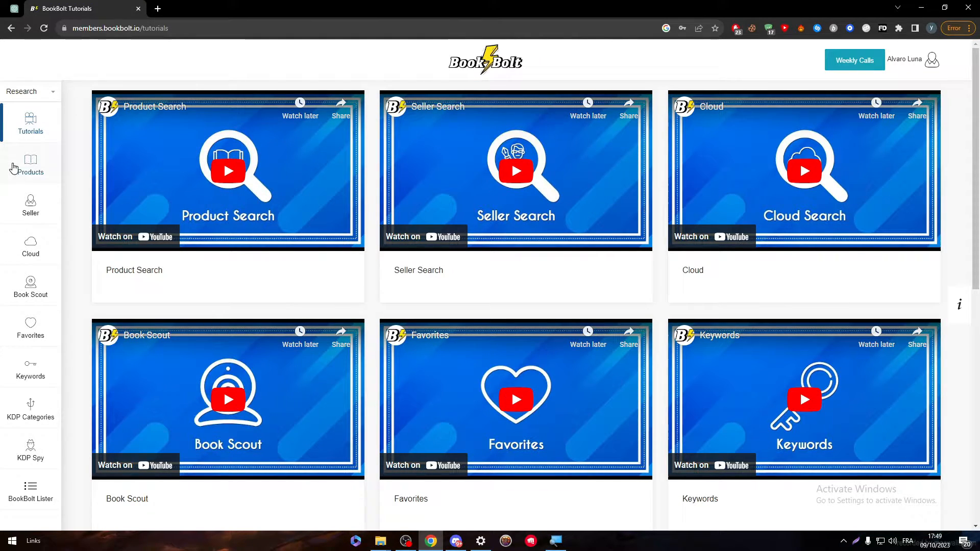
pyautogui.moveTo(543, 219)
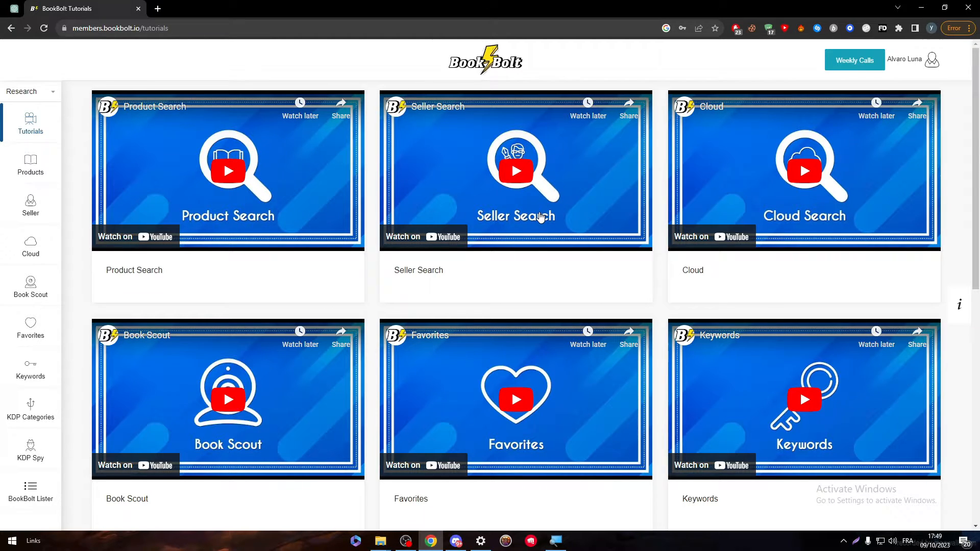
pyautogui.moveTo(152, 203)
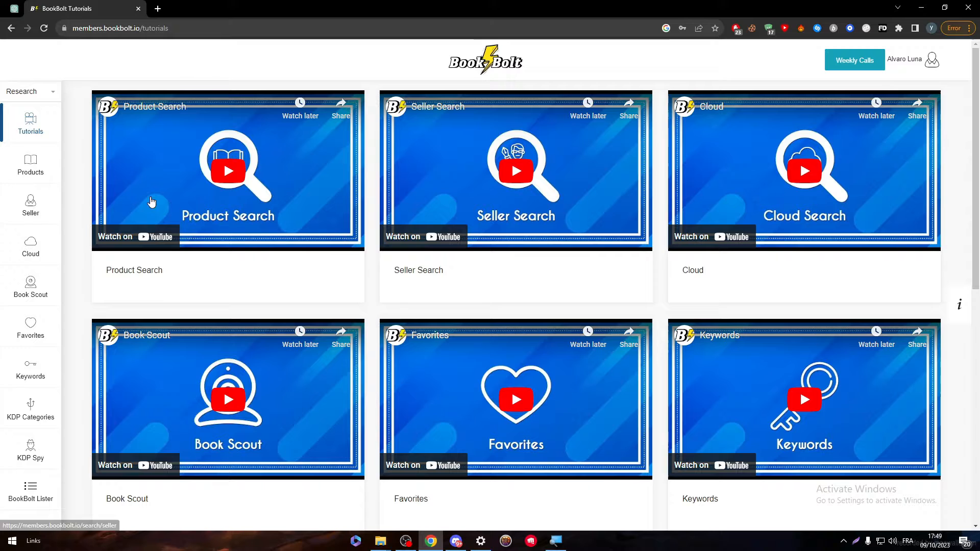
pyautogui.moveTo(81, 169)
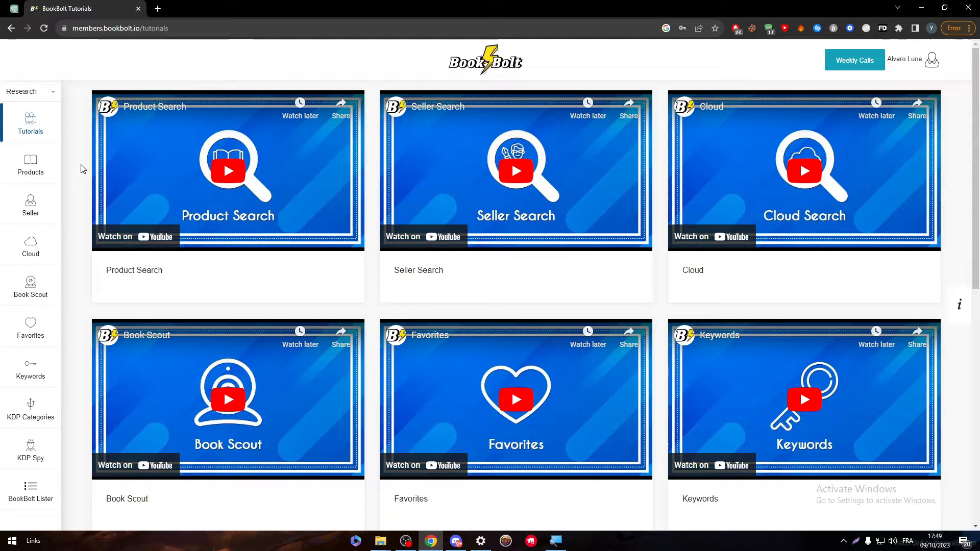
pyautogui.moveTo(31, 164)
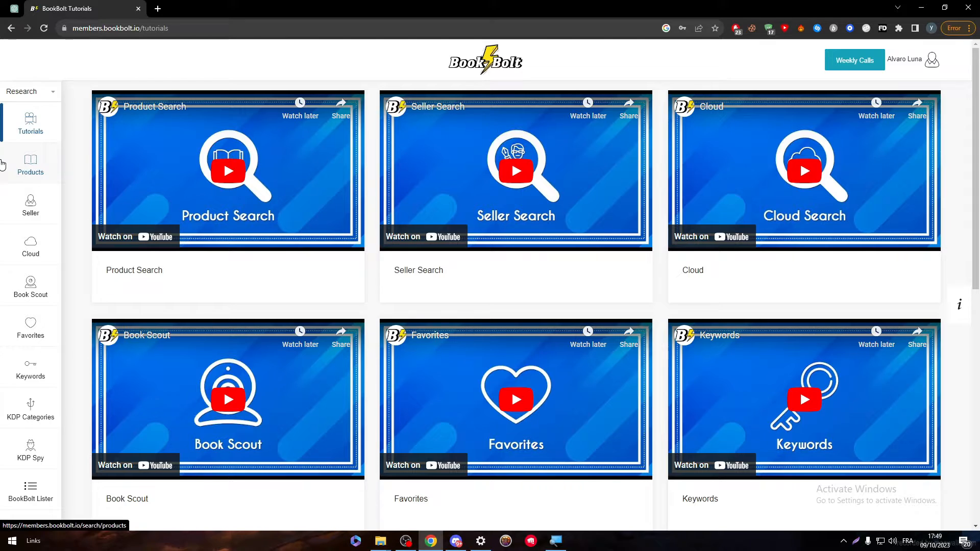
pyautogui.moveTo(772, 151)
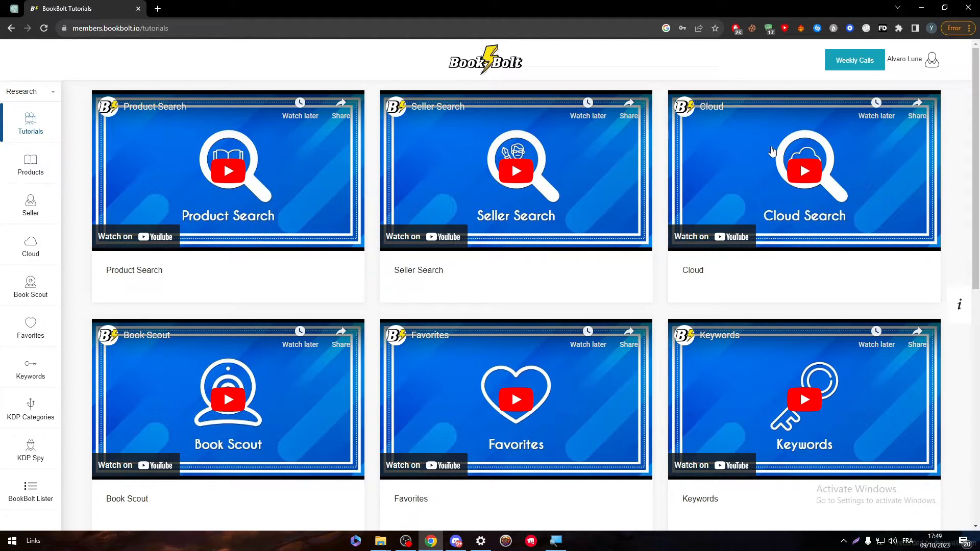
pyautogui.moveTo(70, 142)
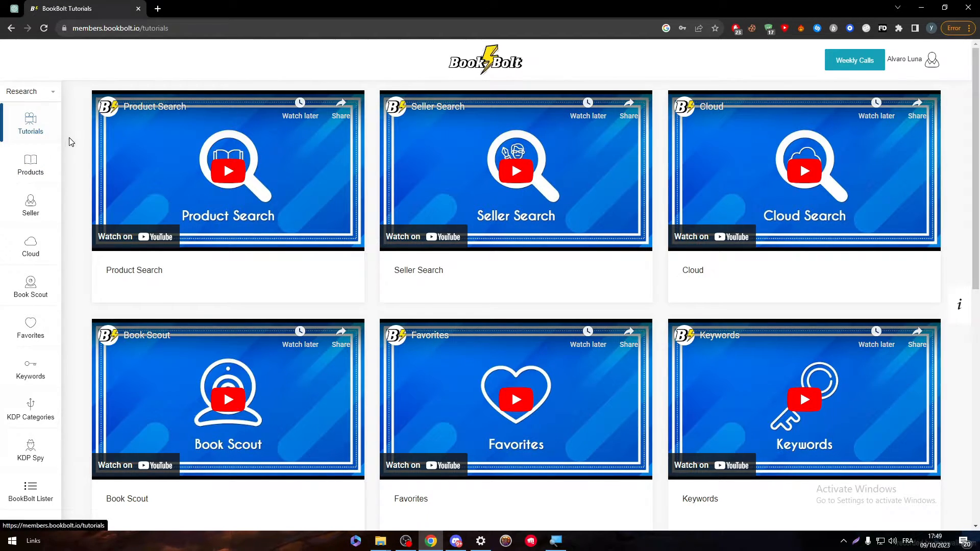
pyautogui.click(30, 123)
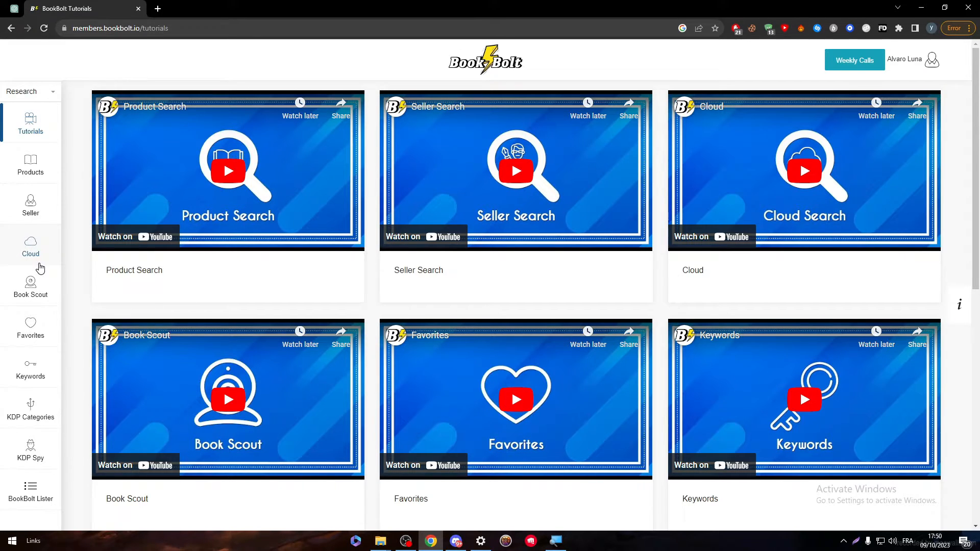
pyautogui.click(30, 166)
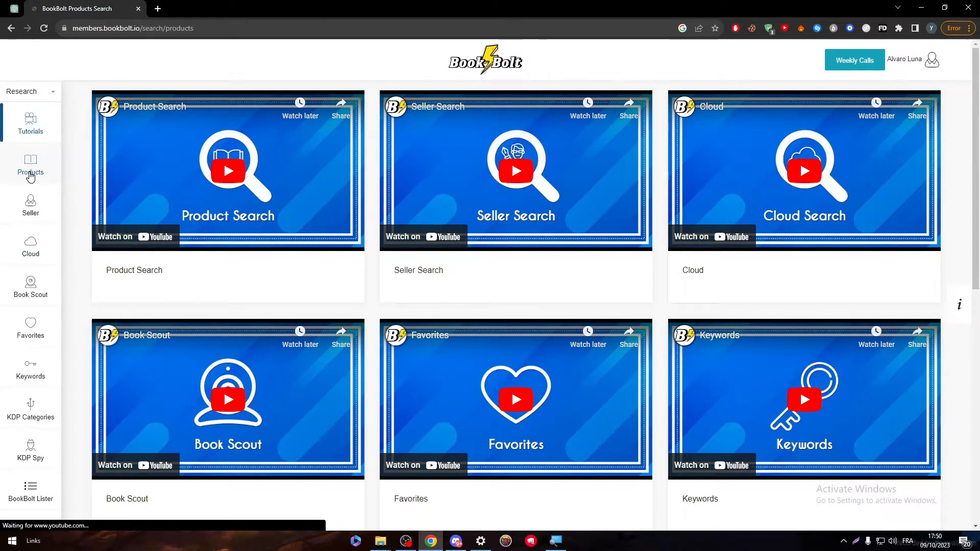
# Run a product search for the keyword GAME
pyautogui.click(30, 167)
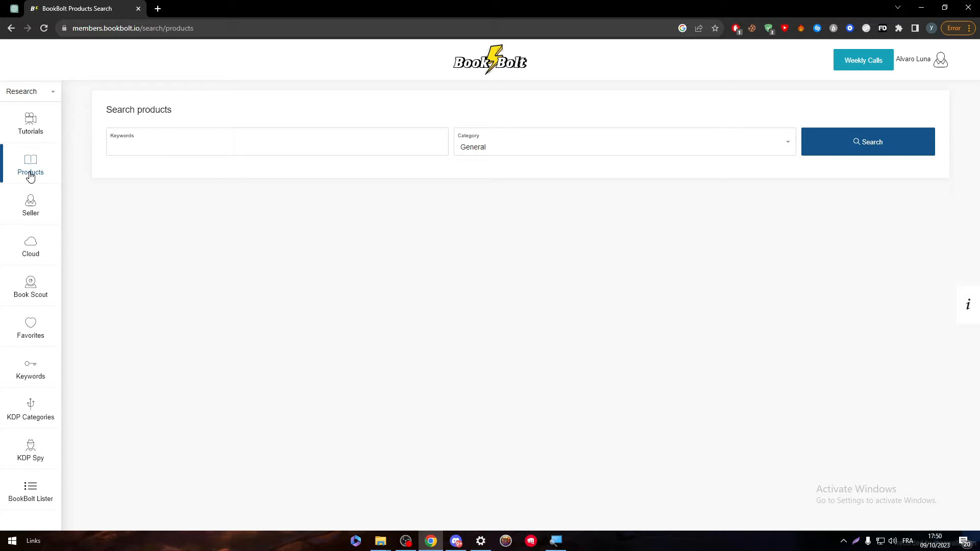
pyautogui.click(277, 142)
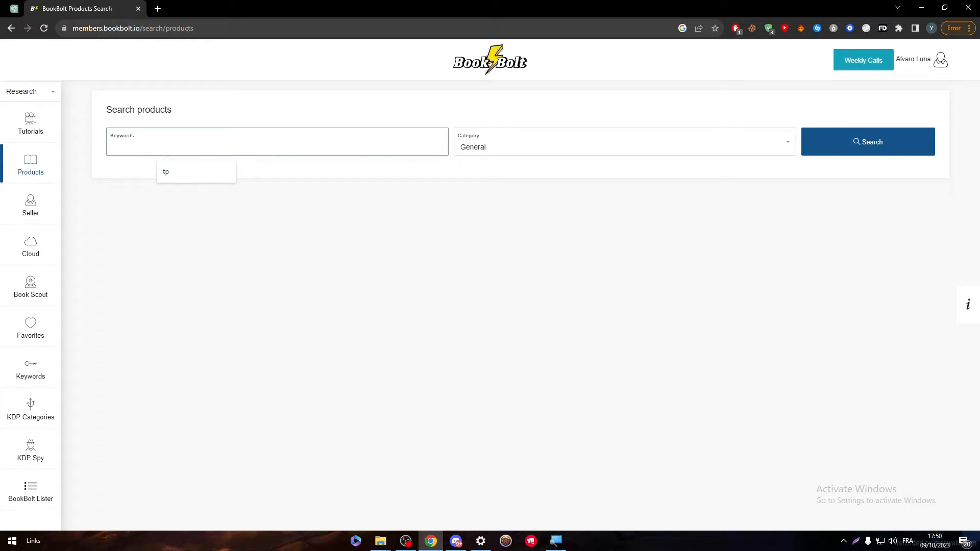
pyautogui.write('GAME')
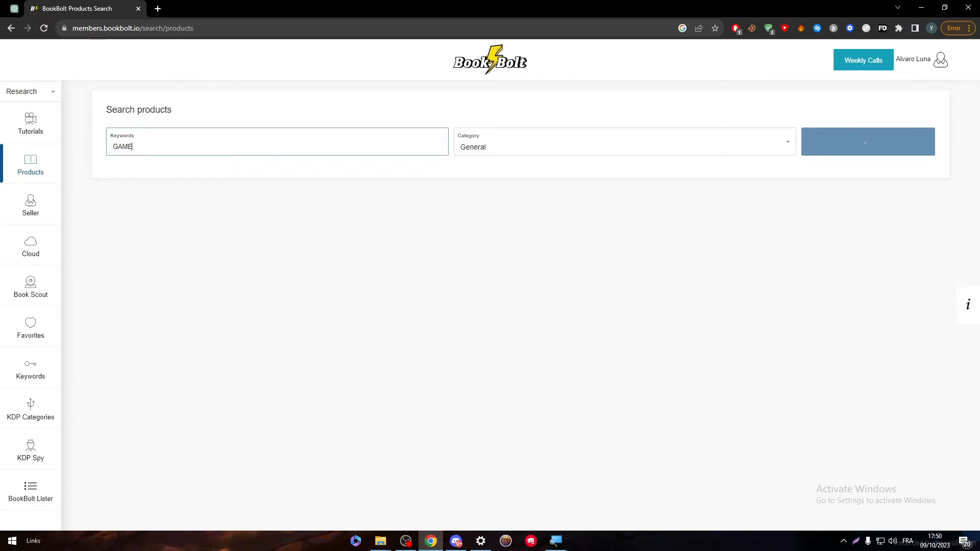
pyautogui.click(864, 142)
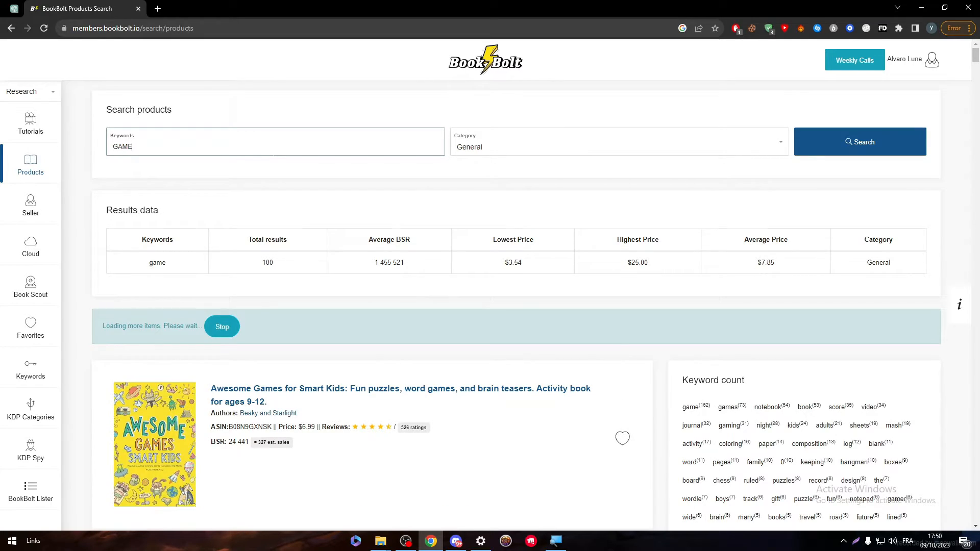
# Look through the GAME book listings, then move to the Seller search page
pyautogui.scroll(-3)
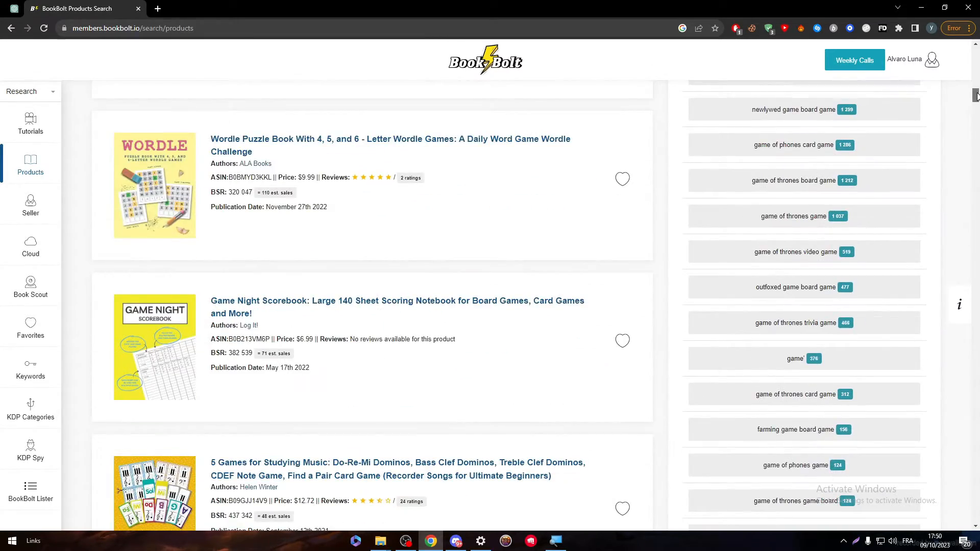
pyautogui.scroll(-3)
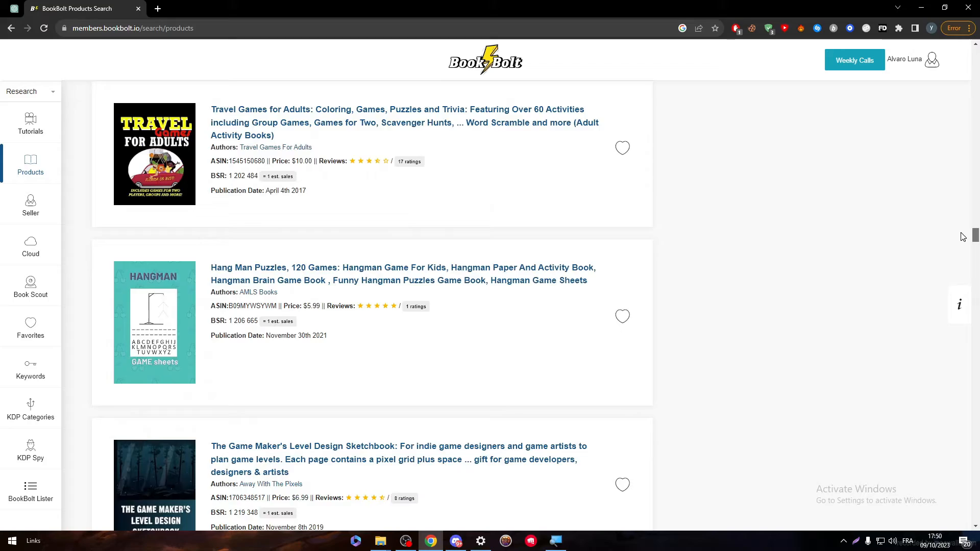
pyautogui.scroll(-3)
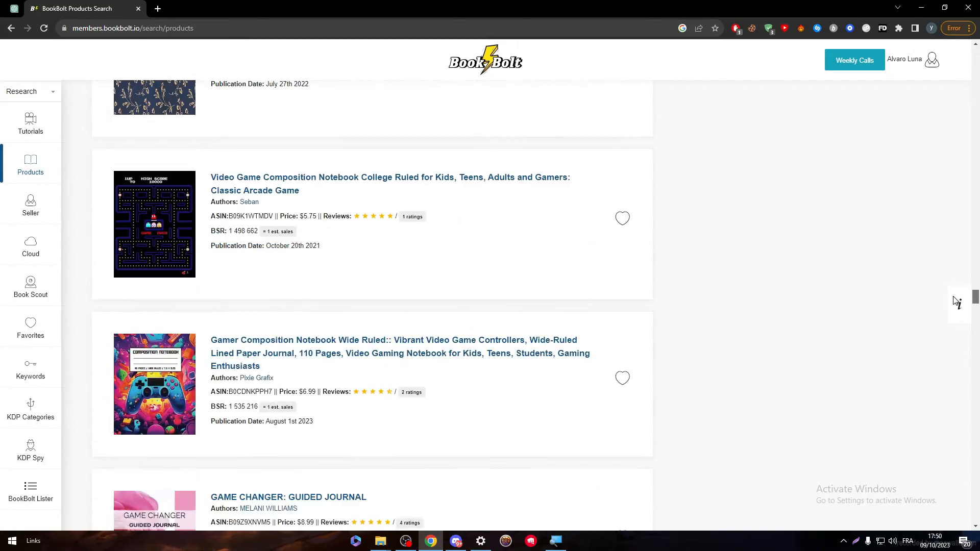
pyautogui.scroll(3)
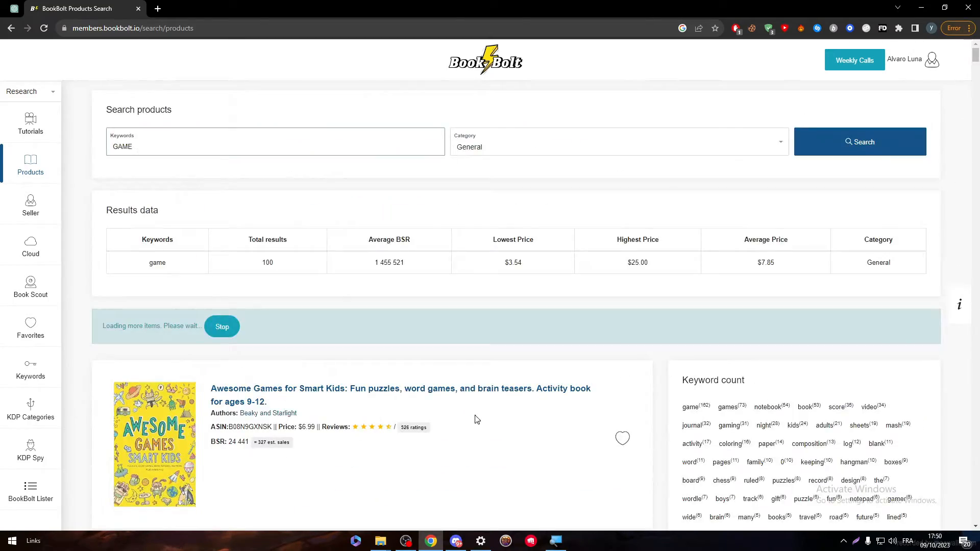
pyautogui.moveTo(470, 434)
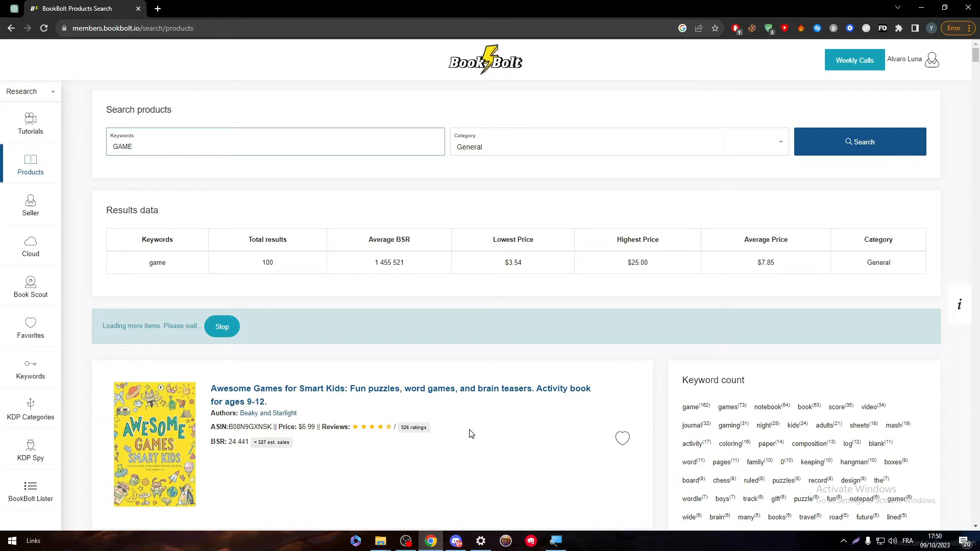
pyautogui.click(30, 206)
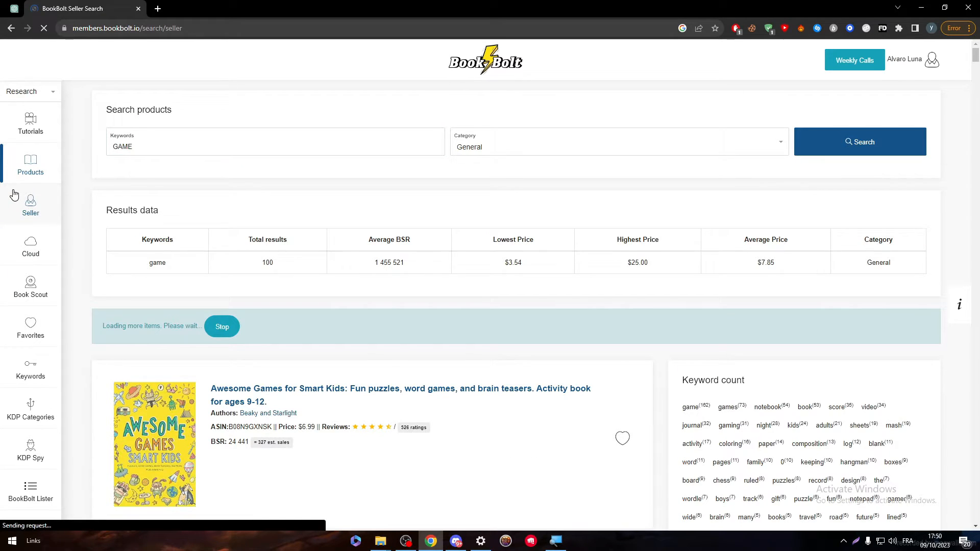
# View the Seller search with an empty seller name, then bring up the Cloud bestseller search
pyautogui.click(30, 204)
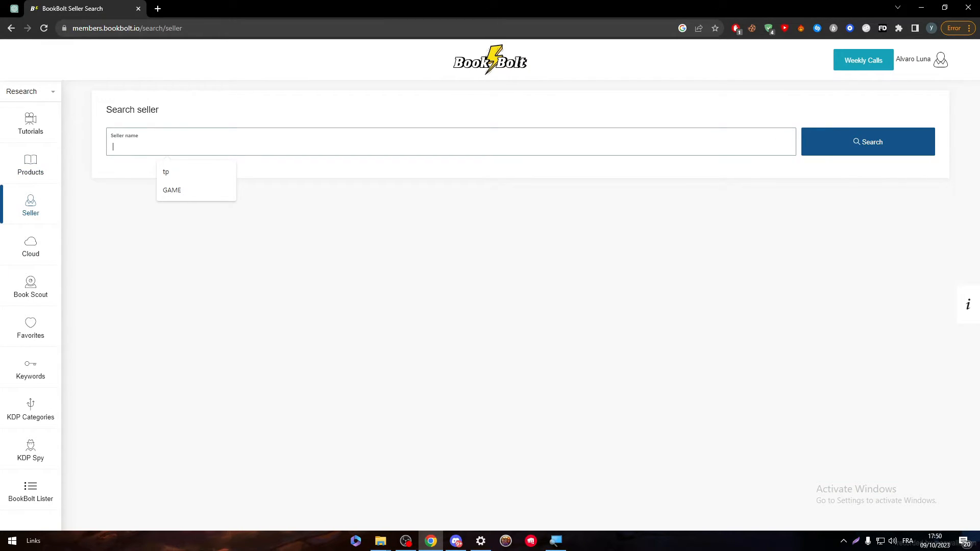
pyautogui.click(31, 91)
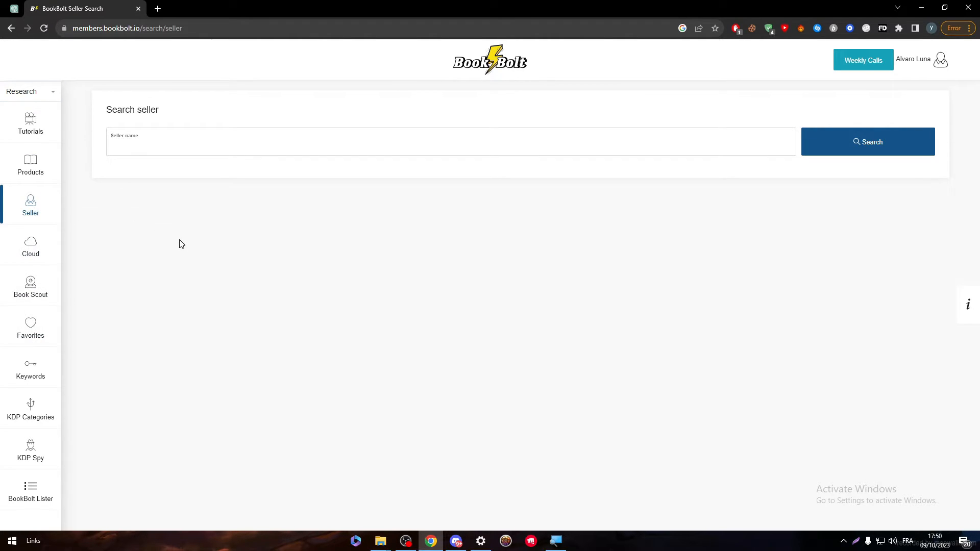
pyautogui.moveTo(290, 185)
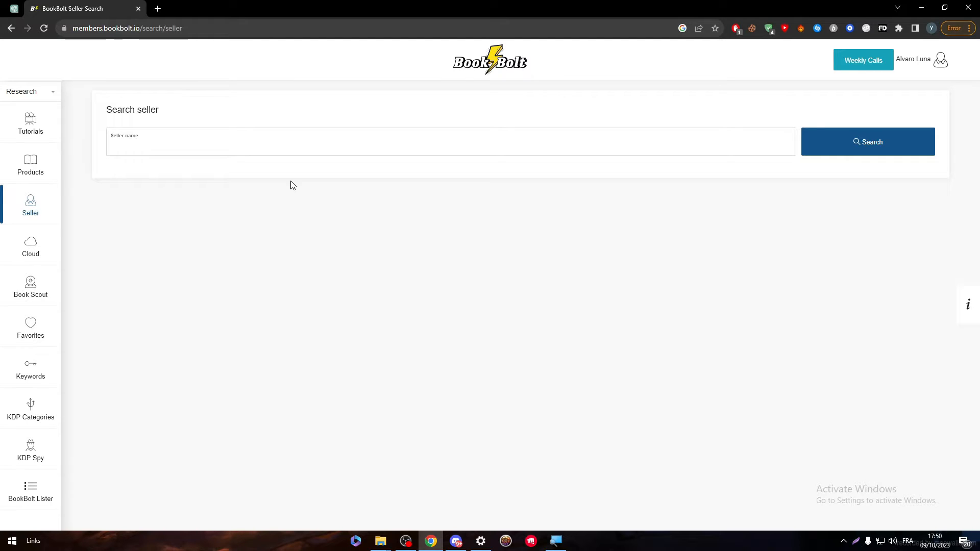
pyautogui.click(30, 247)
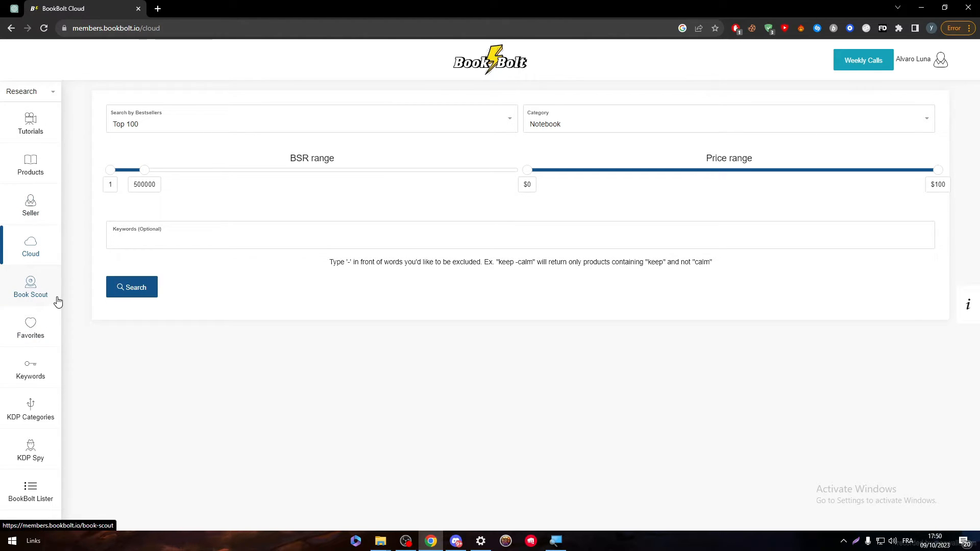
pyautogui.moveTo(2, 251)
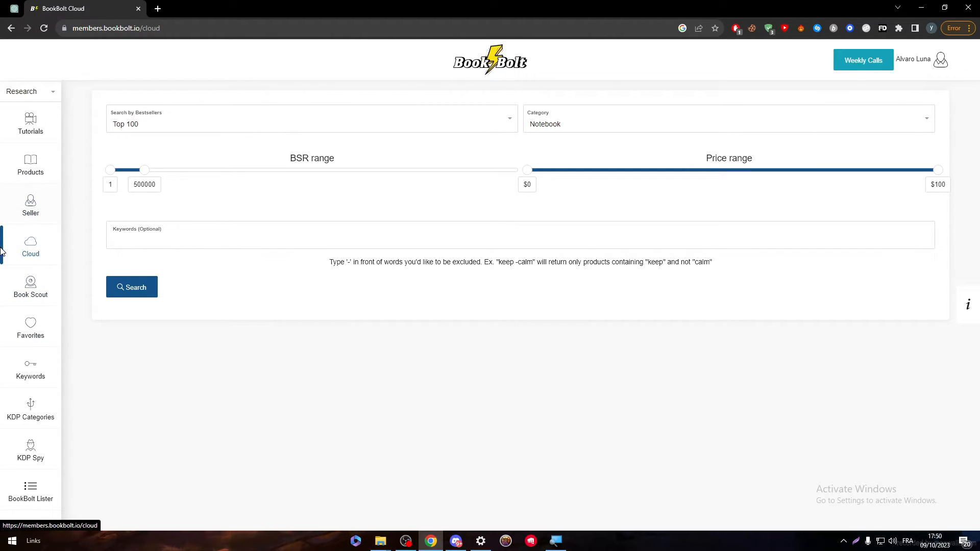
pyautogui.moveTo(13, 81)
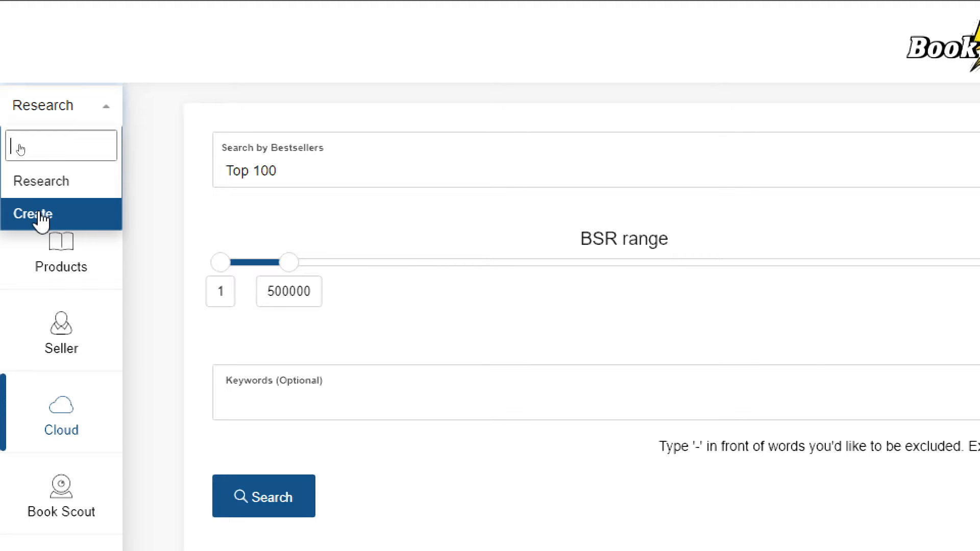
# Switch the sidebar from Research to Create and launch Book Bolt Studio in a new tab
pyautogui.click(34, 215)
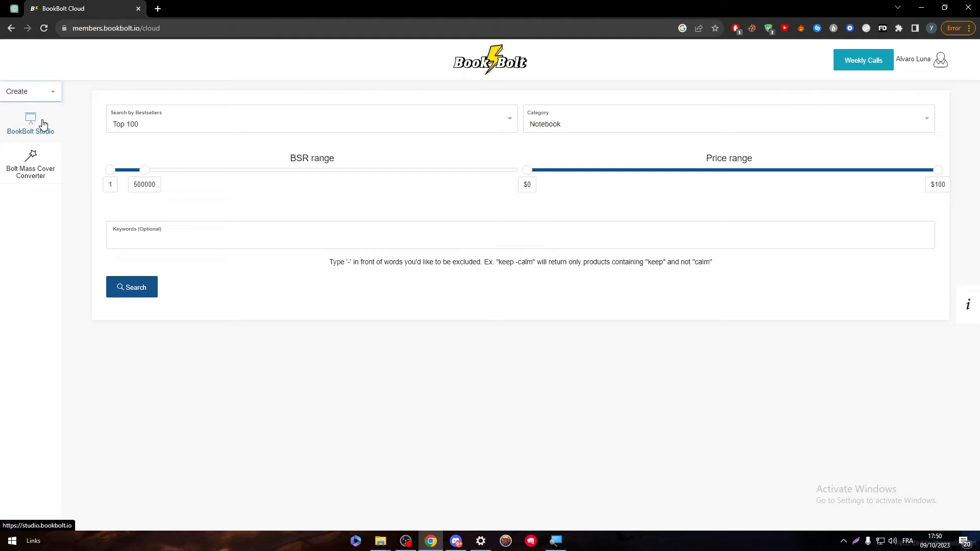
pyautogui.moveTo(30, 154)
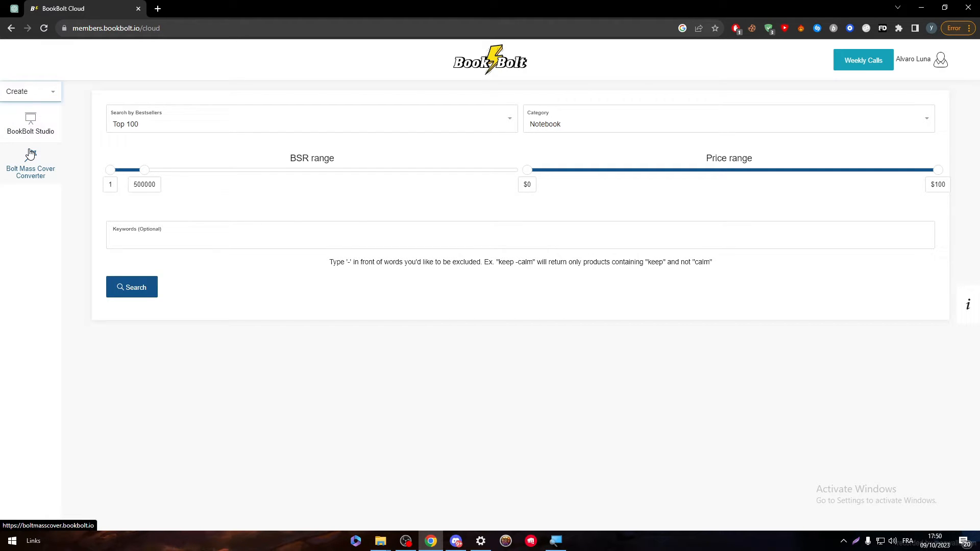
pyautogui.click(30, 123)
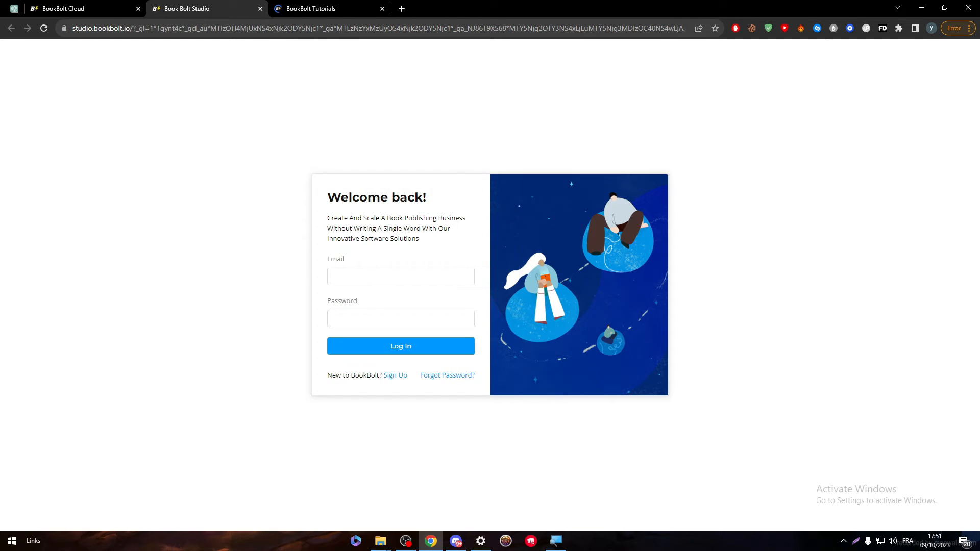
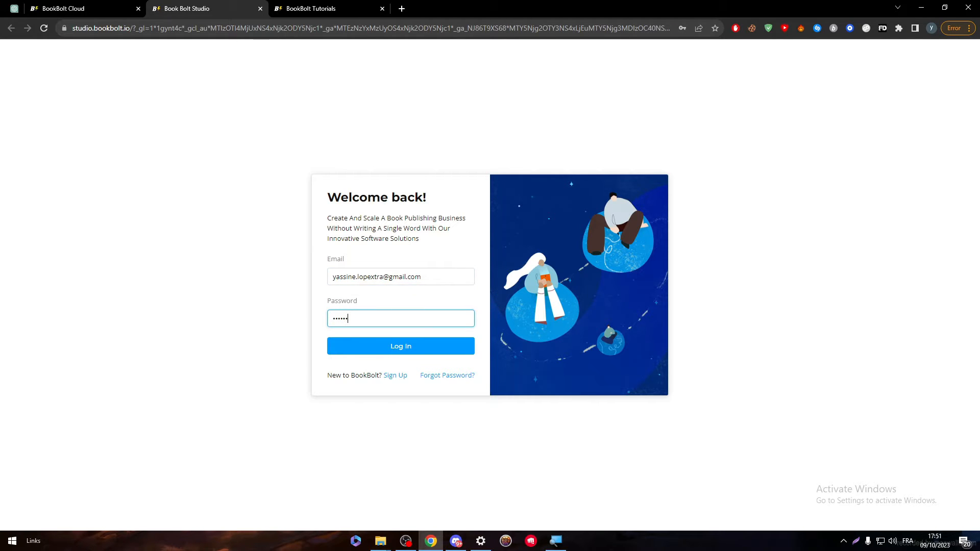
pyautogui.click(400, 346)
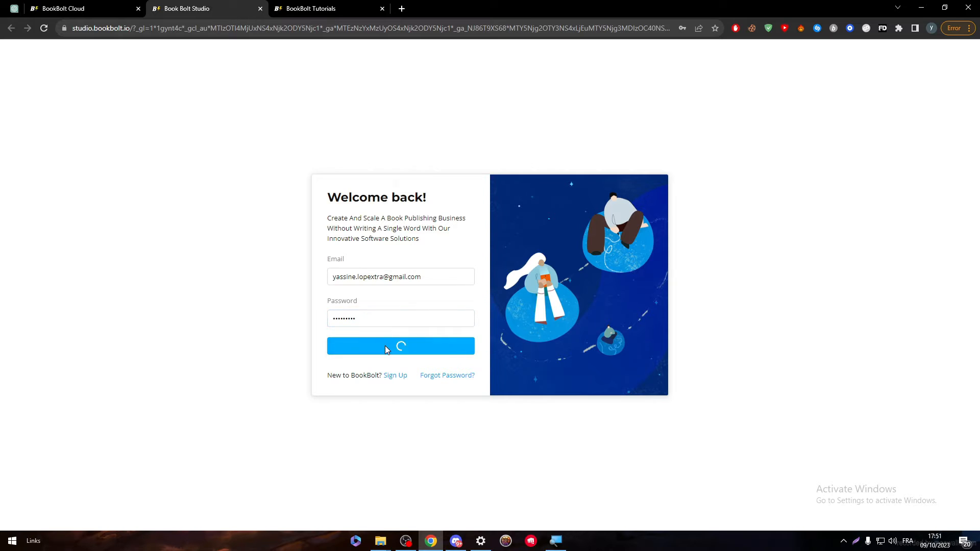
pyautogui.click(400, 346)
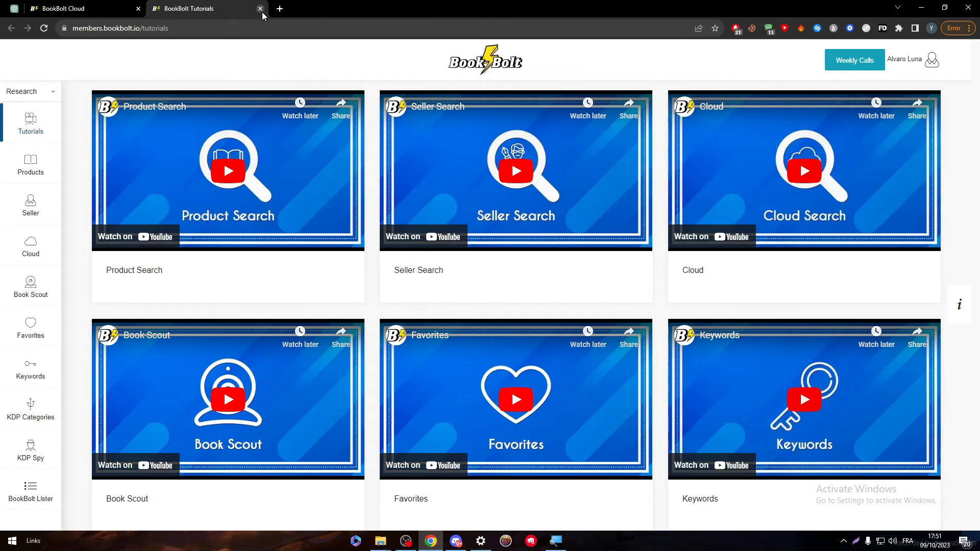
# Return to the Book Bolt Cloud tab and launch Bolt Mass Cover Converter
pyautogui.click(63, 8)
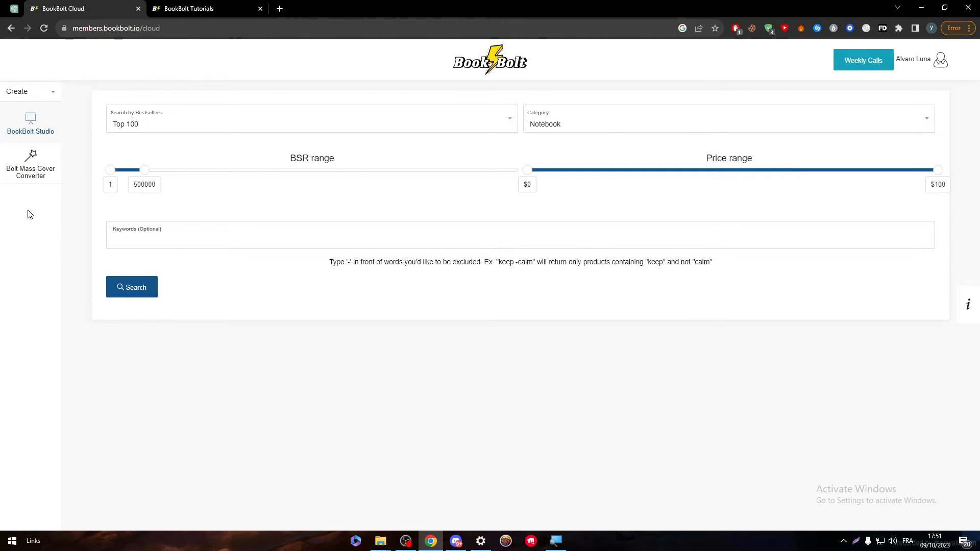
pyautogui.click(30, 173)
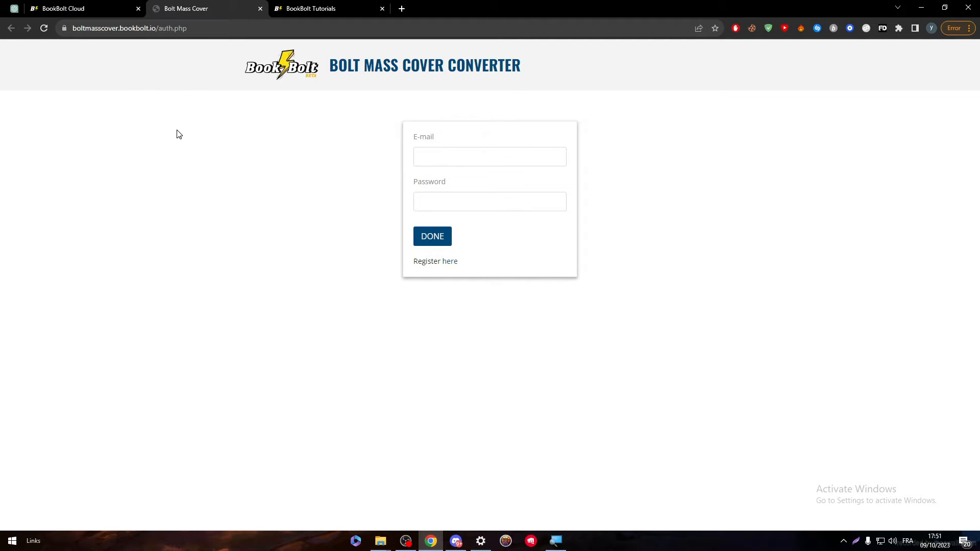
pyautogui.moveTo(289, 94)
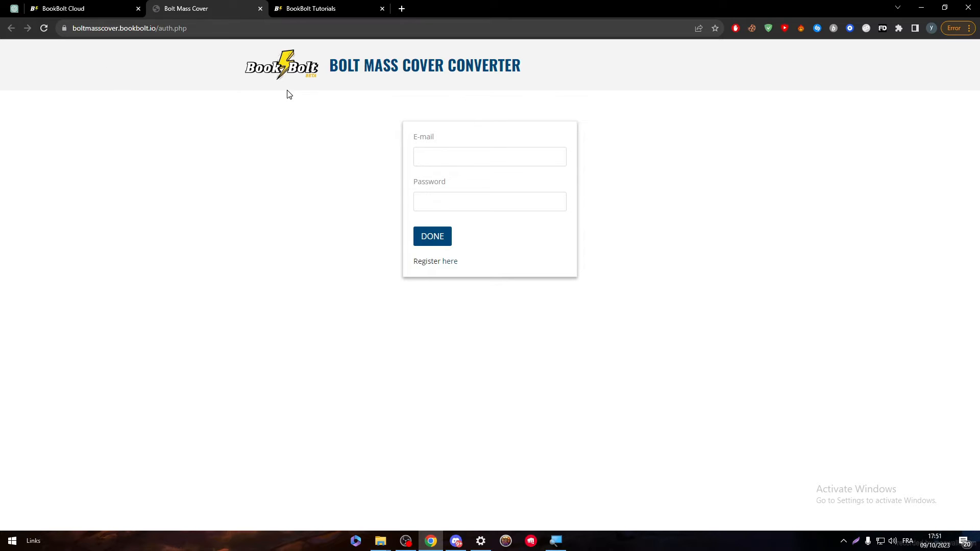
# Sign in to Bolt Mass Cover Converter with autofilled credentials, decline saving the password, and return to Book Bolt Cloud
pyautogui.click(490, 157)
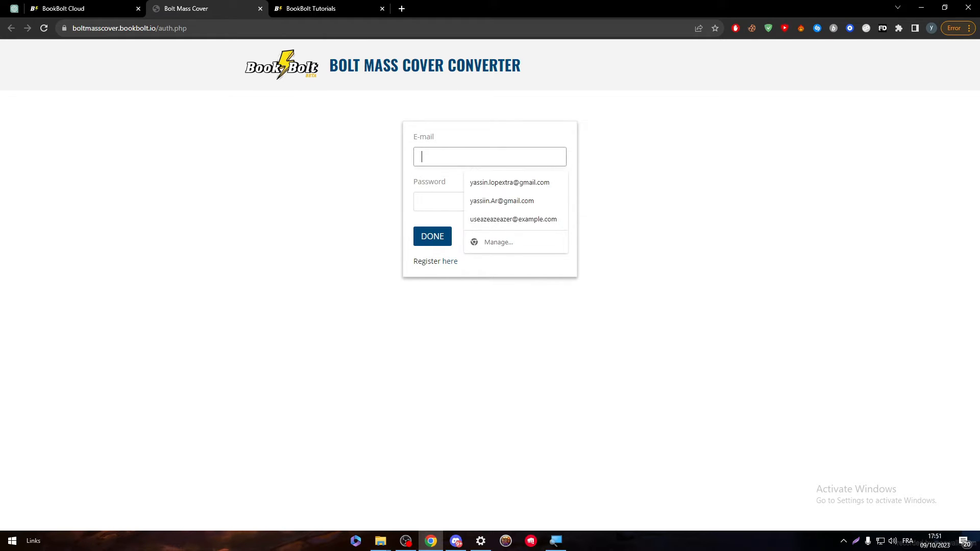
pyautogui.click(175, 96)
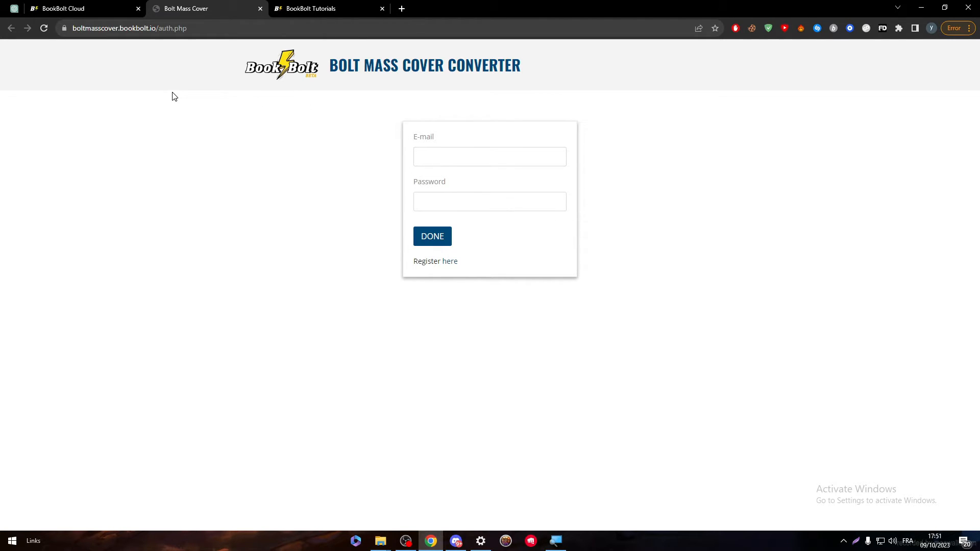
pyautogui.moveTo(161, 92)
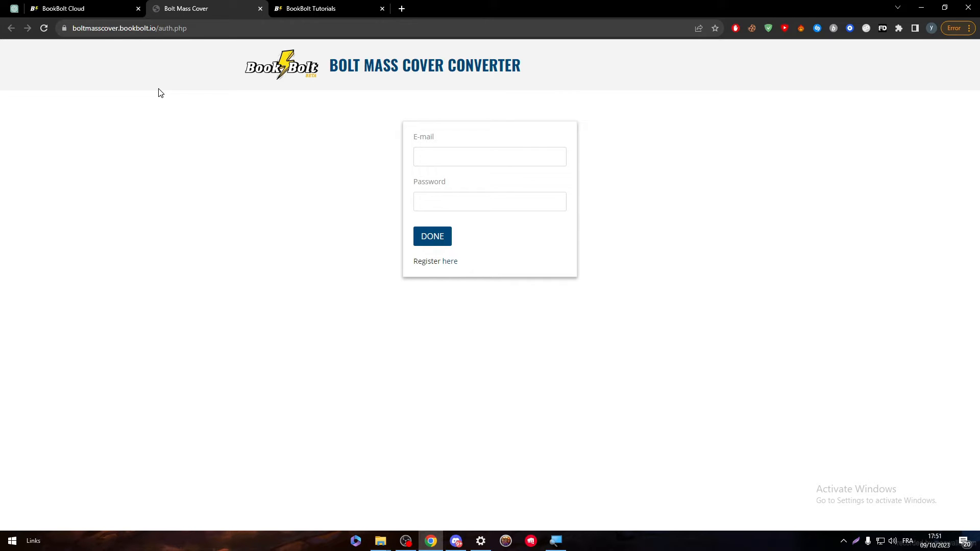
pyautogui.click(490, 156)
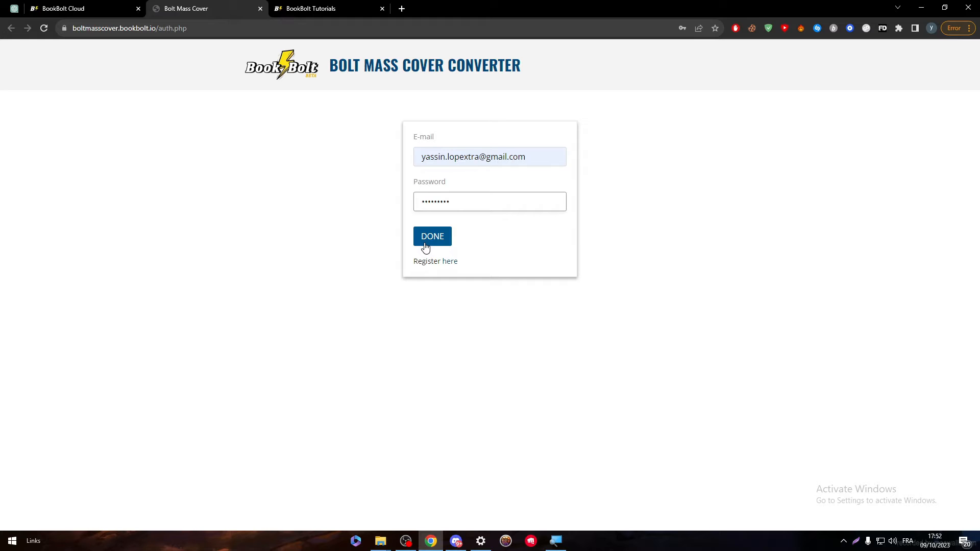
pyautogui.click(432, 237)
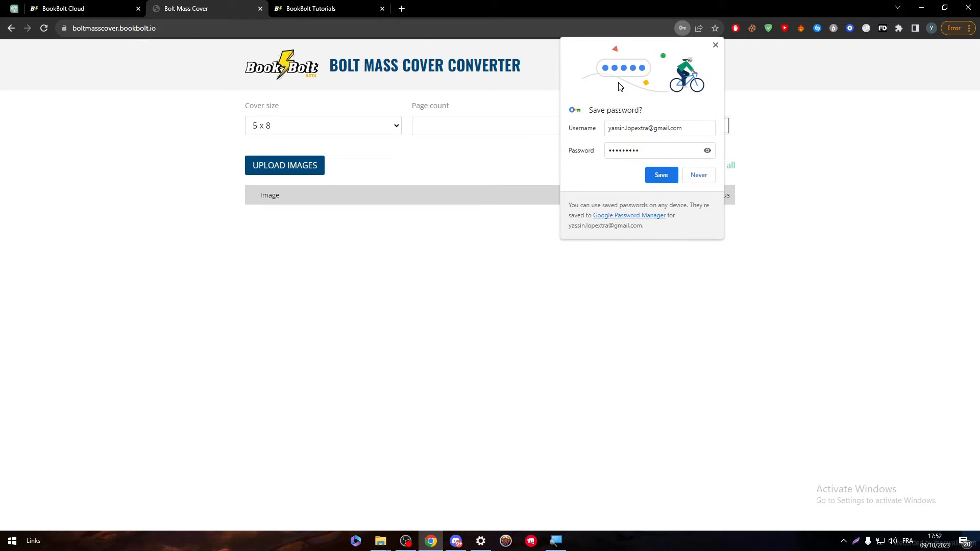
pyautogui.click(698, 175)
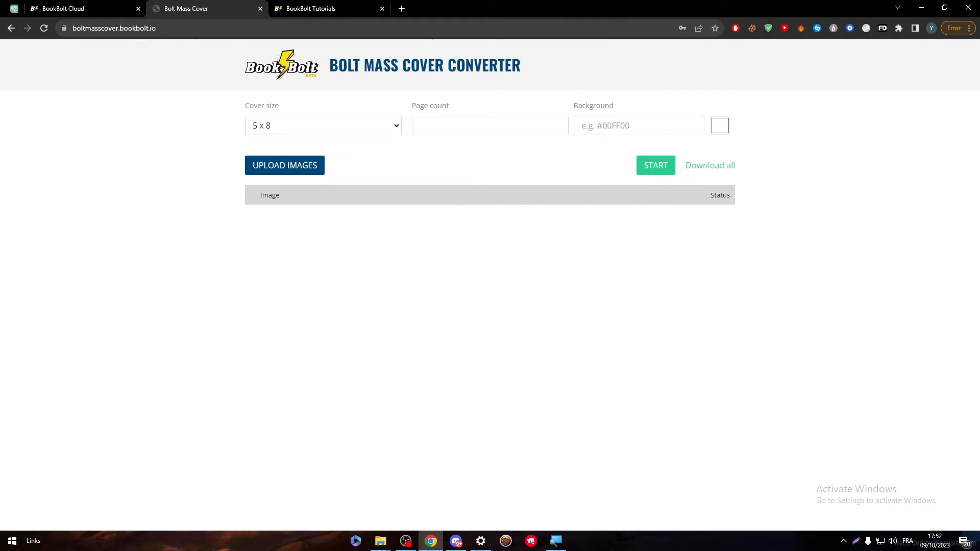
pyautogui.moveTo(366, 95)
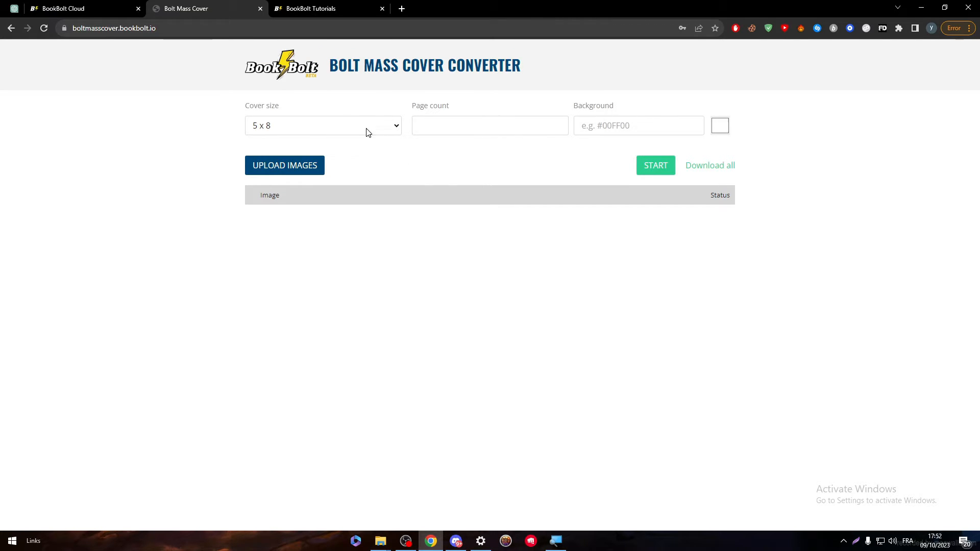
pyautogui.click(81, 8)
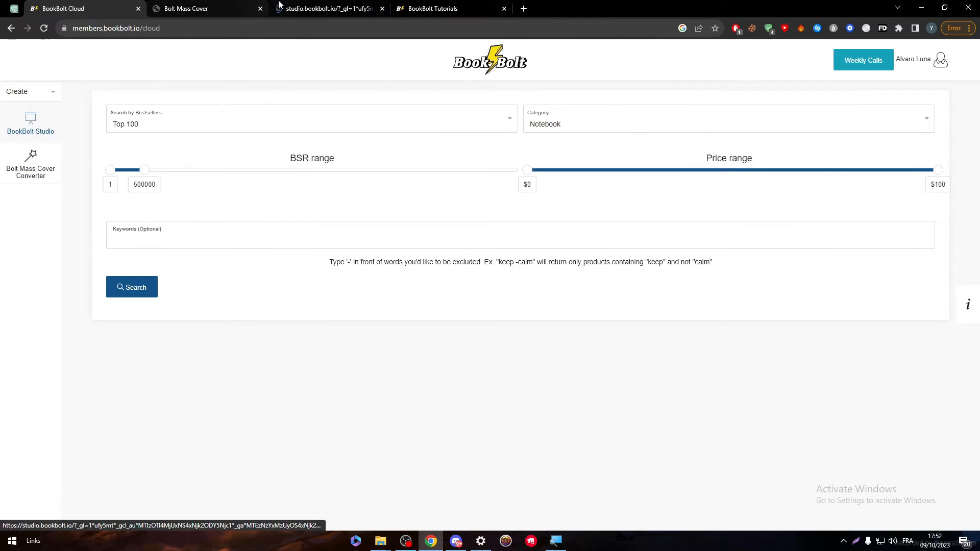
# Log in to Book Bolt Studio again and decline saving the password, reaching the empty My Projects list
pyautogui.click(325, 8)
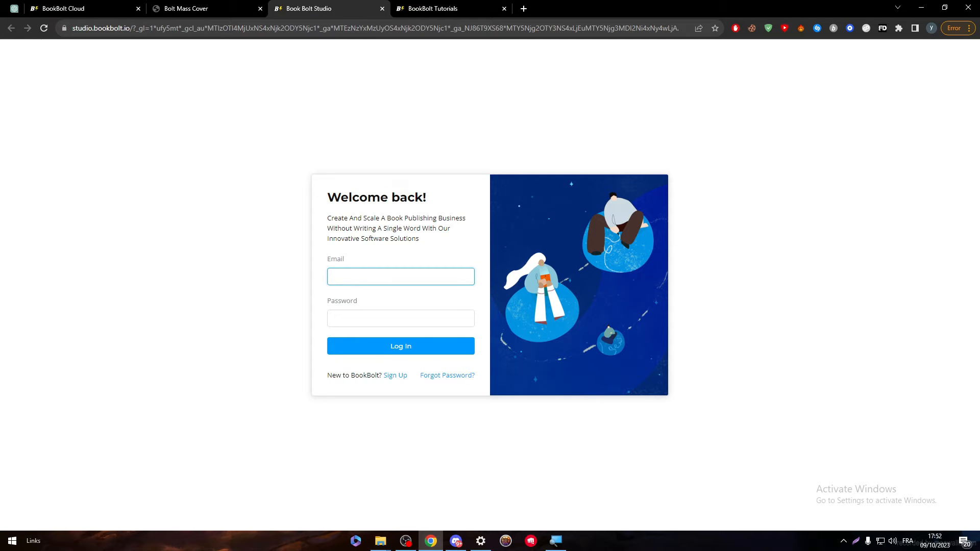
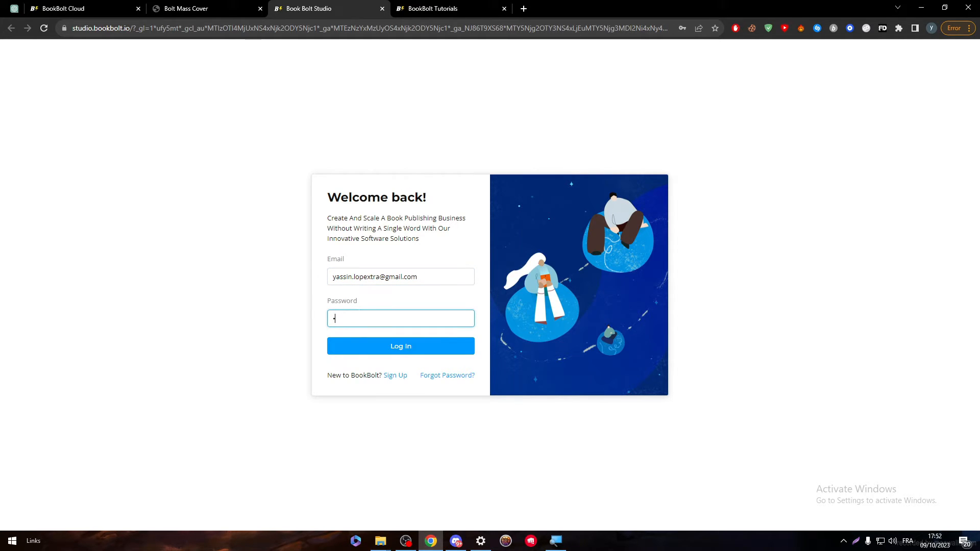
pyautogui.click(400, 346)
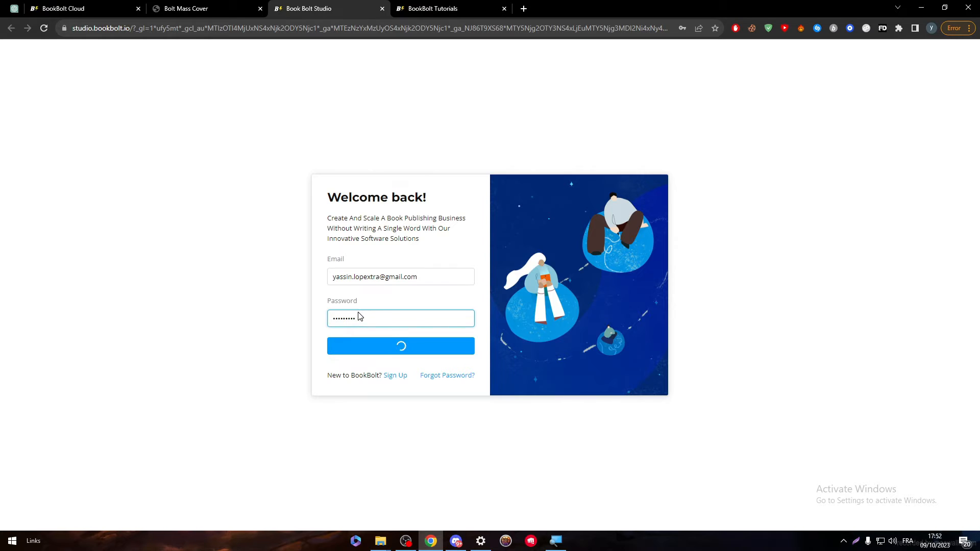
pyautogui.click(401, 345)
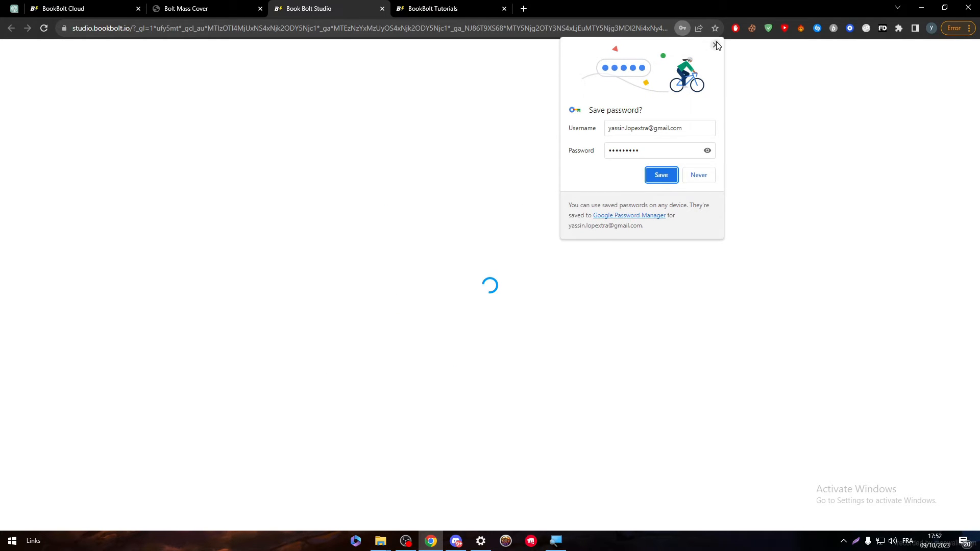
pyautogui.click(717, 46)
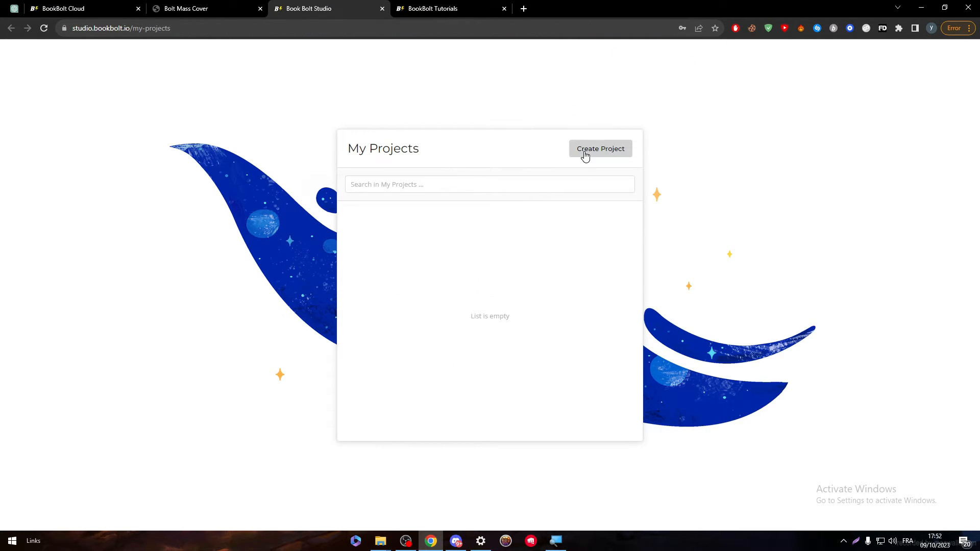
pyautogui.moveTo(608, 150)
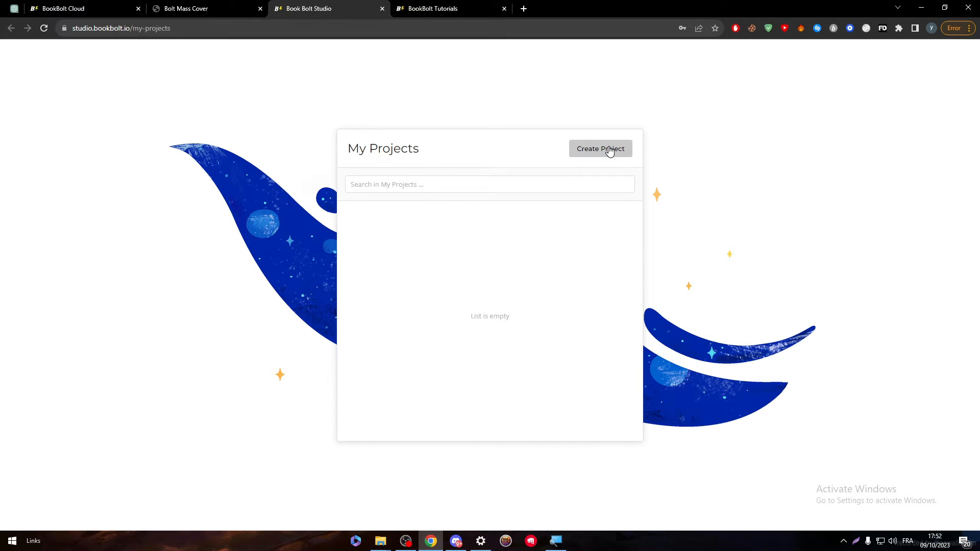
# Start a new Paperback: Cover and Interior project named Tutorial video
pyautogui.click(601, 148)
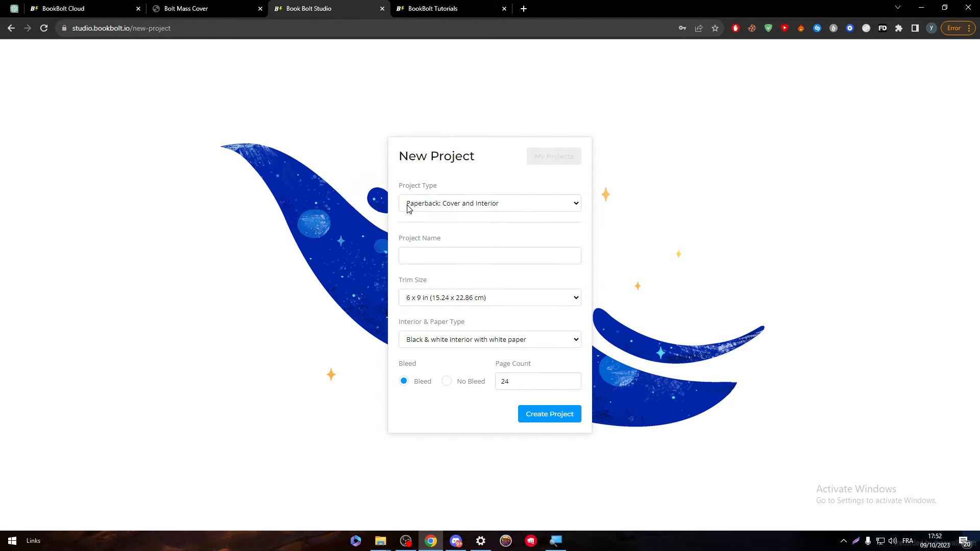
pyautogui.click(489, 203)
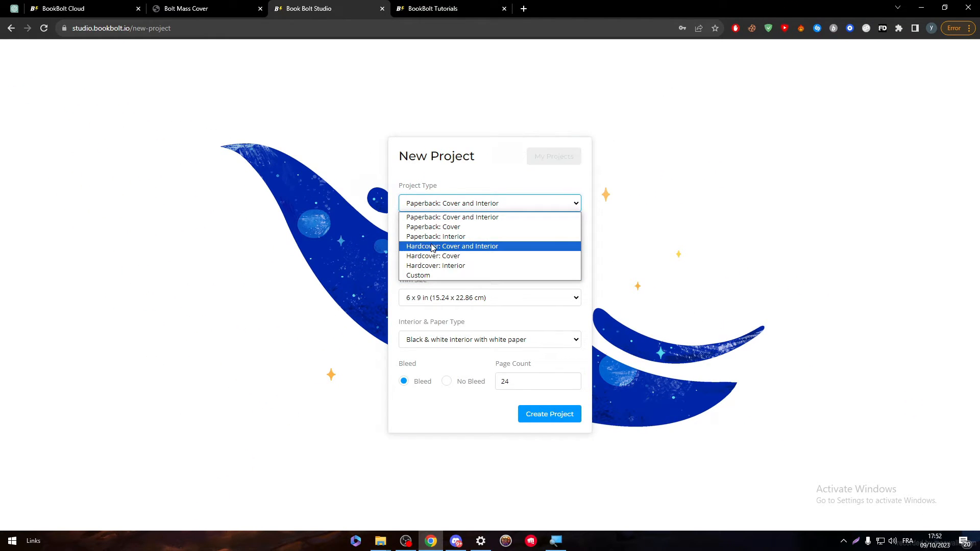
pyautogui.moveTo(437, 226)
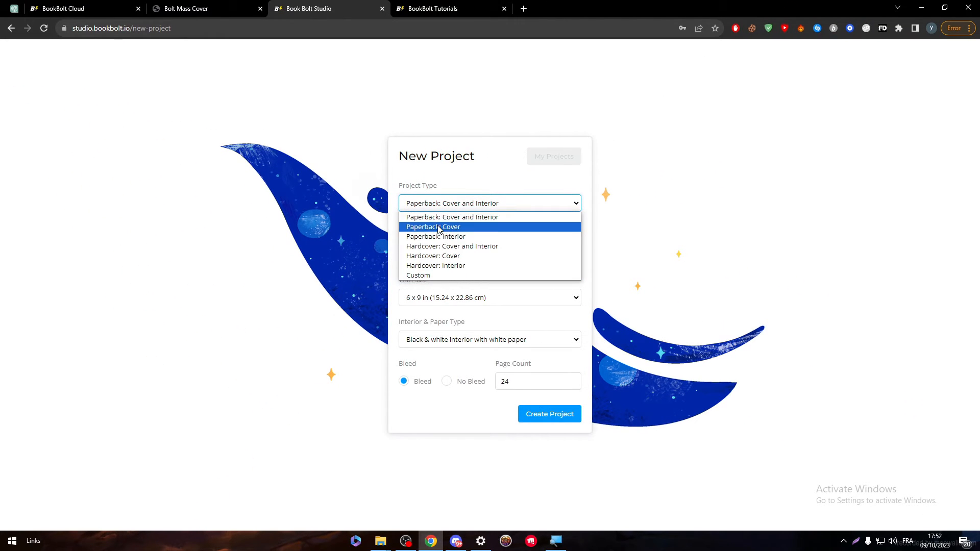
pyautogui.click(452, 217)
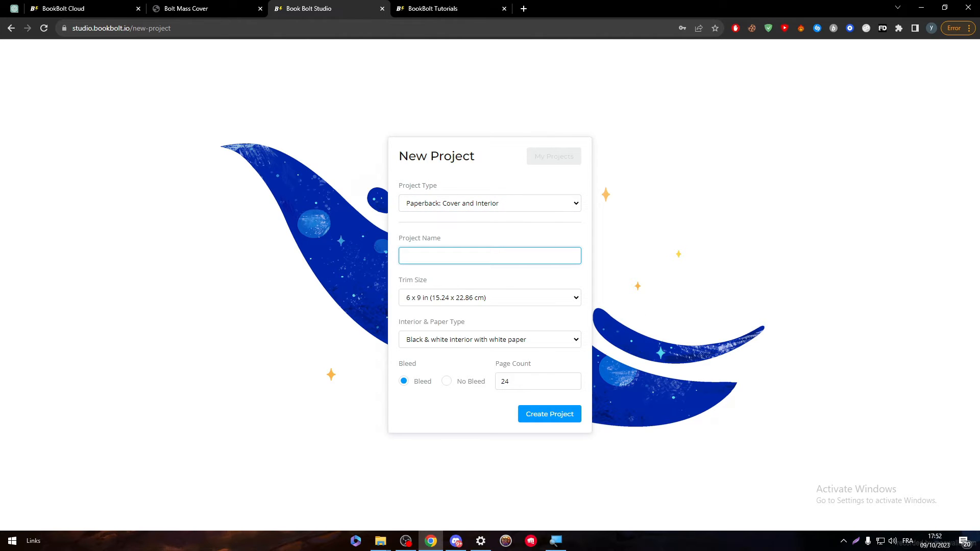
pyautogui.write('Tutorial vo')
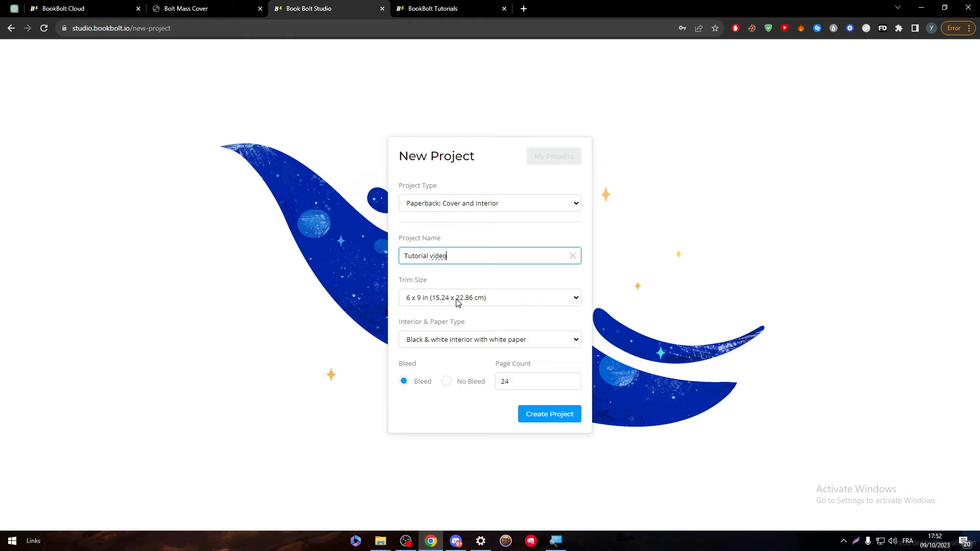
# Set trim size 6.14 x 9.21 in with no bleed and create the 24-page project
pyautogui.click(489, 297)
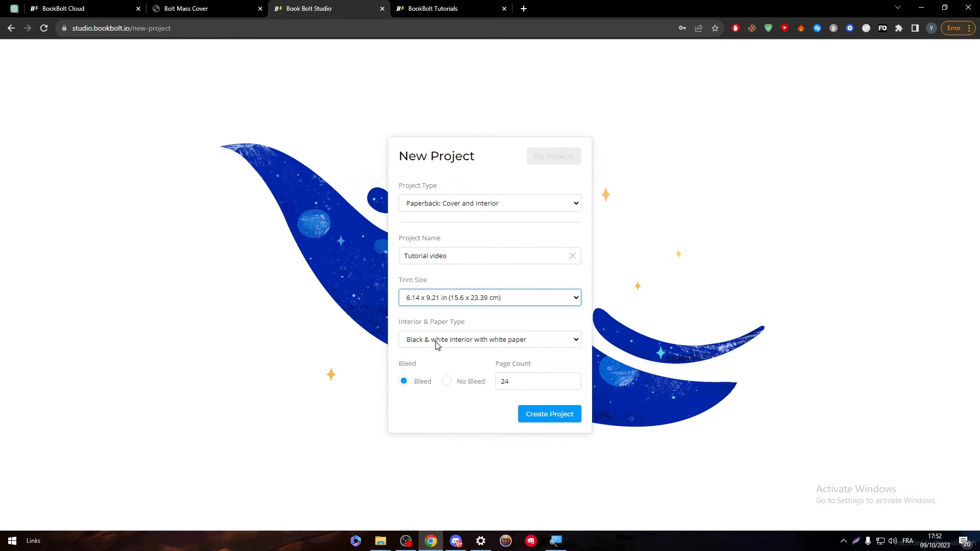
pyautogui.click(447, 382)
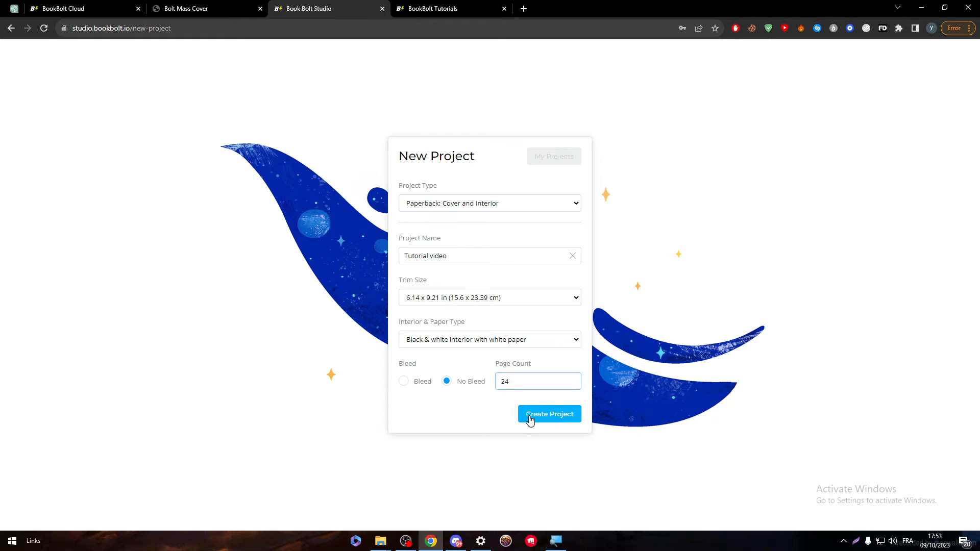
pyautogui.click(549, 415)
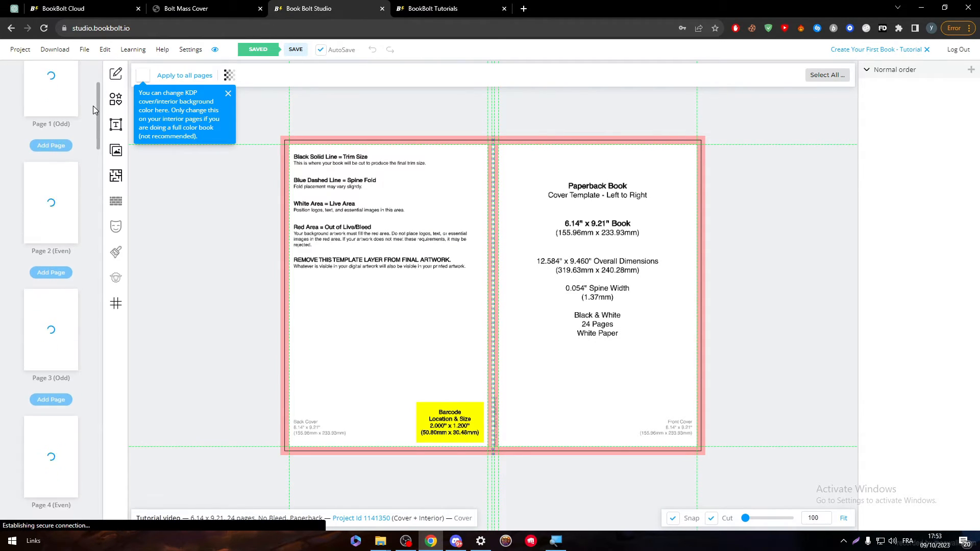
# Scroll the thumbnails to interior Page 1 (Odd) and bring up the text styles panel
pyautogui.scroll(-3)
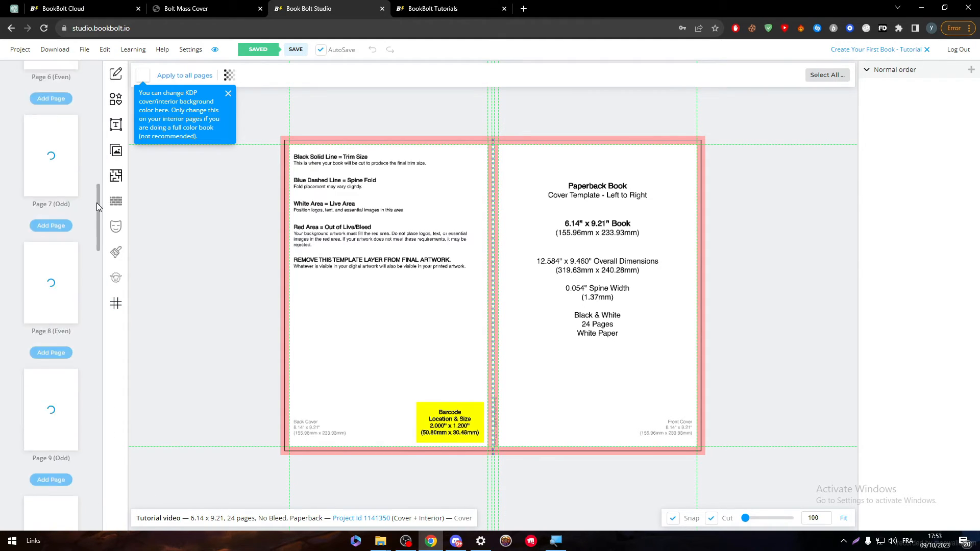
pyautogui.scroll(-3)
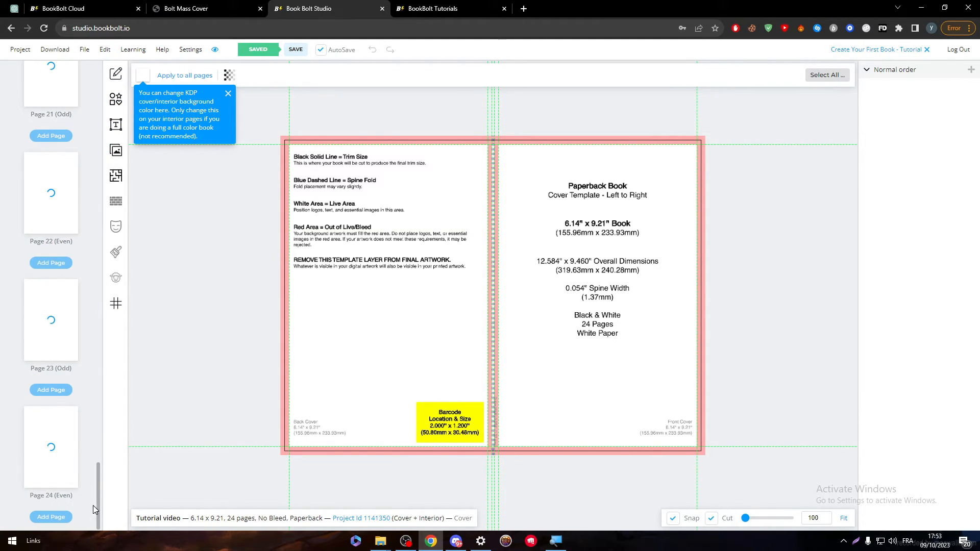
pyautogui.scroll(3)
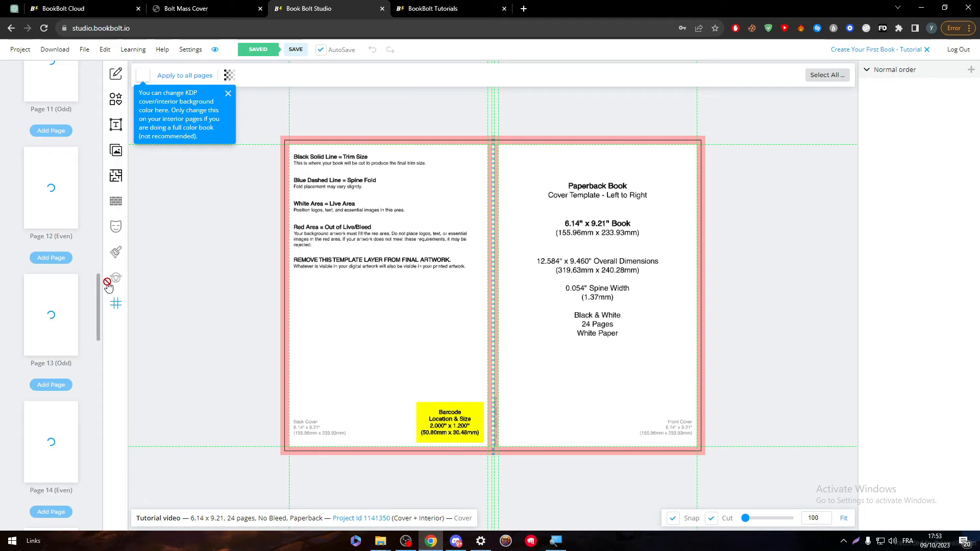
pyautogui.scroll(-3)
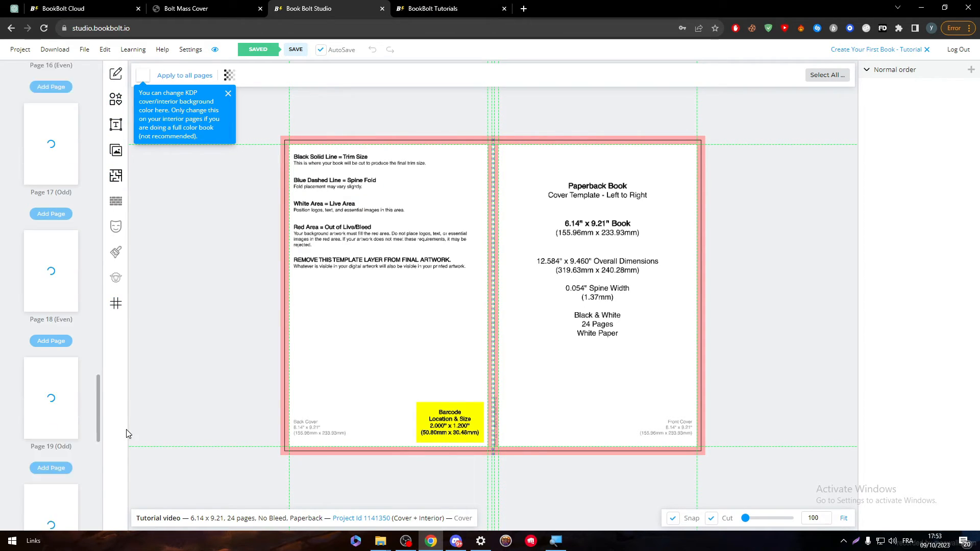
pyautogui.scroll(3)
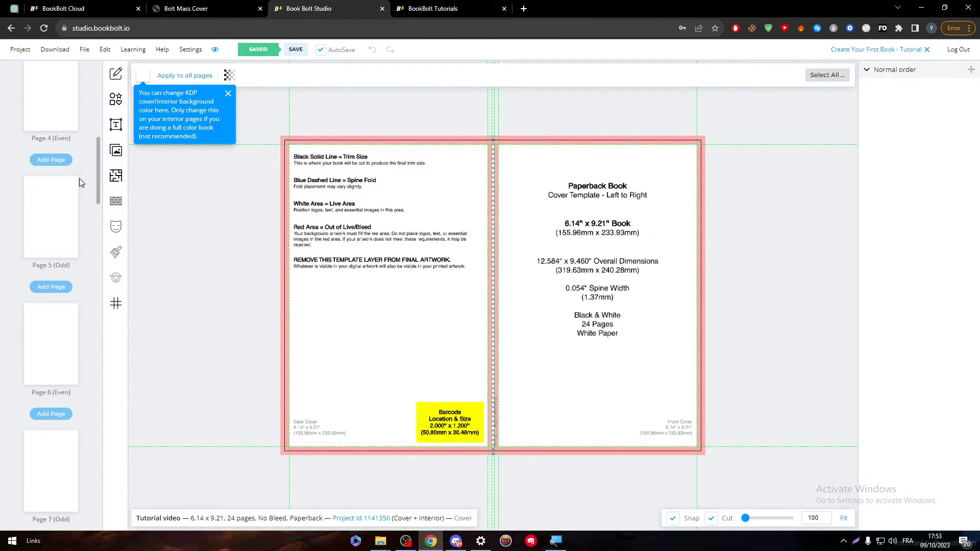
pyautogui.scroll(-3)
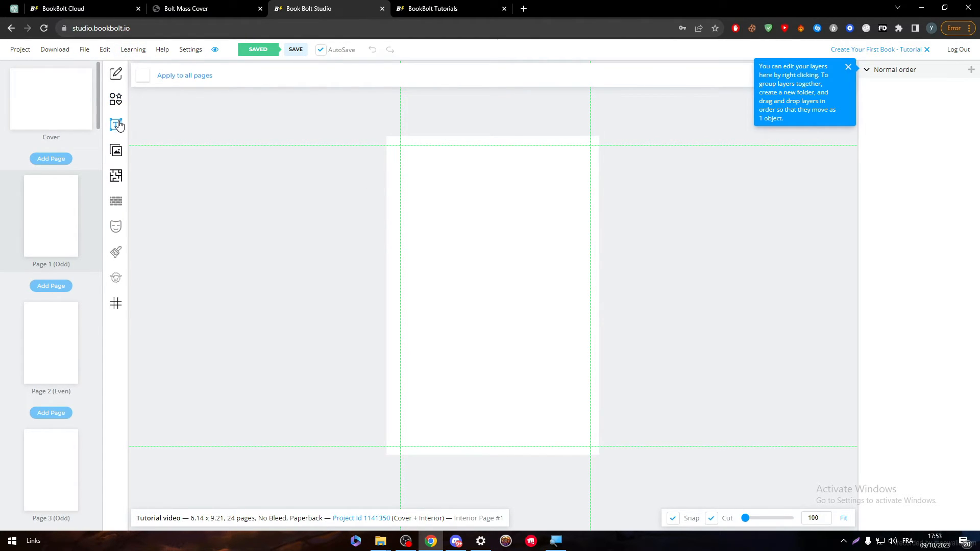
pyautogui.click(116, 124)
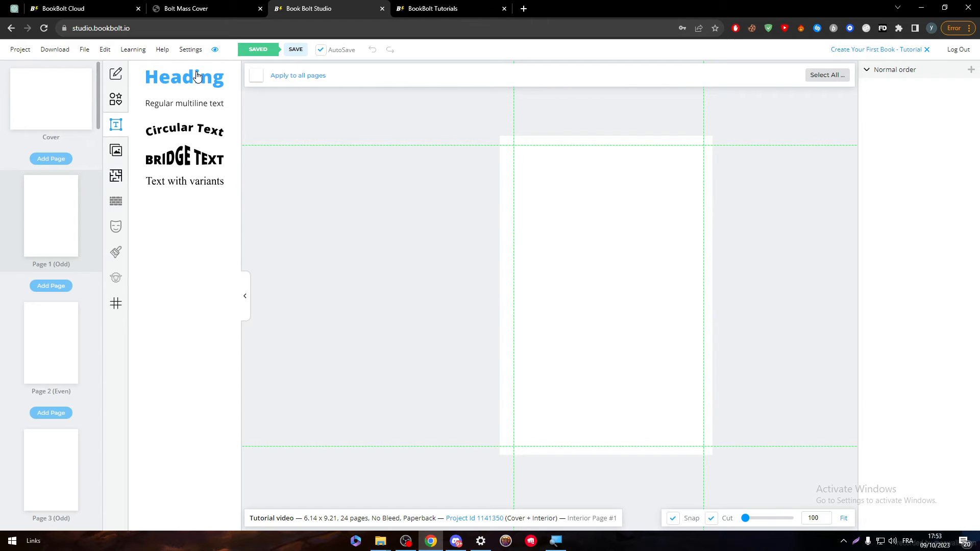
# Add a heading to page 1 and reword it to 'Hello'
pyautogui.click(184, 77)
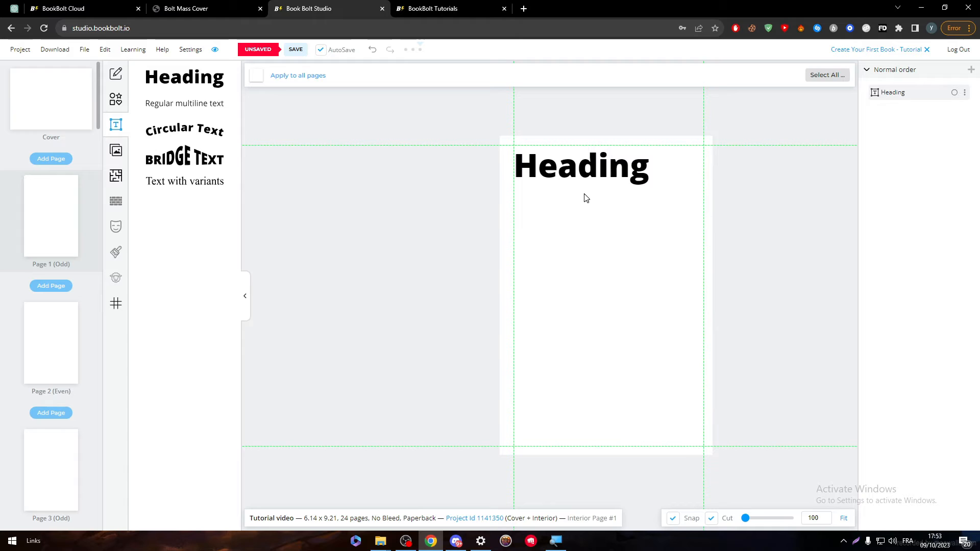
pyautogui.click(581, 166)
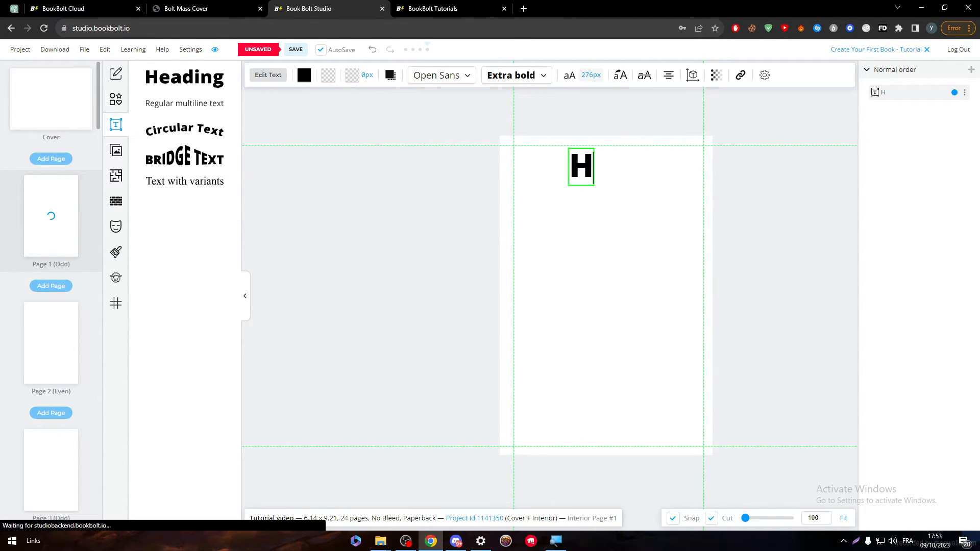
pyautogui.write('ello')
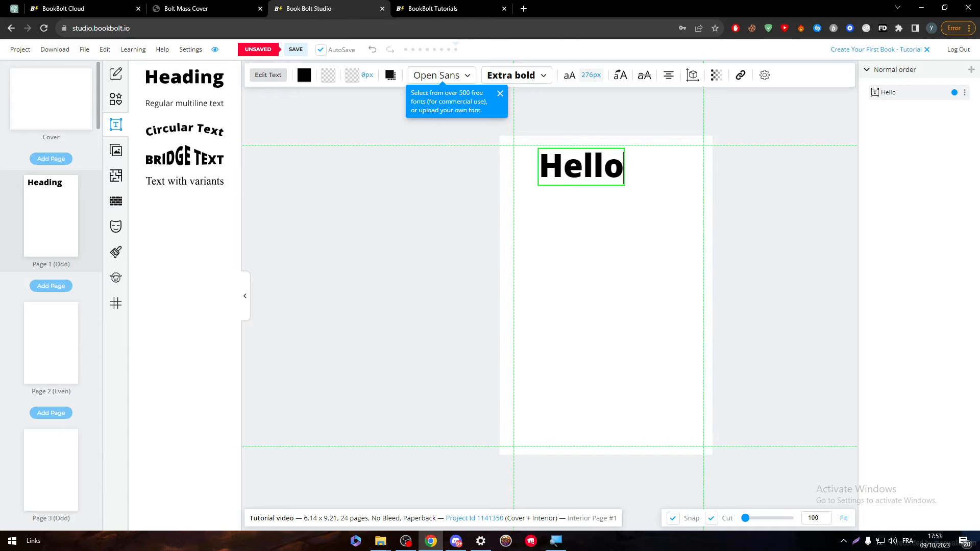
pyautogui.click(640, 178)
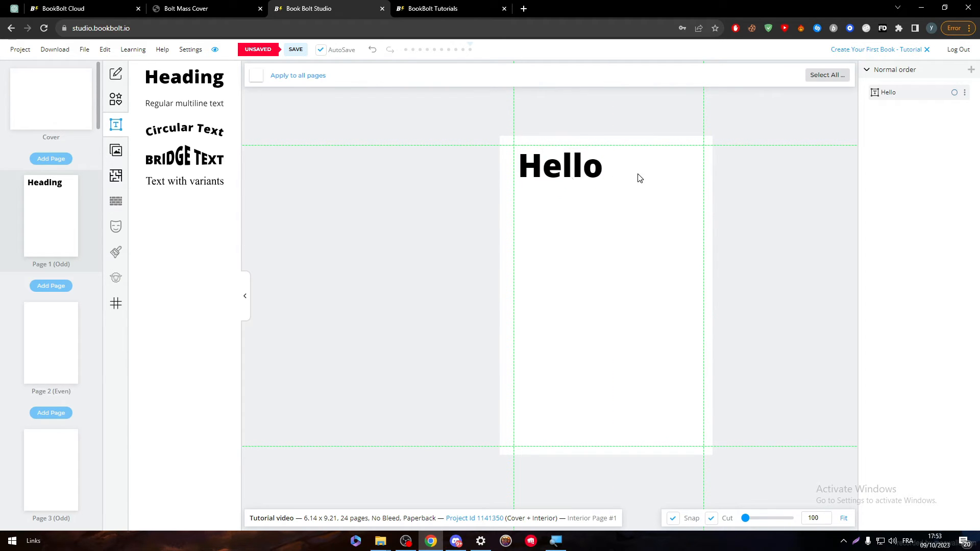
# Add a multiline lorem ipsum paragraph beneath the heading with a smaller text size
pyautogui.click(184, 103)
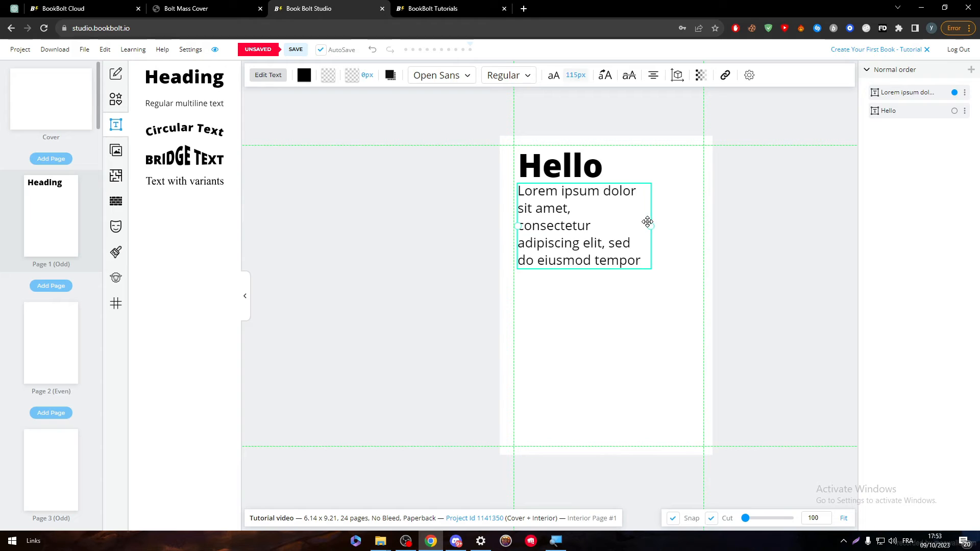
pyautogui.click(575, 75)
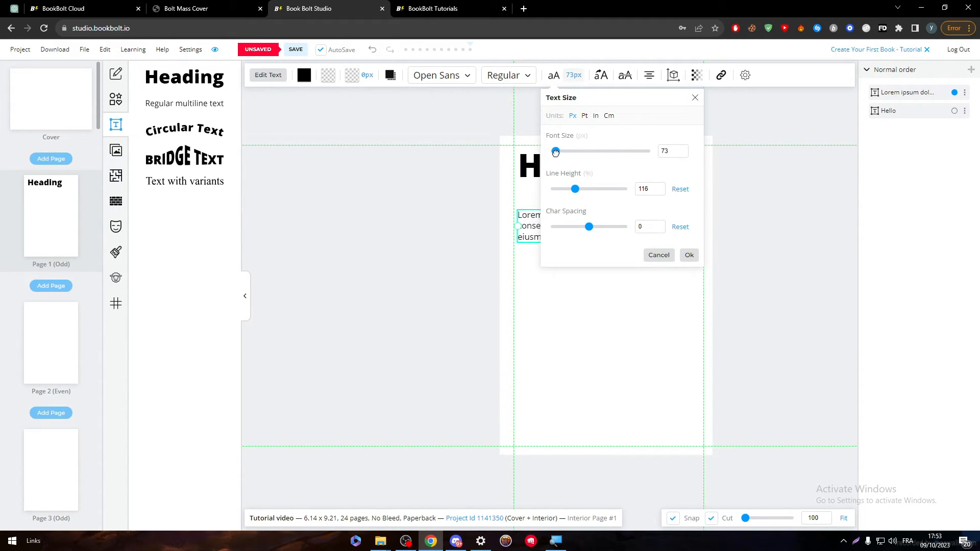
pyautogui.click(688, 255)
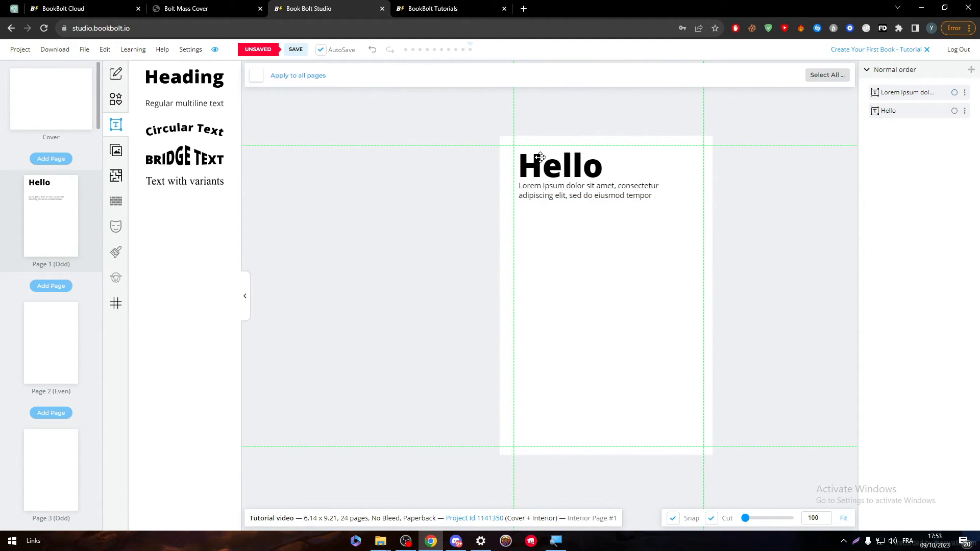
# Upload the character artwork from the Downloads folder onto page 1 below the text
pyautogui.click(116, 151)
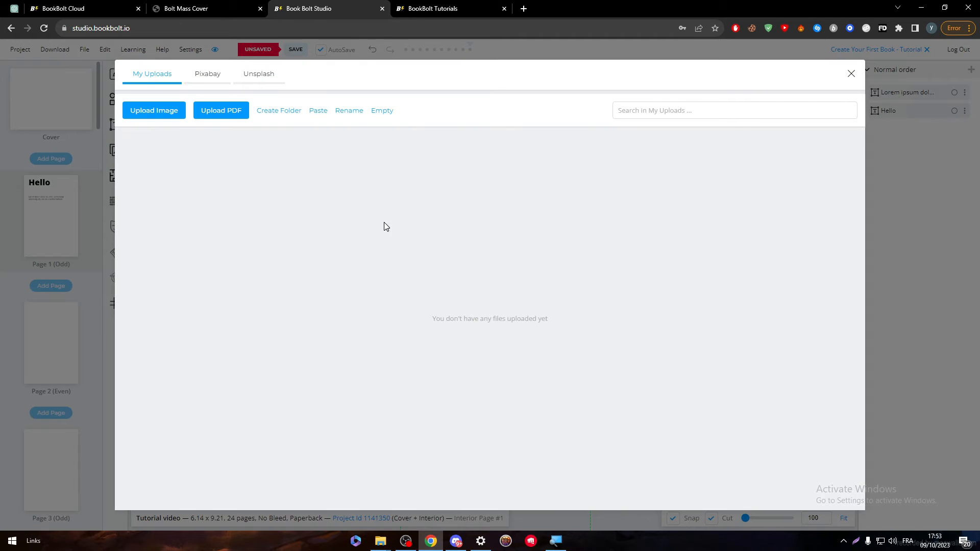
pyautogui.click(154, 110)
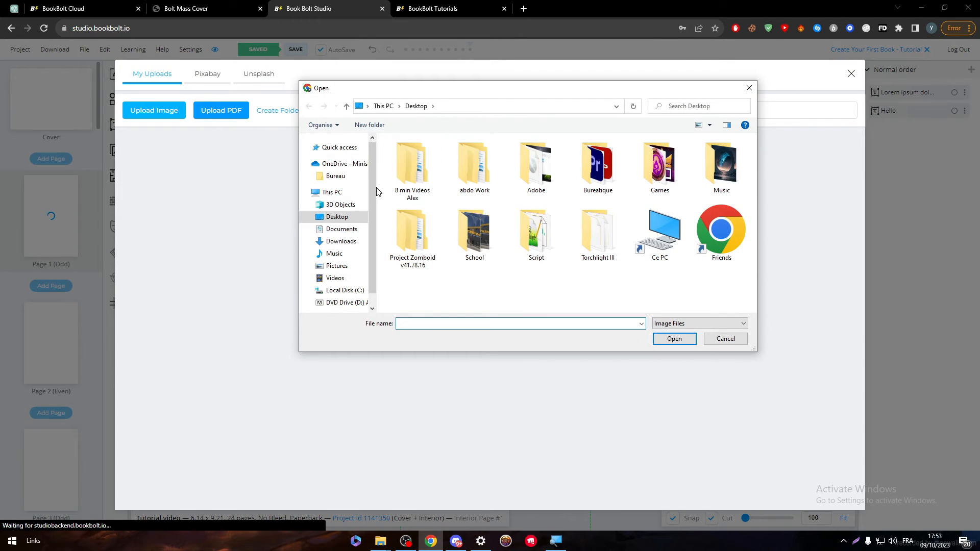
pyautogui.click(342, 242)
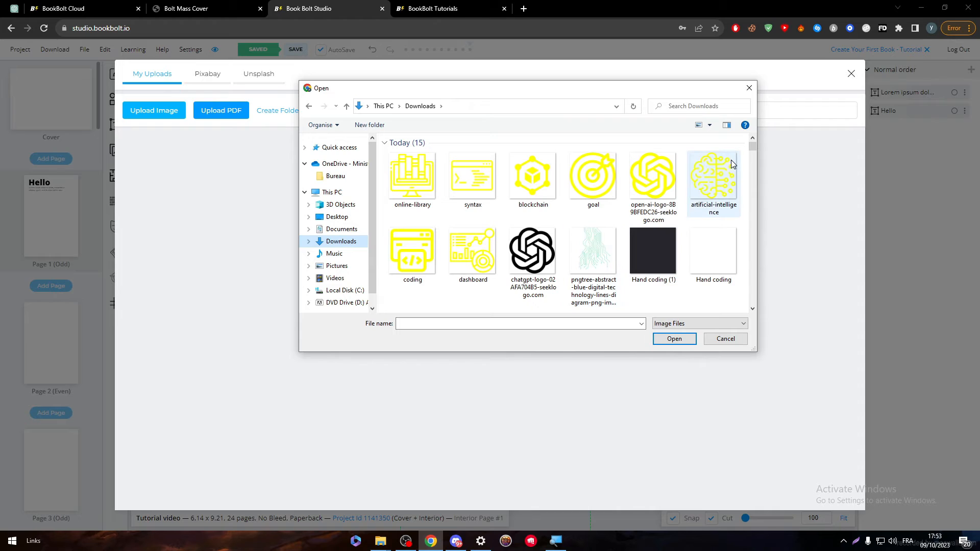
pyautogui.scroll(-3)
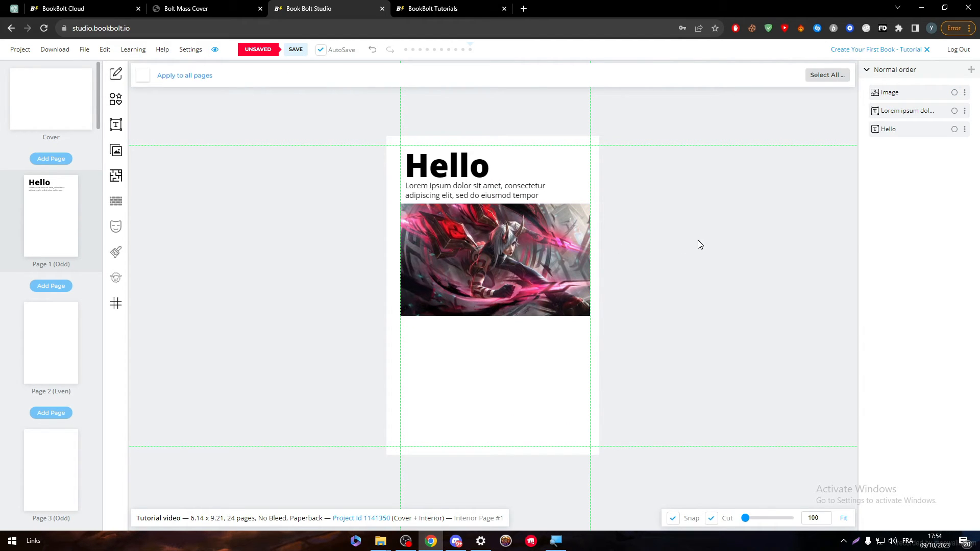
pyautogui.moveTo(150, 156)
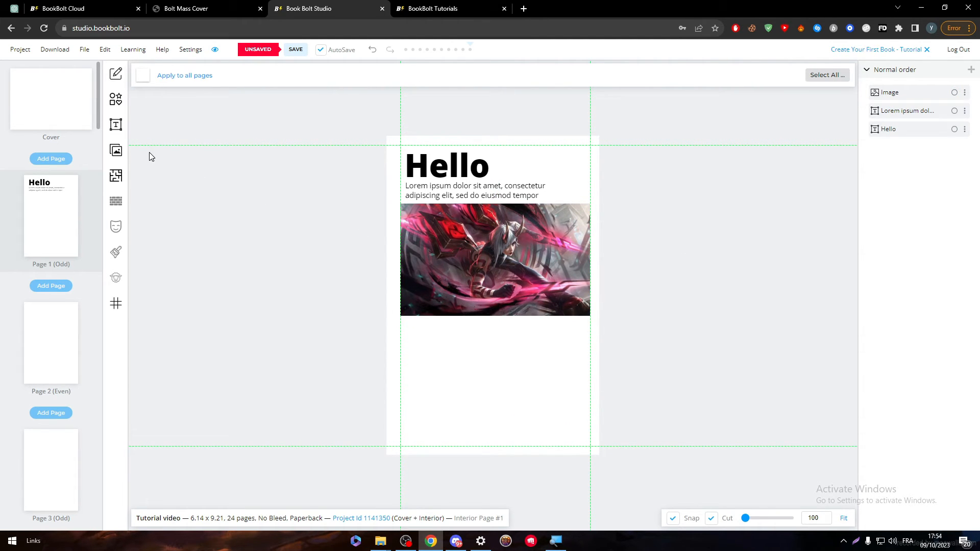
pyautogui.click(115, 176)
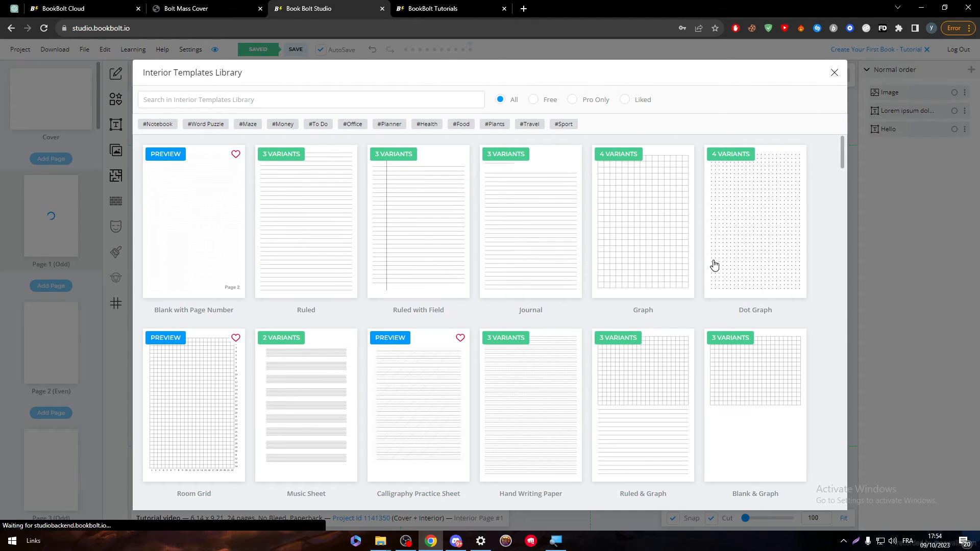
pyautogui.scroll(-3)
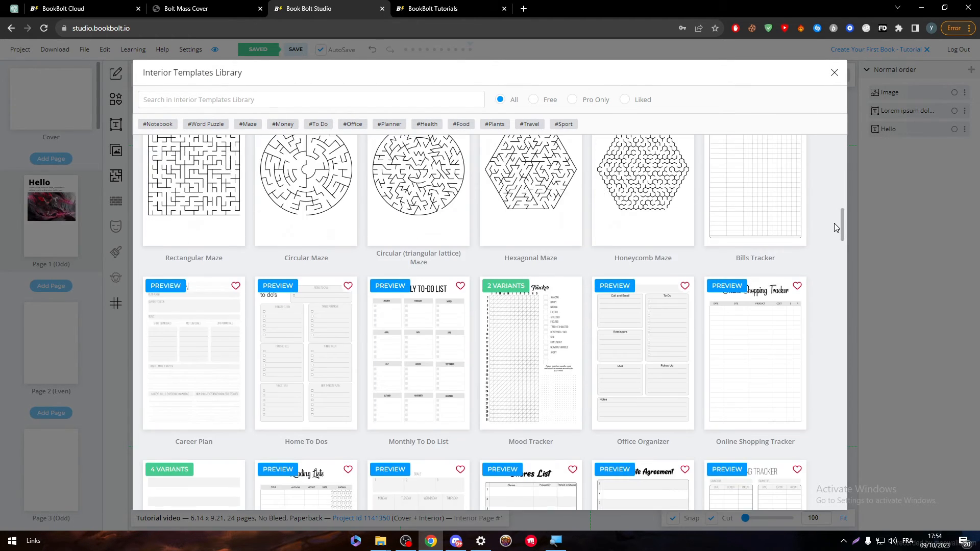
pyautogui.scroll(3)
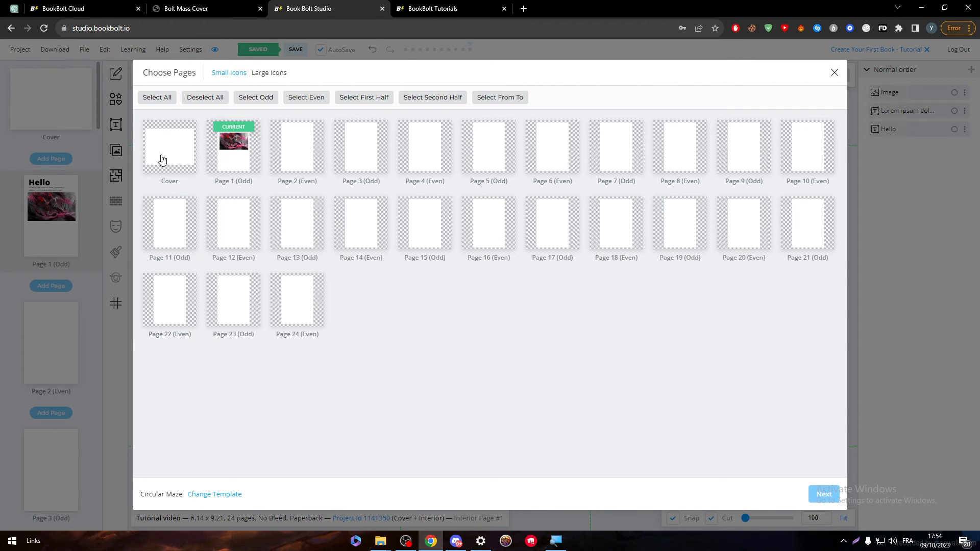
pyautogui.click(824, 494)
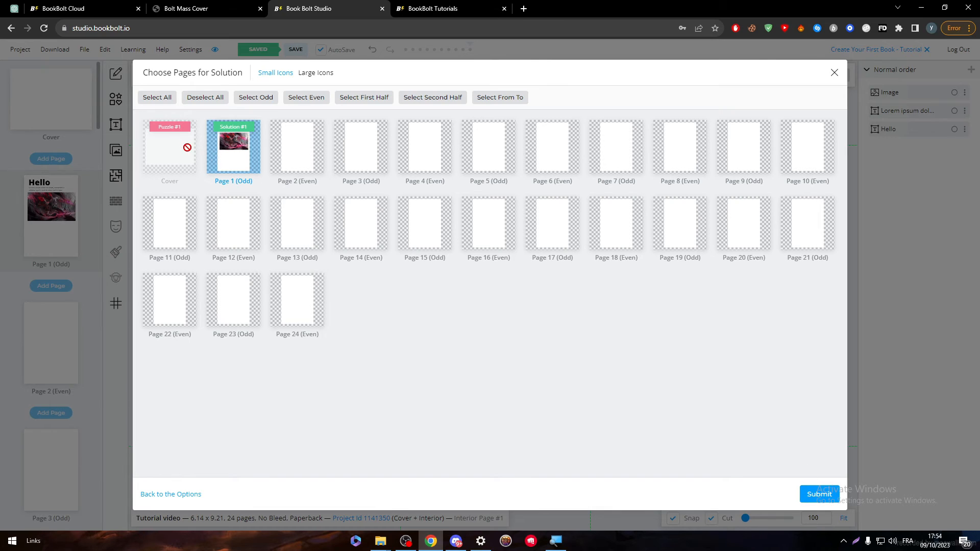
pyautogui.click(819, 494)
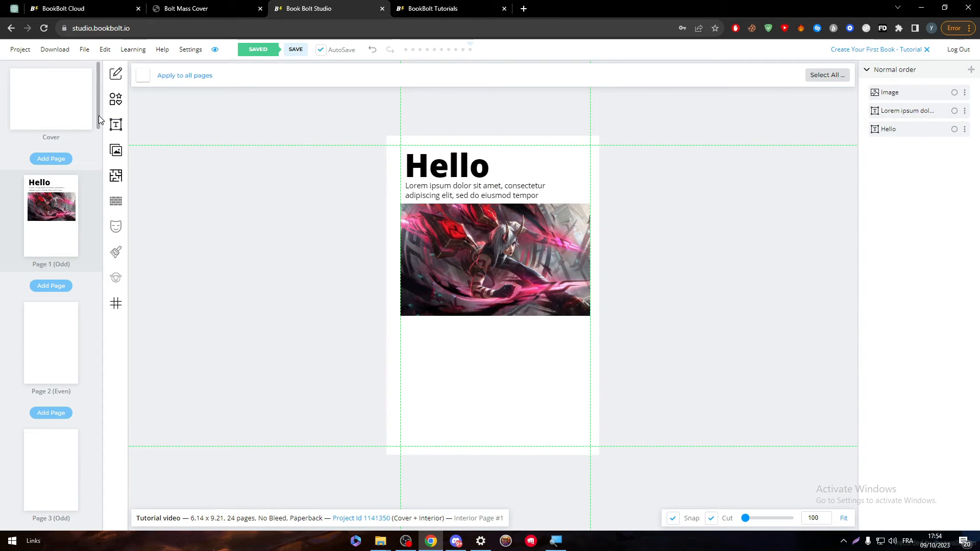
pyautogui.moveTo(345, 218)
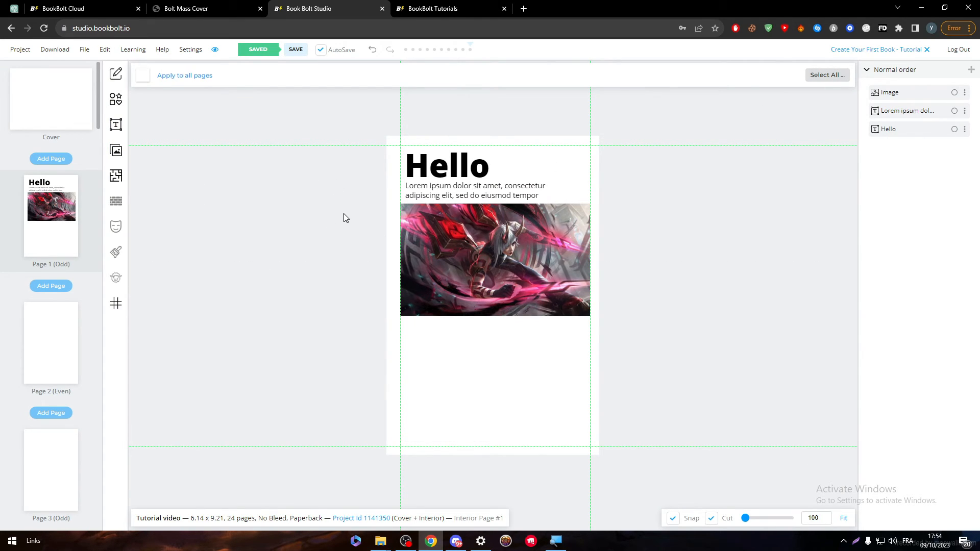
pyautogui.moveTo(307, 216)
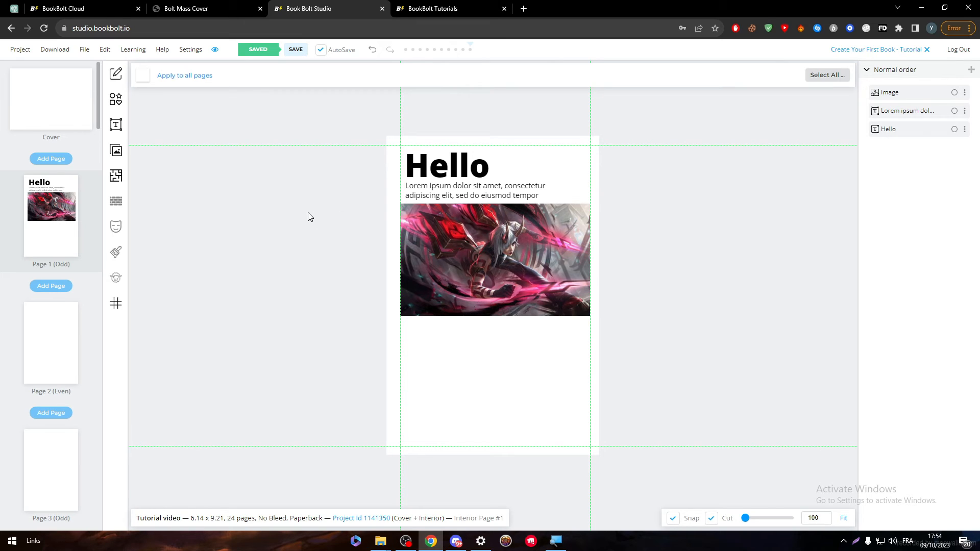
pyautogui.moveTo(348, 429)
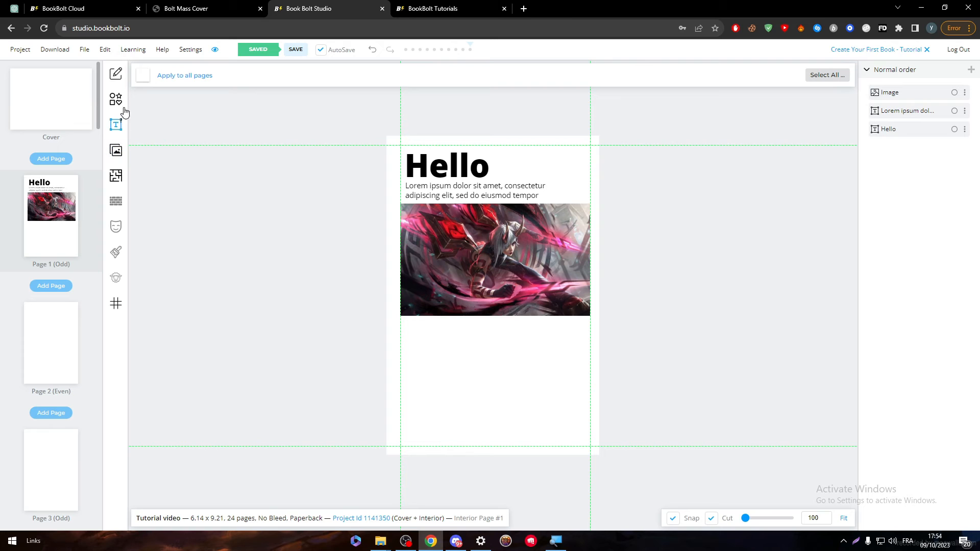
# Insert Shape 72 over the artwork and give it a red fill colour
pyautogui.click(116, 98)
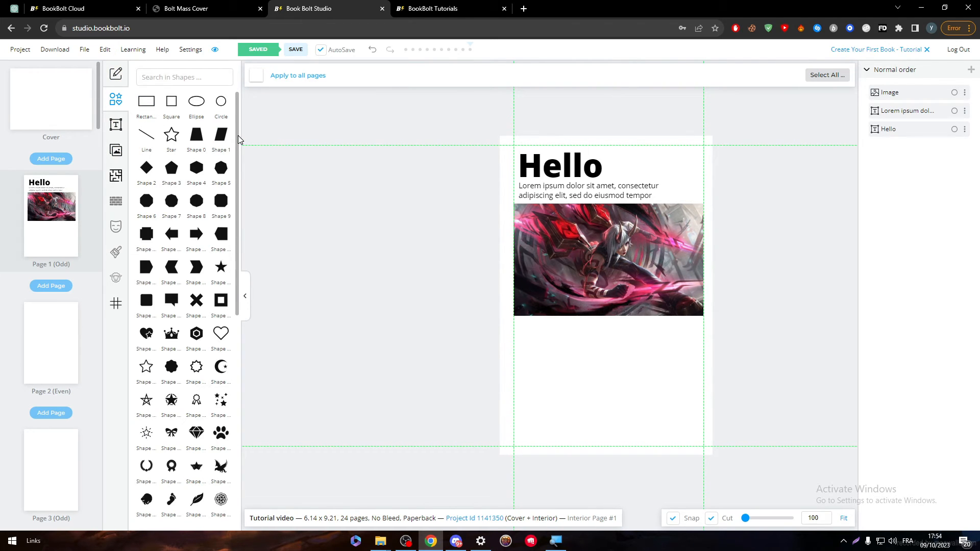
pyautogui.scroll(-3)
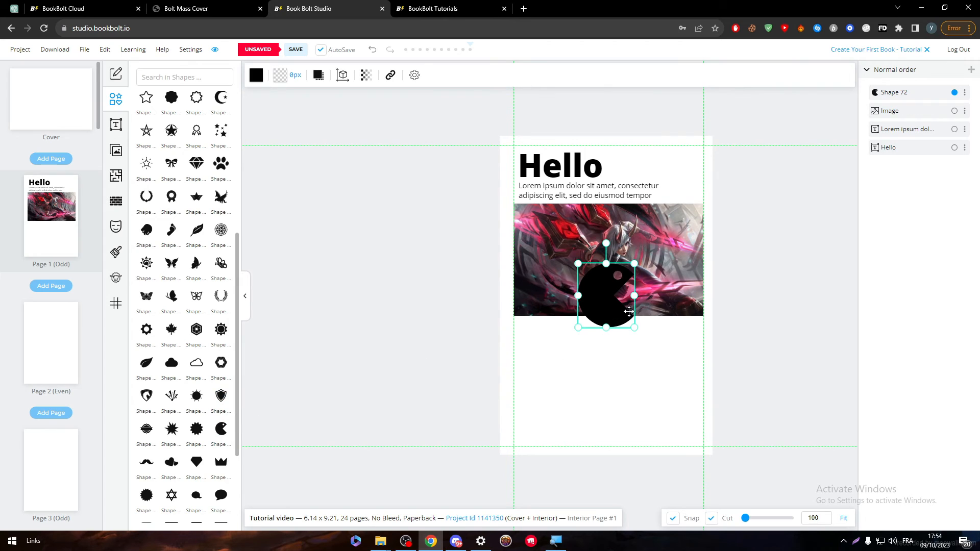
pyautogui.click(256, 76)
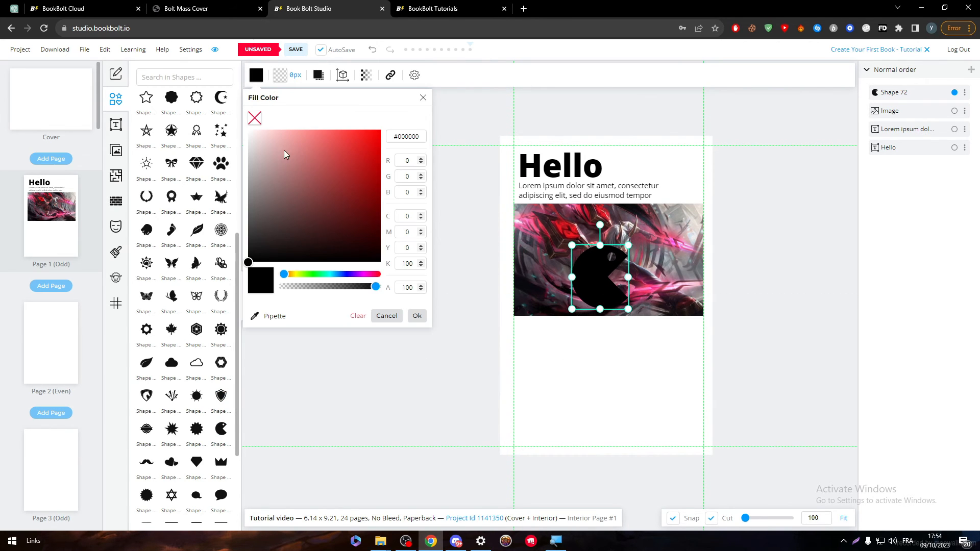
pyautogui.click(417, 315)
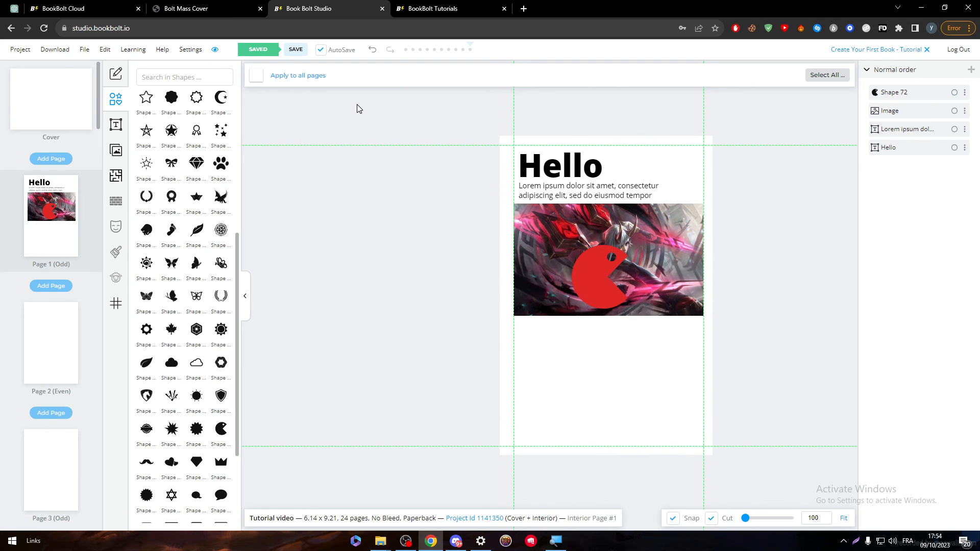
pyautogui.click(389, 75)
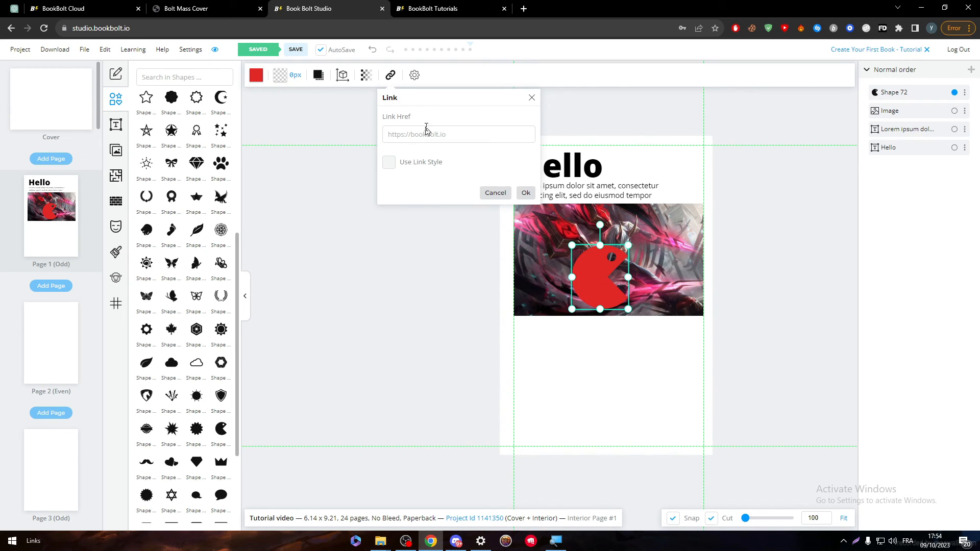
pyautogui.rightClick(597, 278)
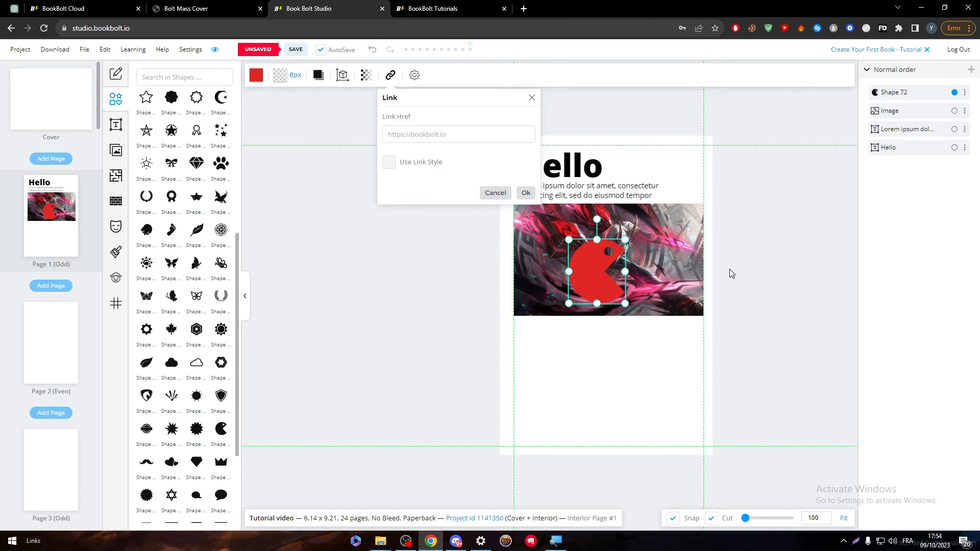
pyautogui.click(414, 75)
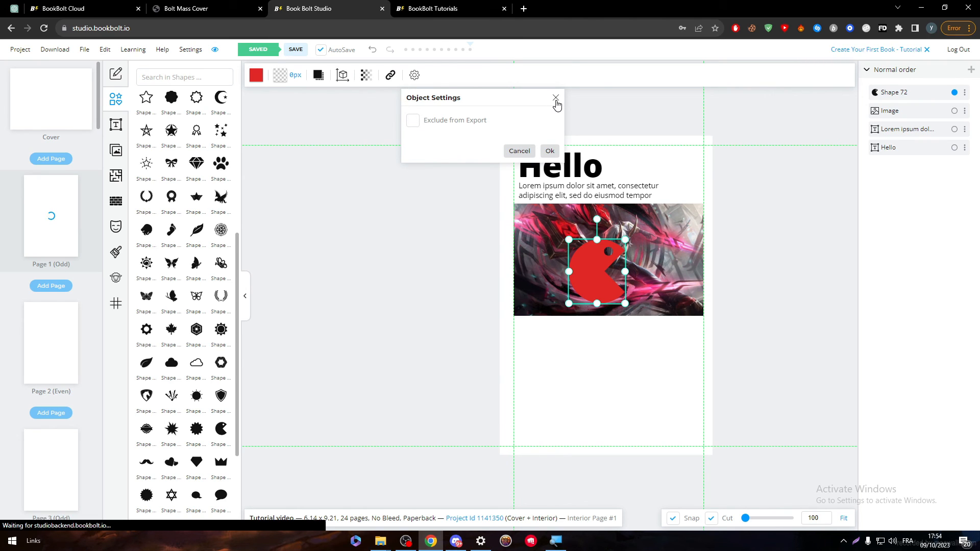
pyautogui.click(554, 98)
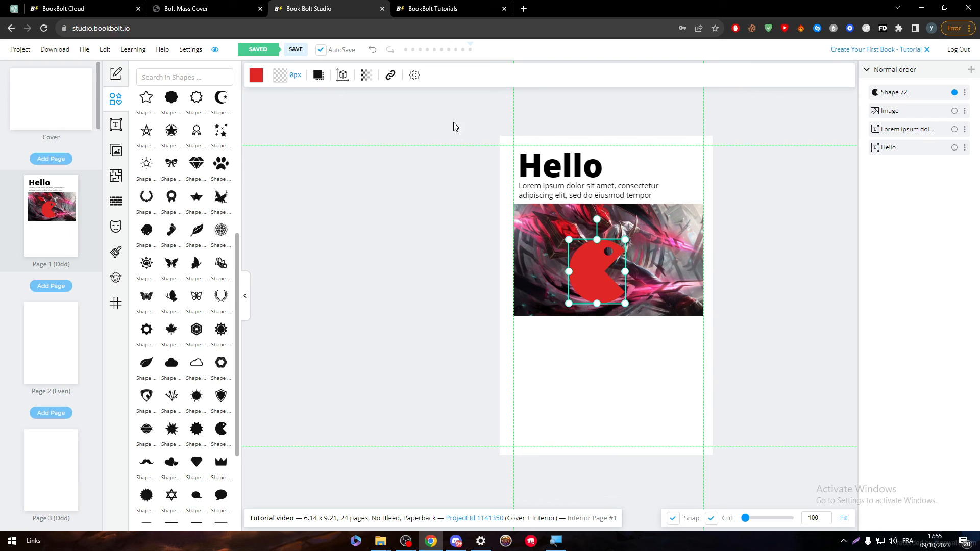
pyautogui.moveTo(471, 254)
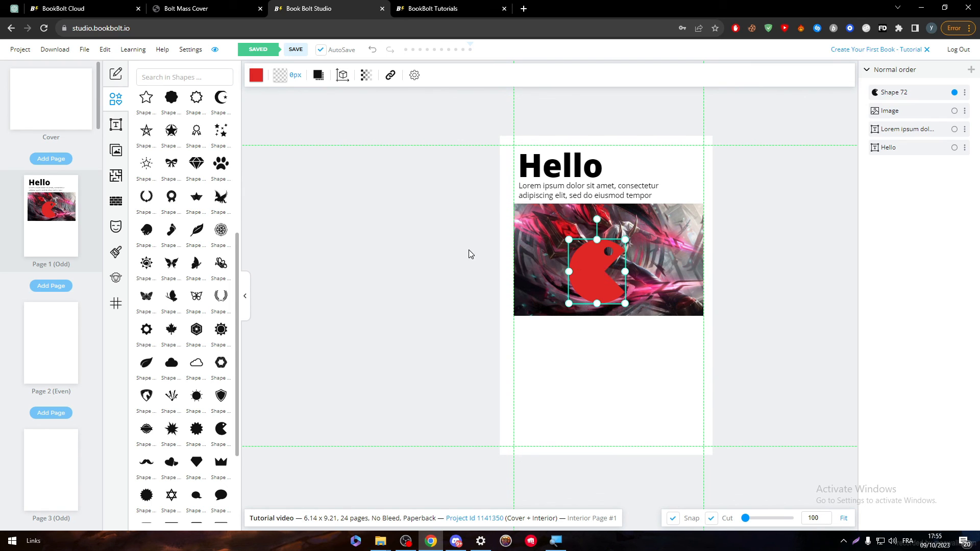
pyautogui.moveTo(453, 254)
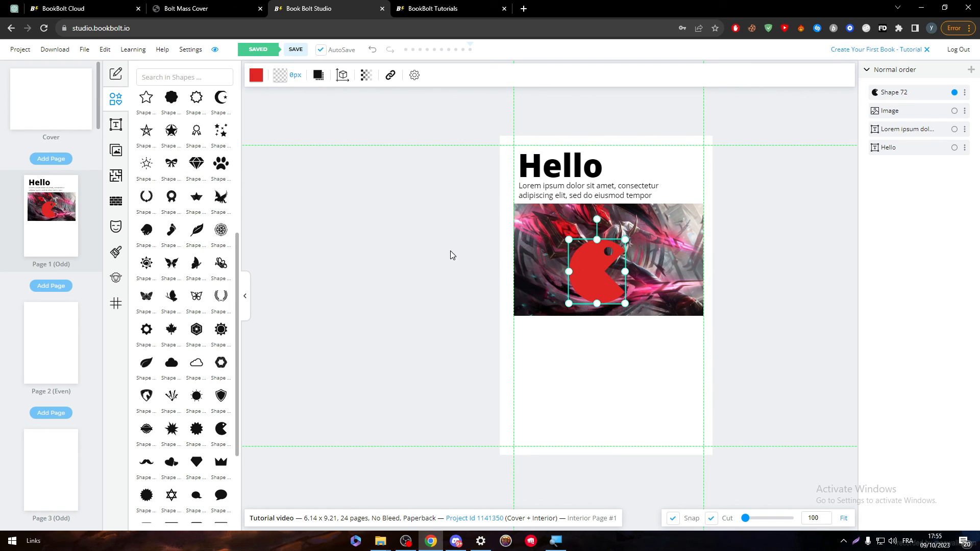
pyautogui.moveTo(295, 323)
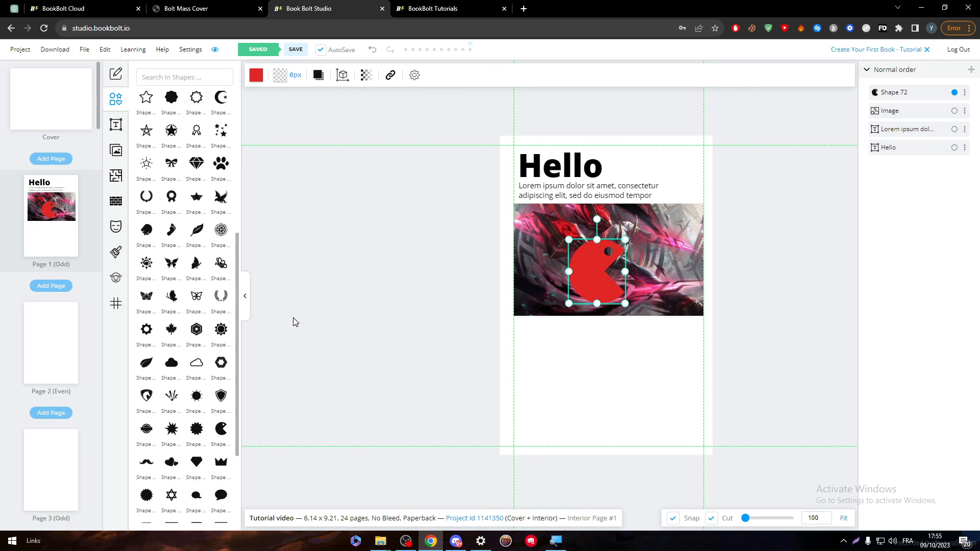
pyautogui.moveTo(412, 379)
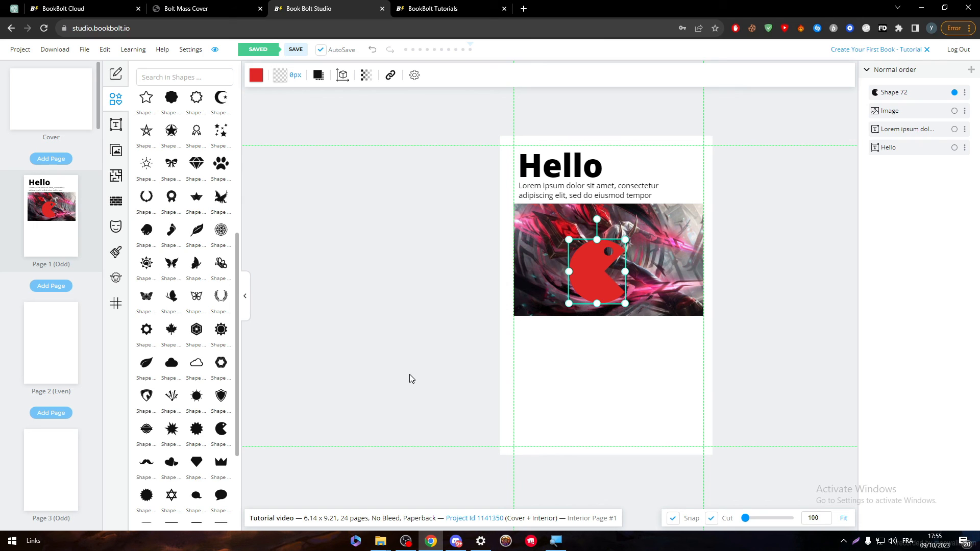